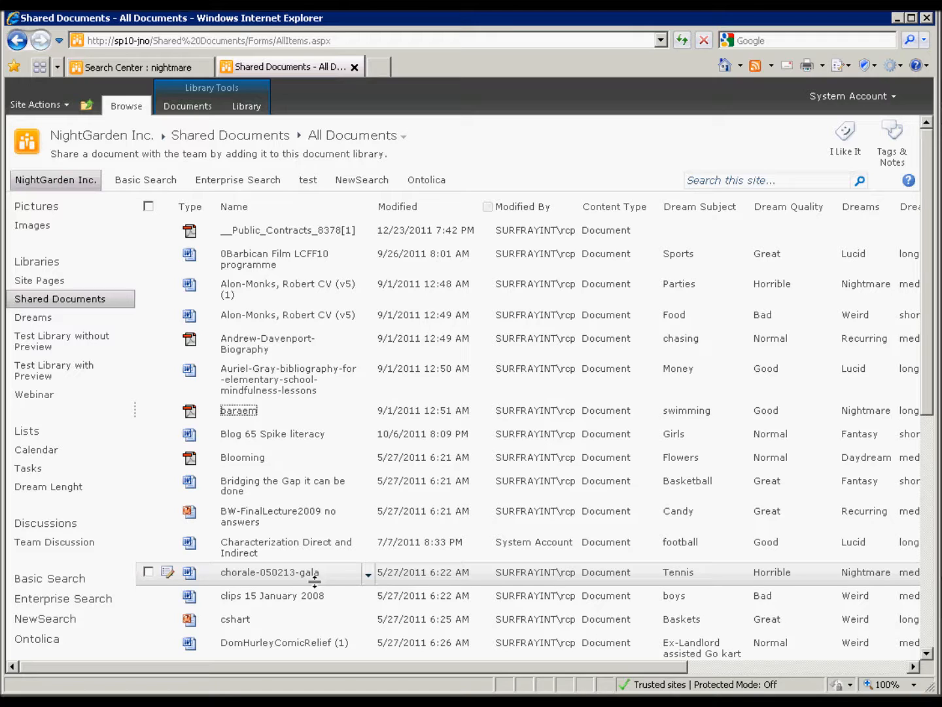
{"action": "mouse_move", "coordinate": [269, 571]}
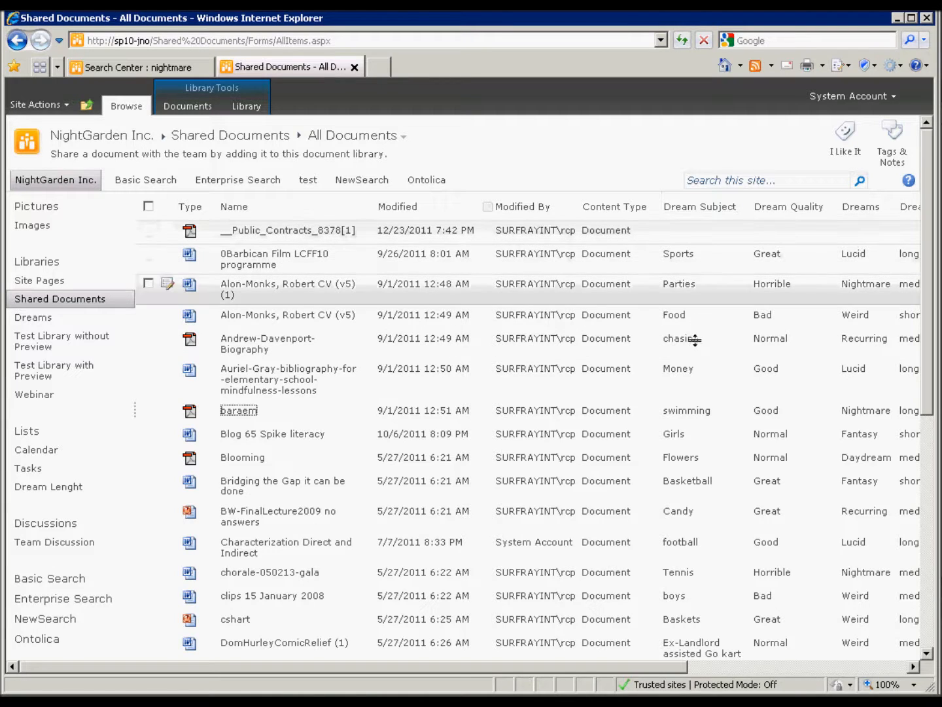
{"action": "mouse_move", "coordinate": [680, 373]}
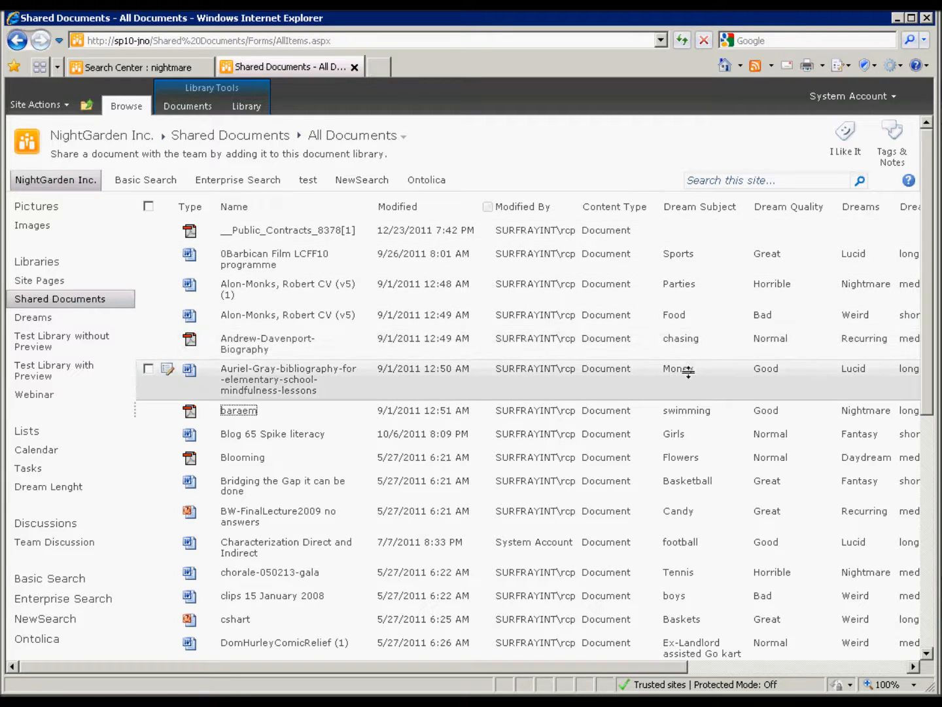
{"action": "mouse_move", "coordinate": [238, 410]}
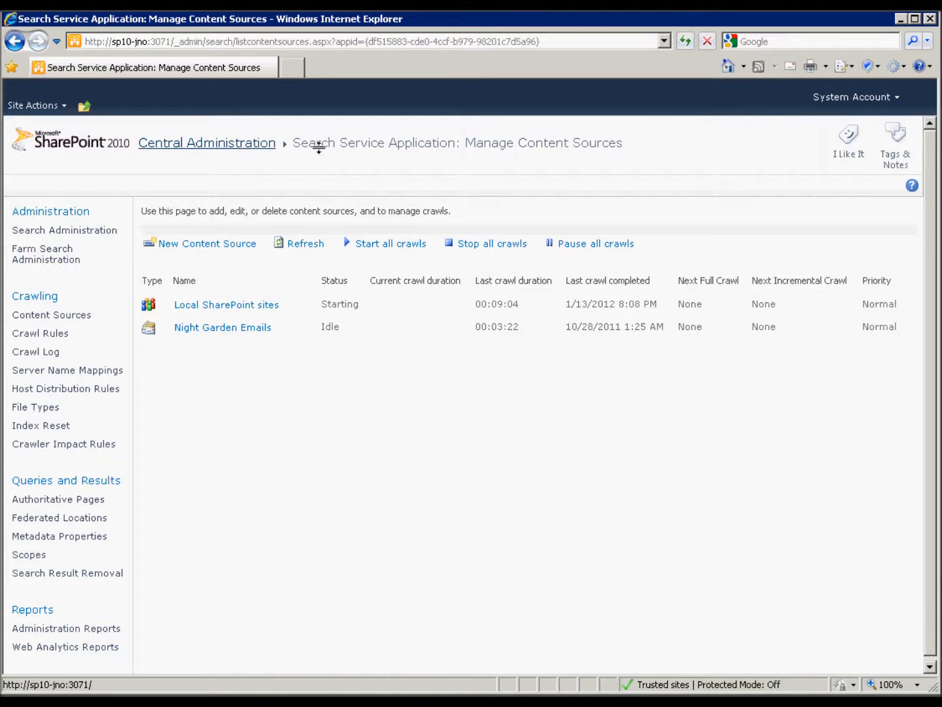
{"action": "mouse_move", "coordinate": [58, 536]}
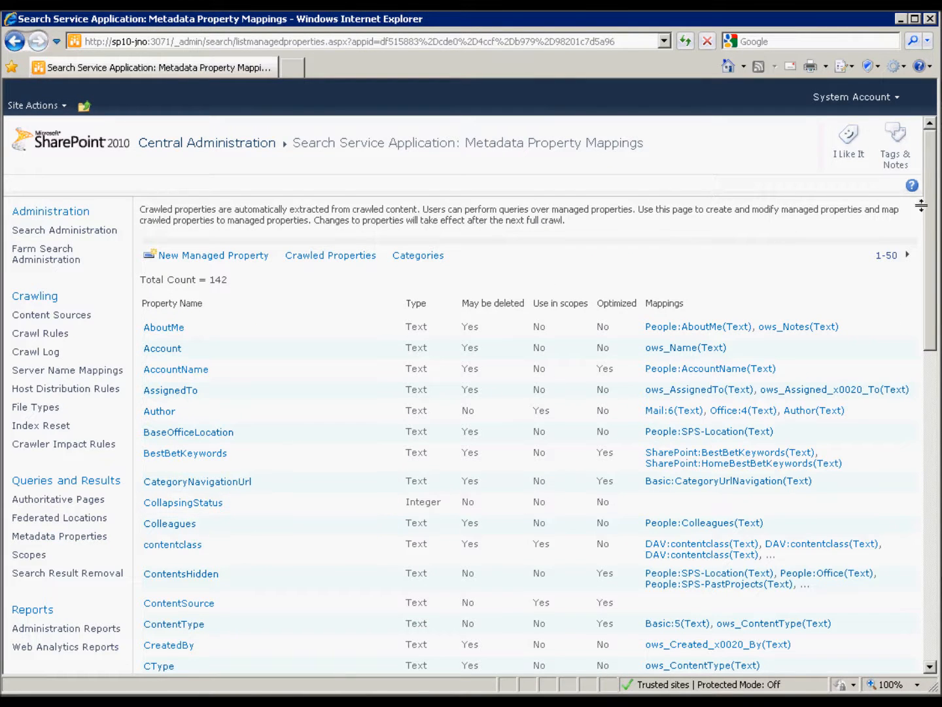
Scroll the Metadata Property Mappings list to Filename and select the DreamTone mapping text
{"action": "scroll", "scroll_direction": "down", "scroll_amount": 3}
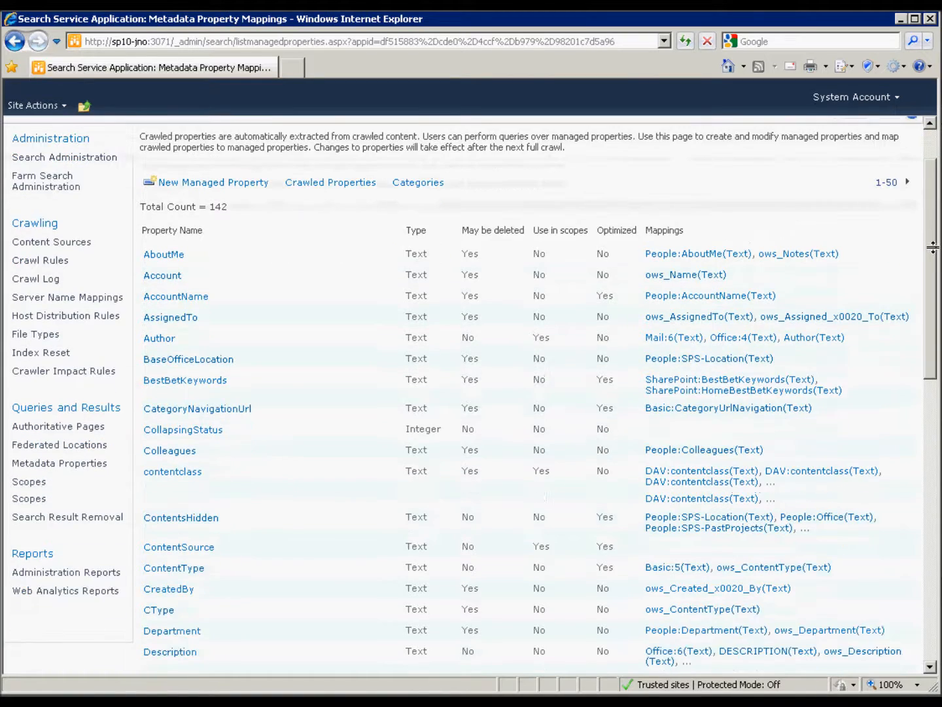
{"action": "scroll", "scroll_direction": "down", "scroll_amount": 3}
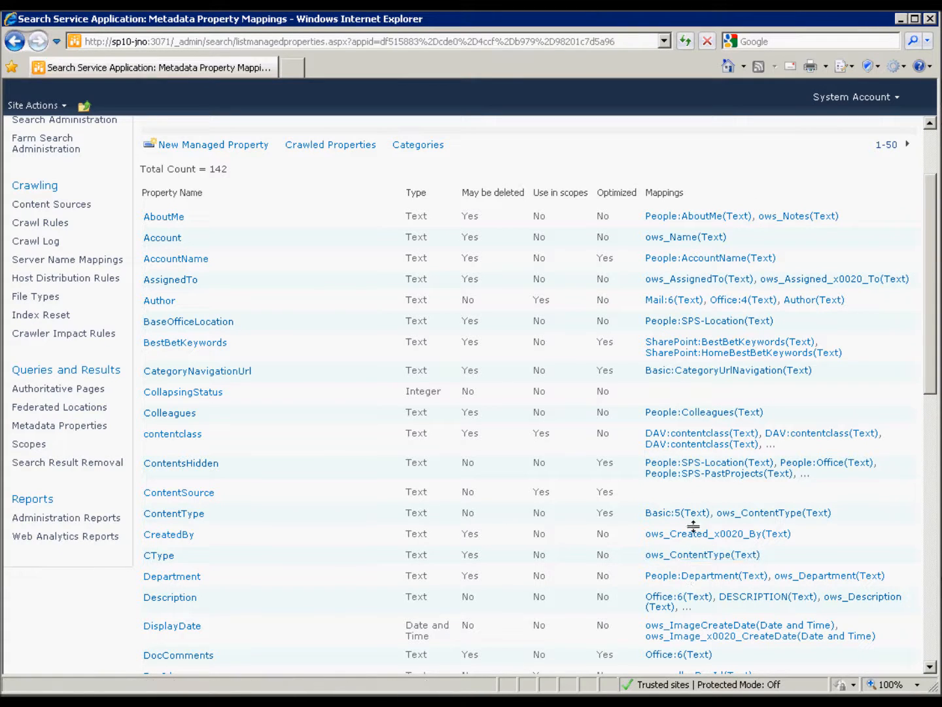
{"action": "mouse_move", "coordinate": [743, 352]}
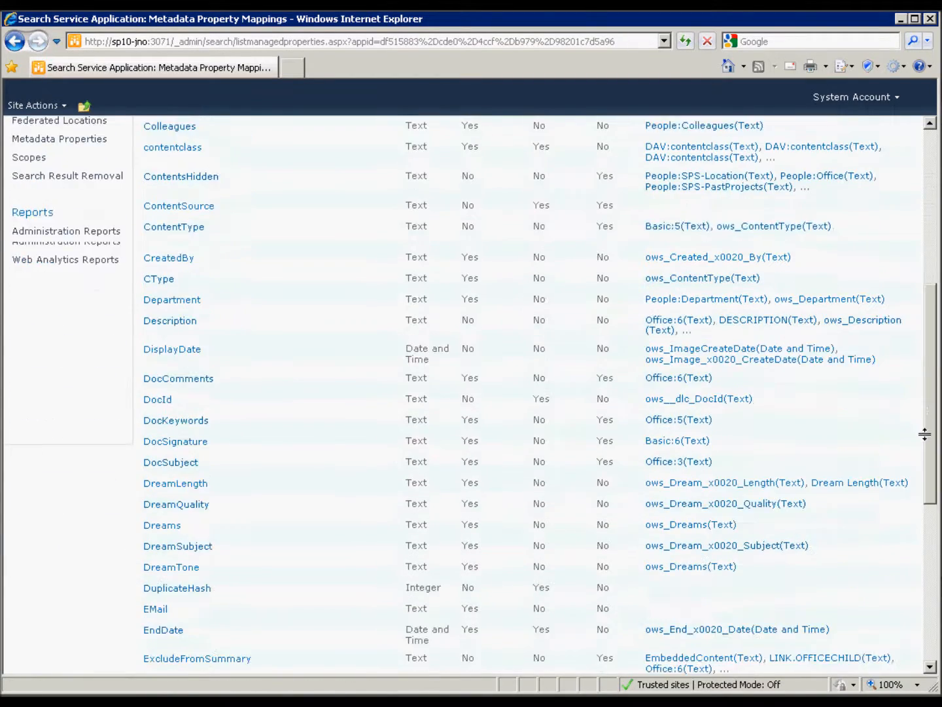
{"action": "scroll", "scroll_direction": "down", "scroll_amount": 3}
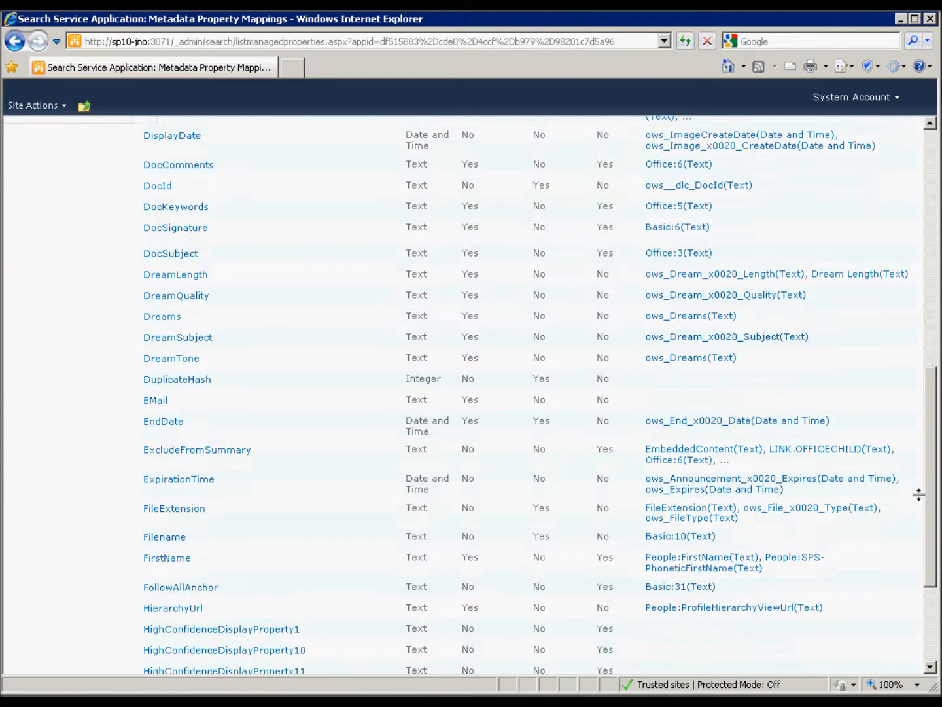
{"action": "scroll", "scroll_direction": "down", "scroll_amount": 3}
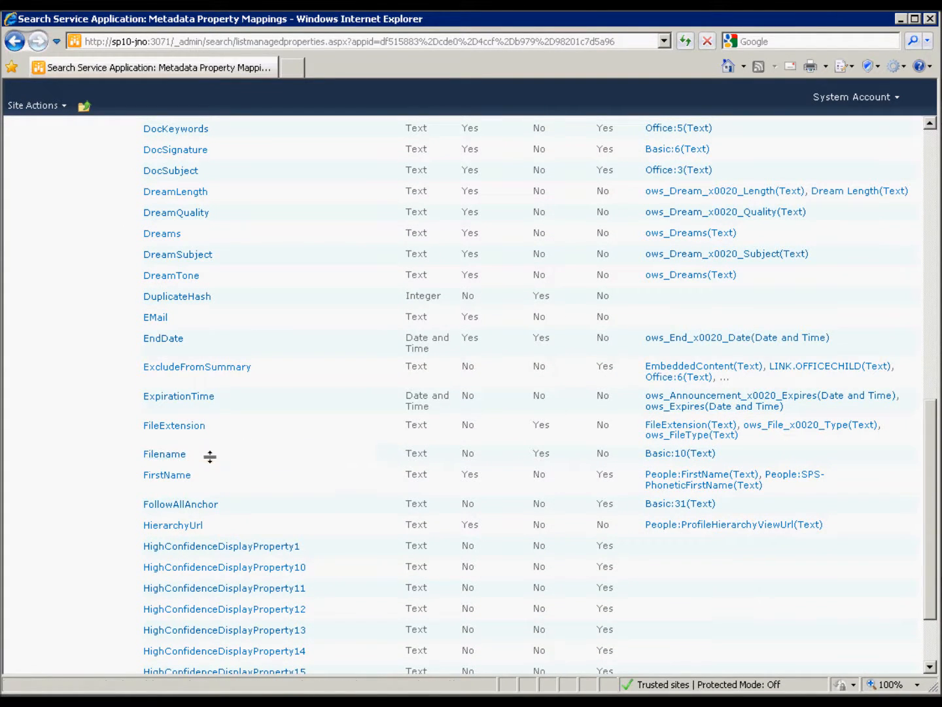
{"action": "left_click", "coordinate": [164, 453]}
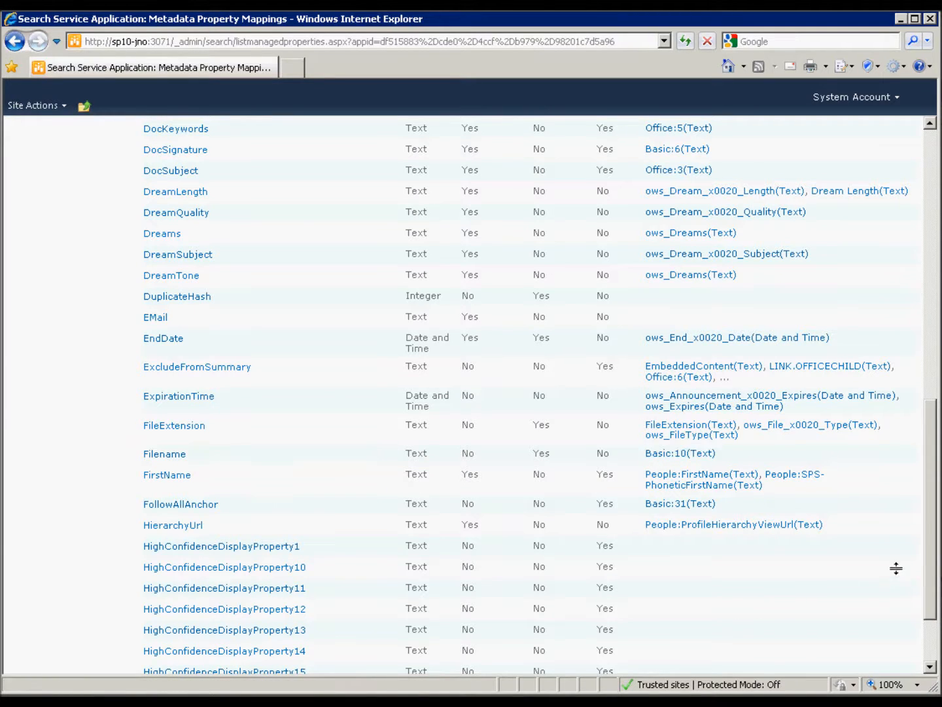
{"action": "scroll", "scroll_direction": "down", "scroll_amount": 3}
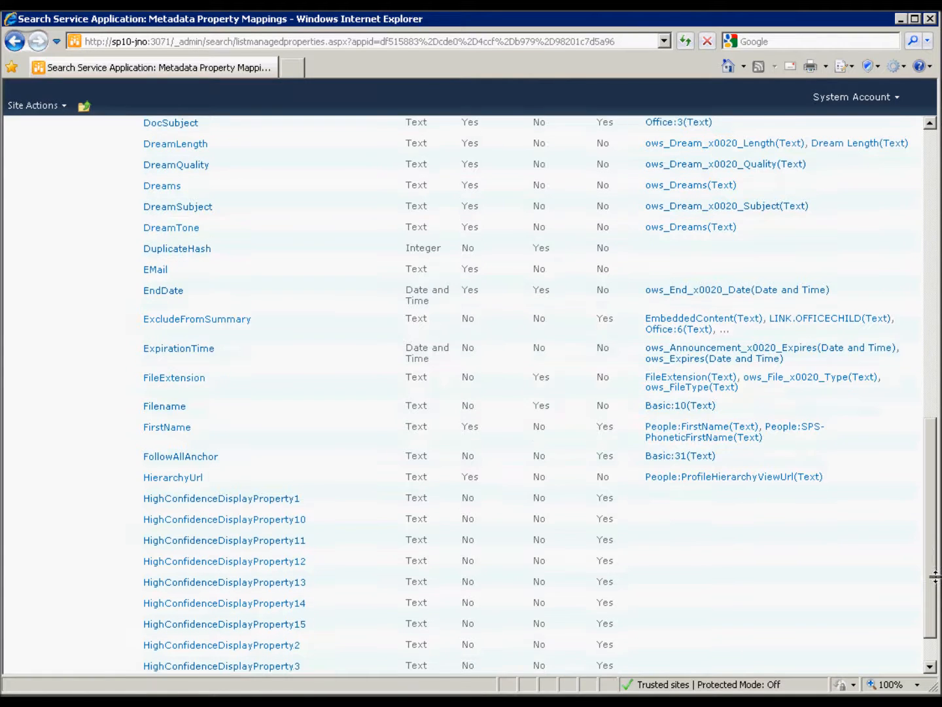
{"action": "scroll", "scroll_direction": "down", "scroll_amount": 3}
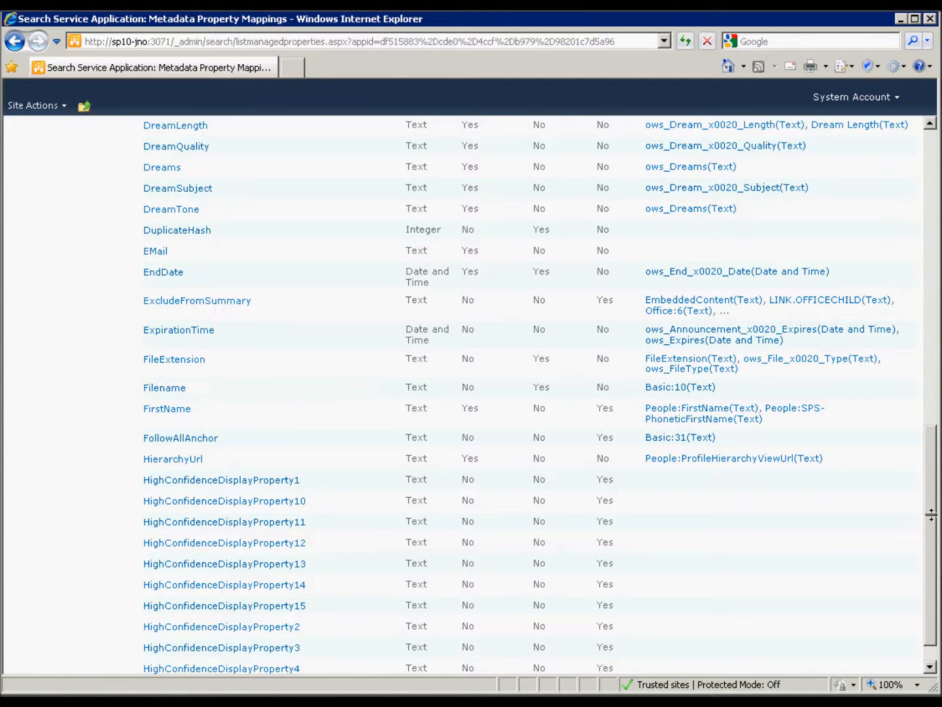
{"action": "scroll", "scroll_direction": "up", "scroll_amount": 3}
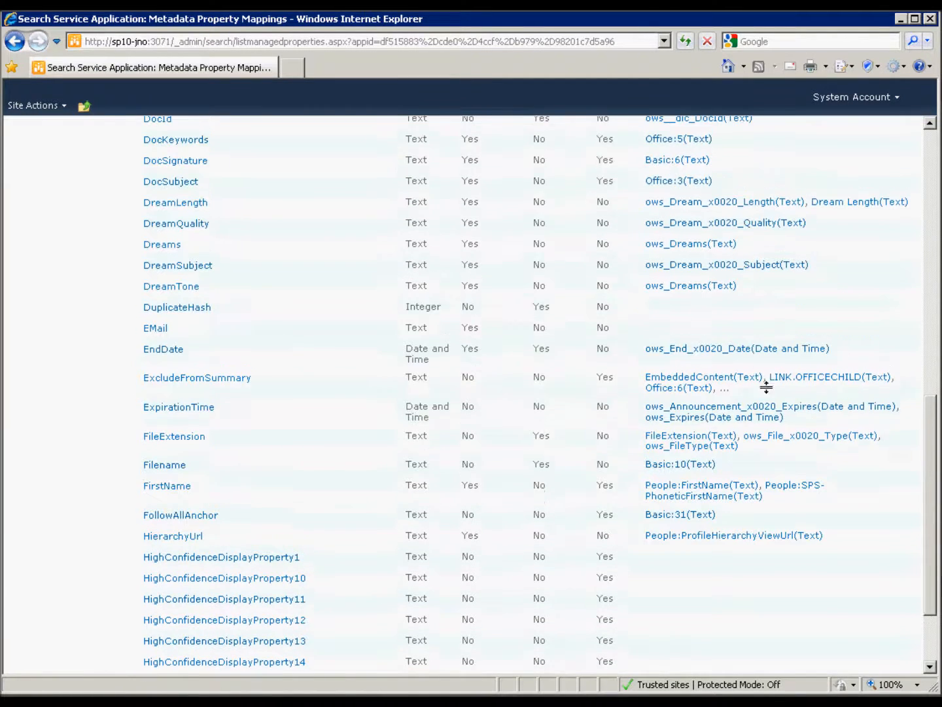
{"action": "double_click", "coordinate": [689, 285]}
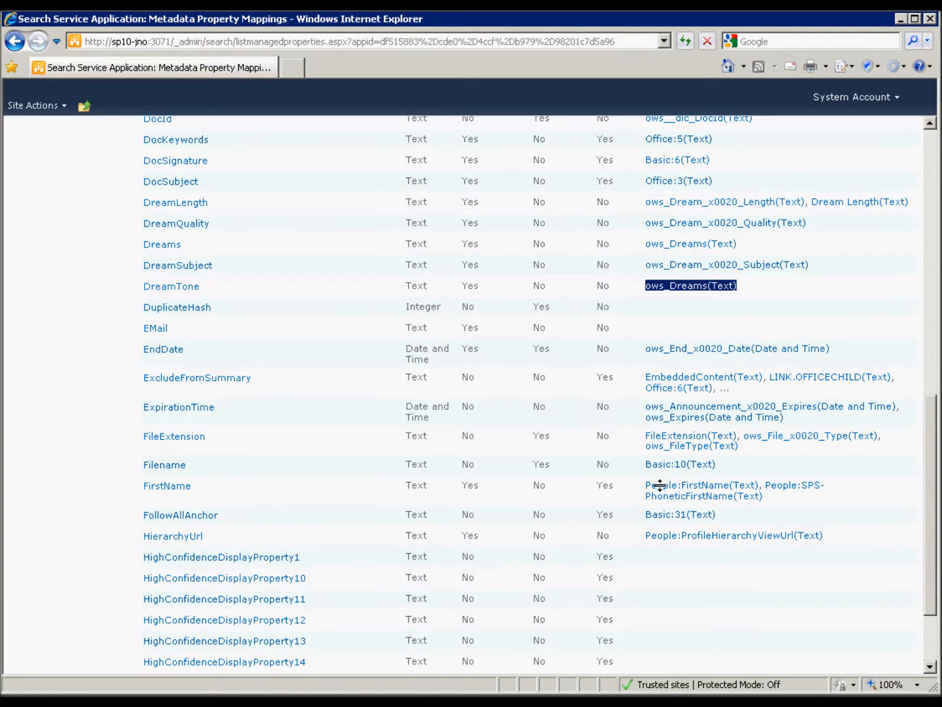
{"action": "mouse_move", "coordinate": [687, 485]}
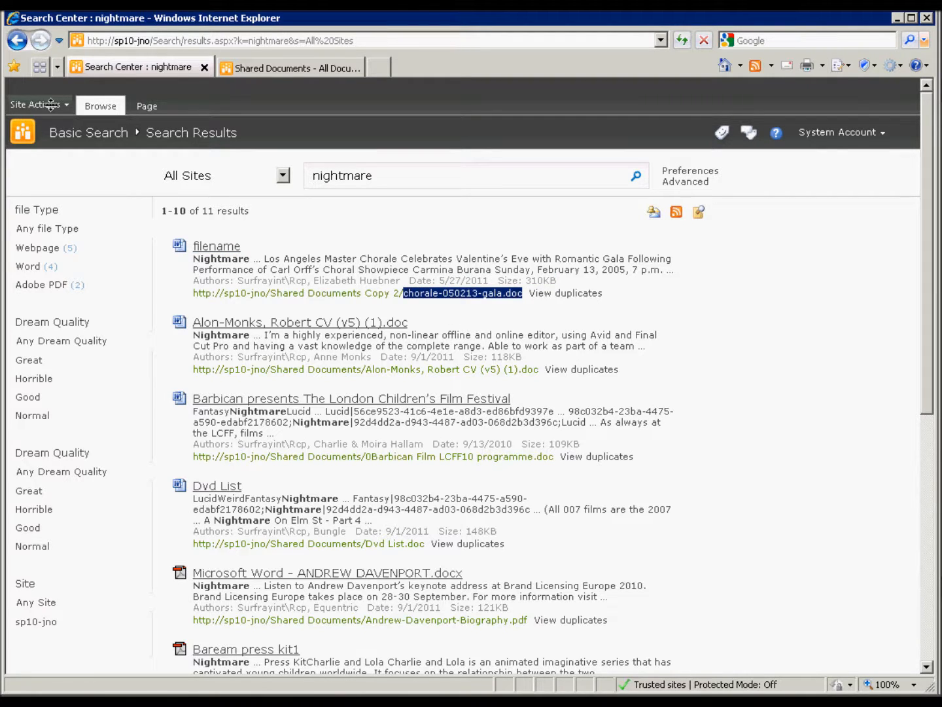
Open Site Actions on the 'nightmare' search results page
{"action": "left_click", "coordinate": [35, 104]}
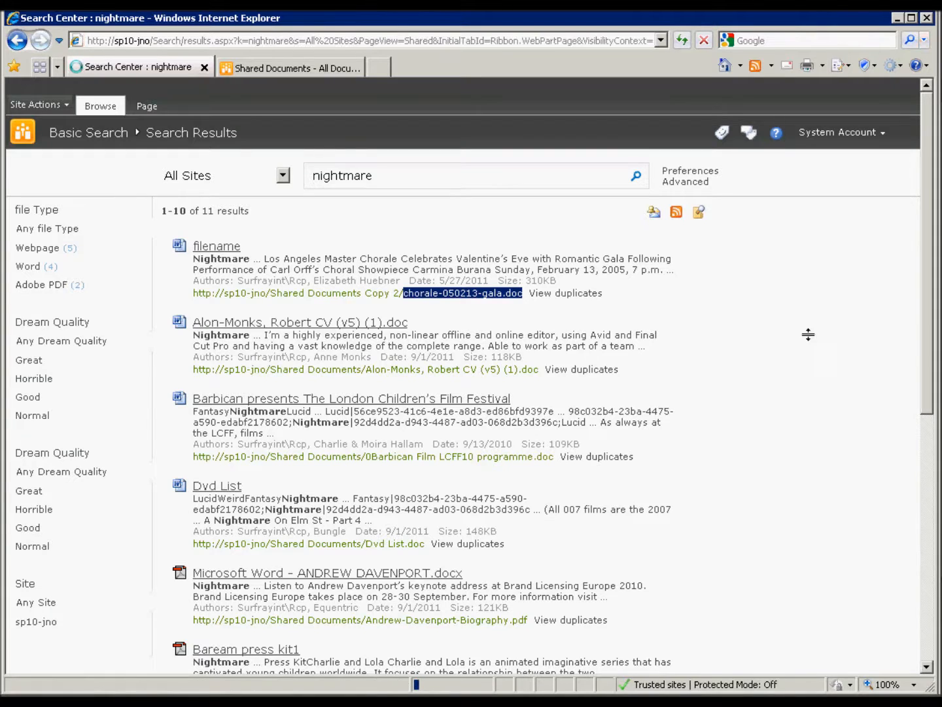
Edit the Core Results web part, uncheck Use Location Visualization, and select Fetched Properties
{"action": "left_click", "coordinate": [147, 106]}
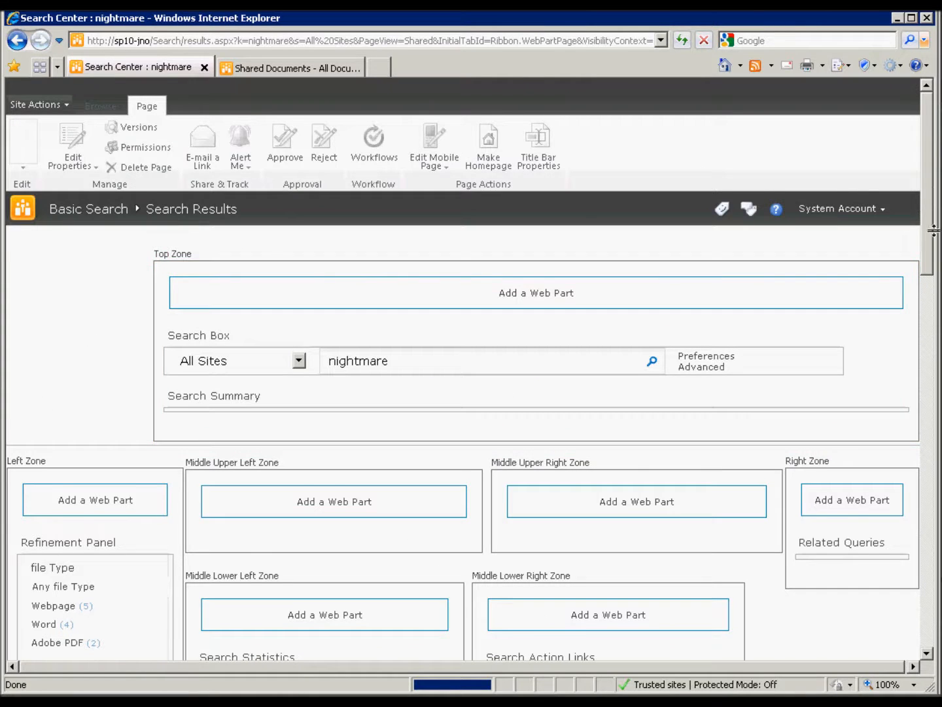
{"action": "scroll", "scroll_direction": "down", "scroll_amount": 3}
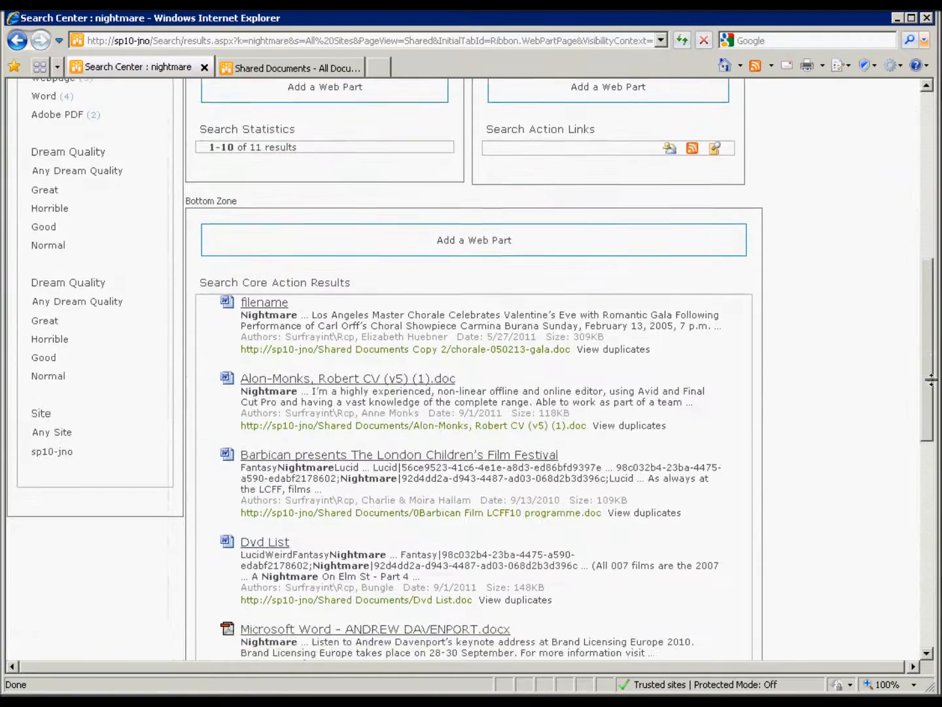
{"action": "scroll", "scroll_direction": "down", "scroll_amount": 3}
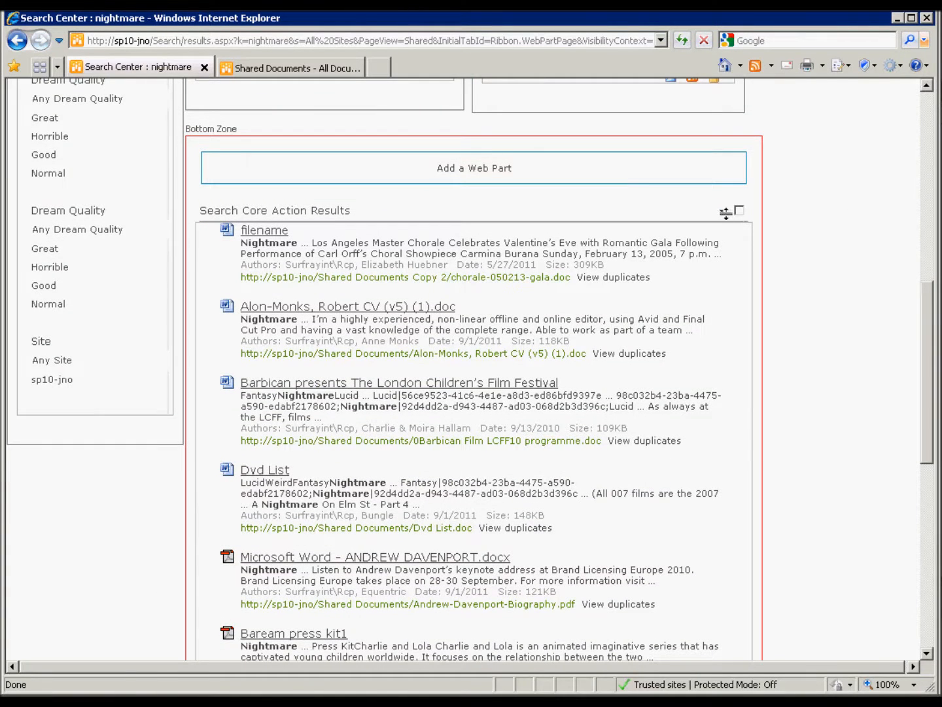
{"action": "left_click", "coordinate": [720, 210]}
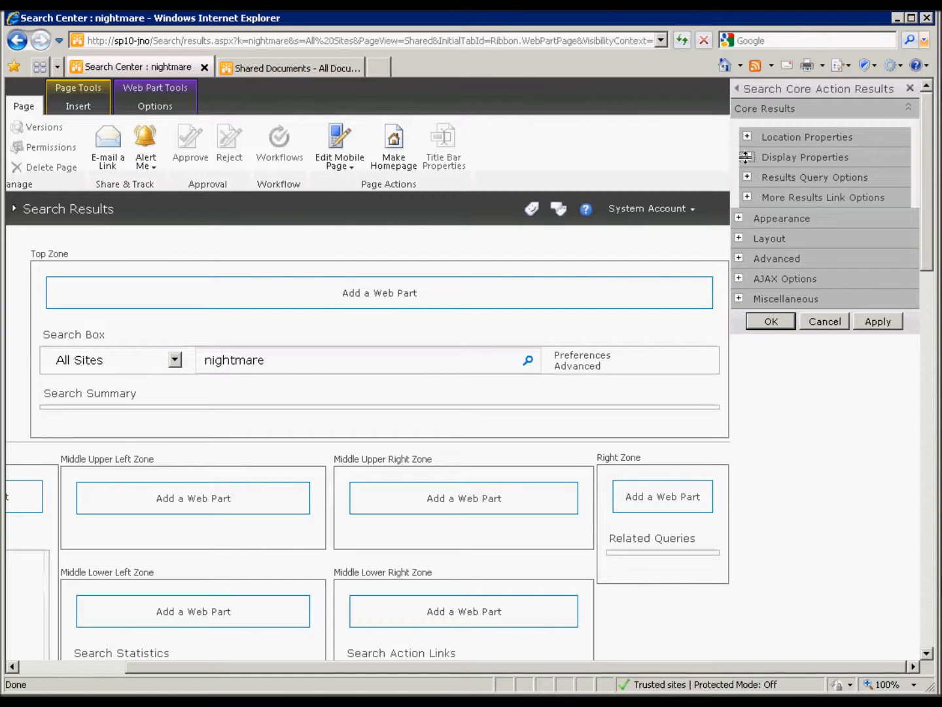
{"action": "left_click", "coordinate": [804, 157]}
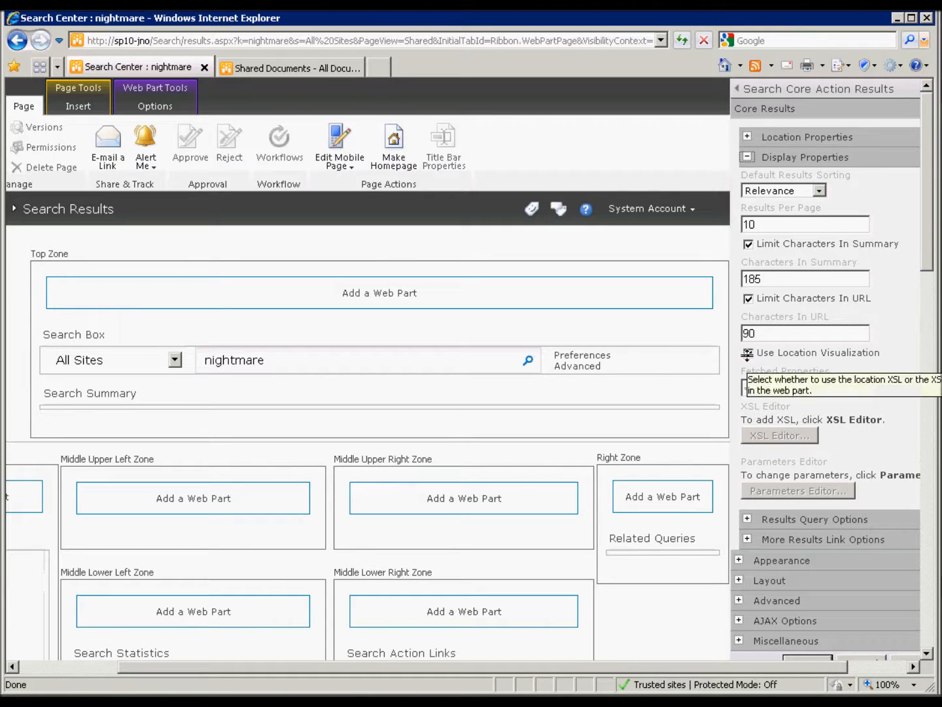
{"action": "left_click", "coordinate": [748, 353]}
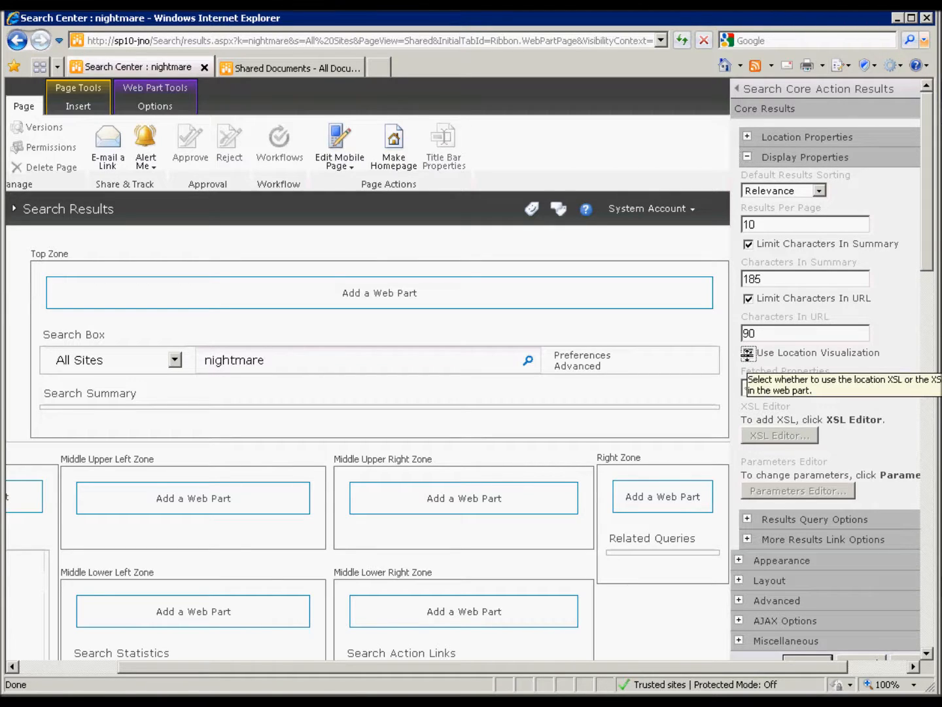
{"action": "left_click", "coordinate": [748, 353]}
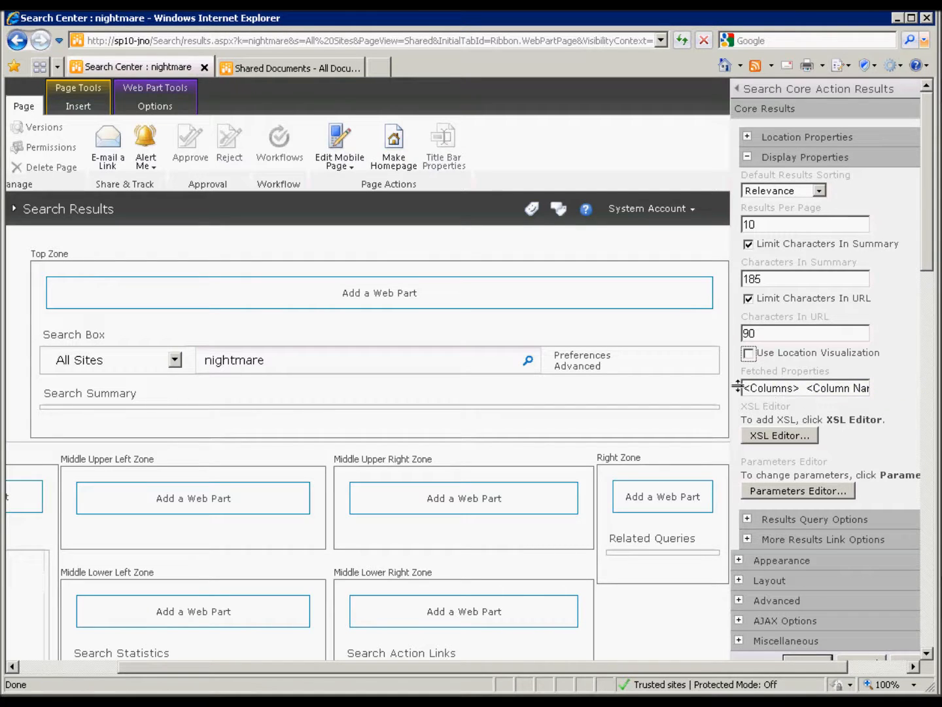
{"action": "double_click", "coordinate": [767, 387]}
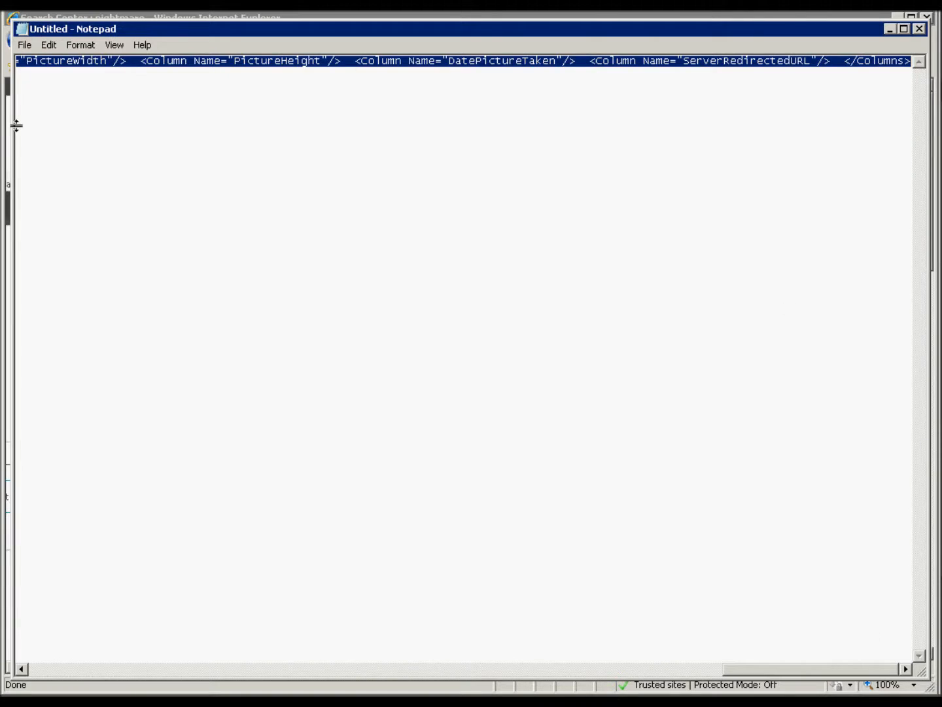
{"action": "mouse_move", "coordinate": [772, 117]}
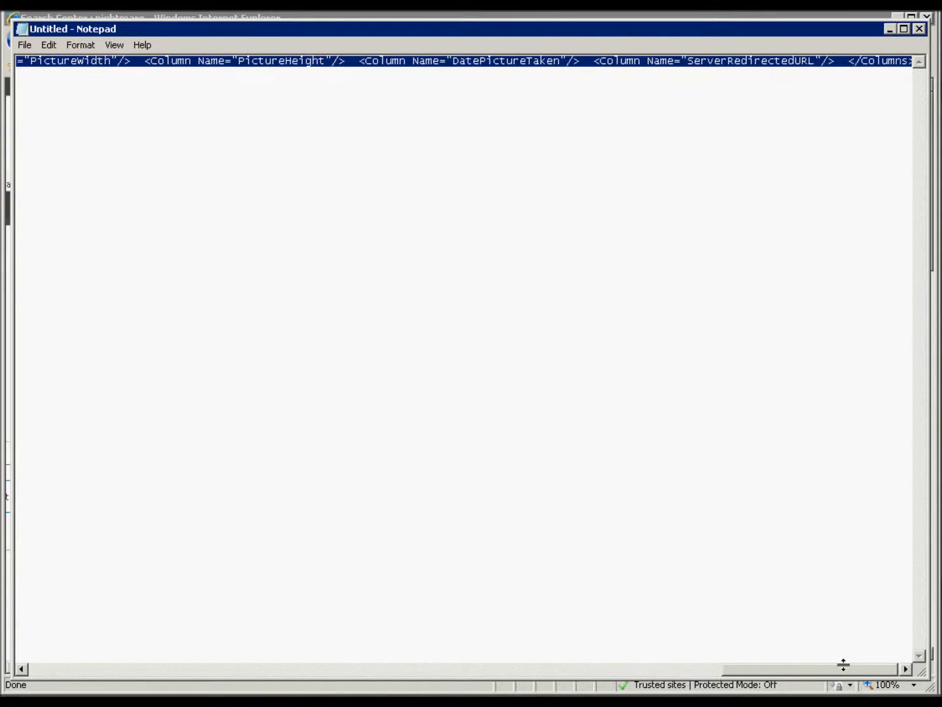
Add <Column Name="filename"/> to the fetched columns XML in Notepad and copy it
{"action": "scroll", "scroll_direction": "right", "scroll_amount": 3}
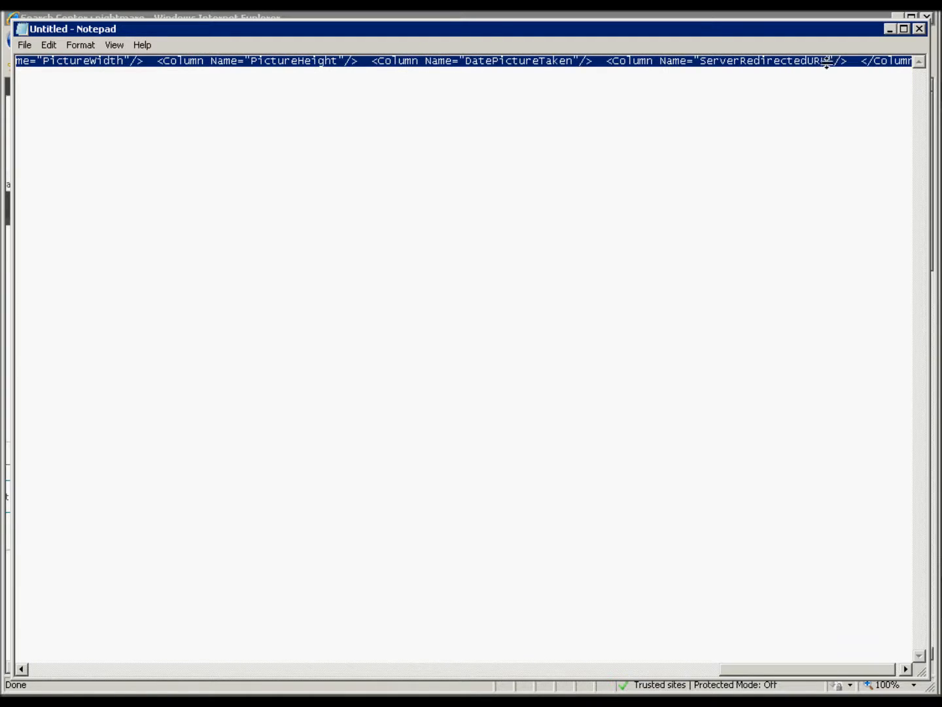
{"action": "mouse_move", "coordinate": [693, 585]}
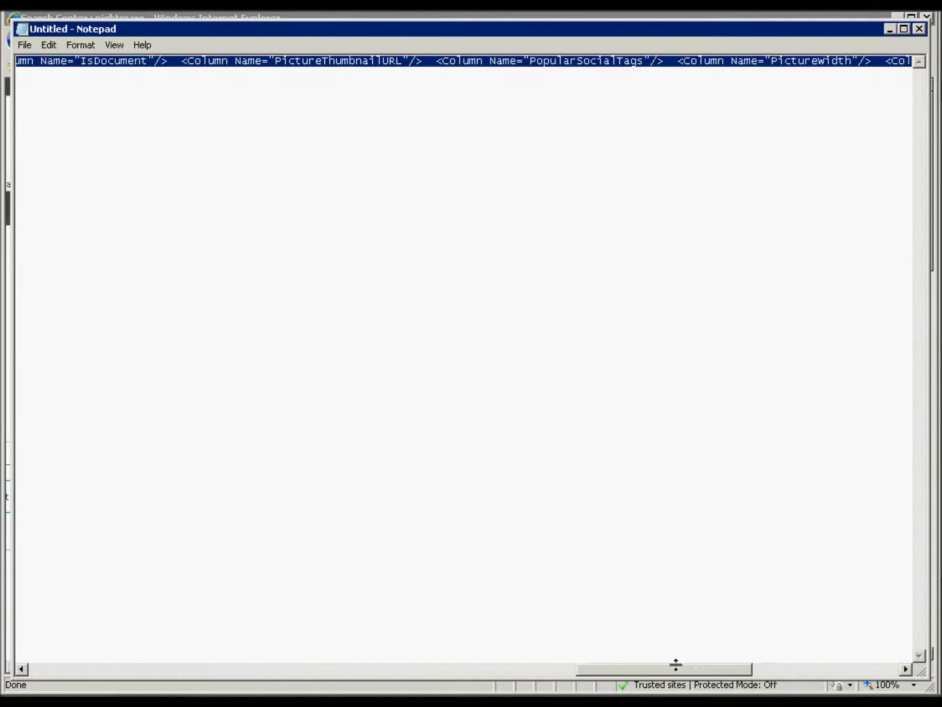
{"action": "scroll", "scroll_direction": "left", "scroll_amount": 3}
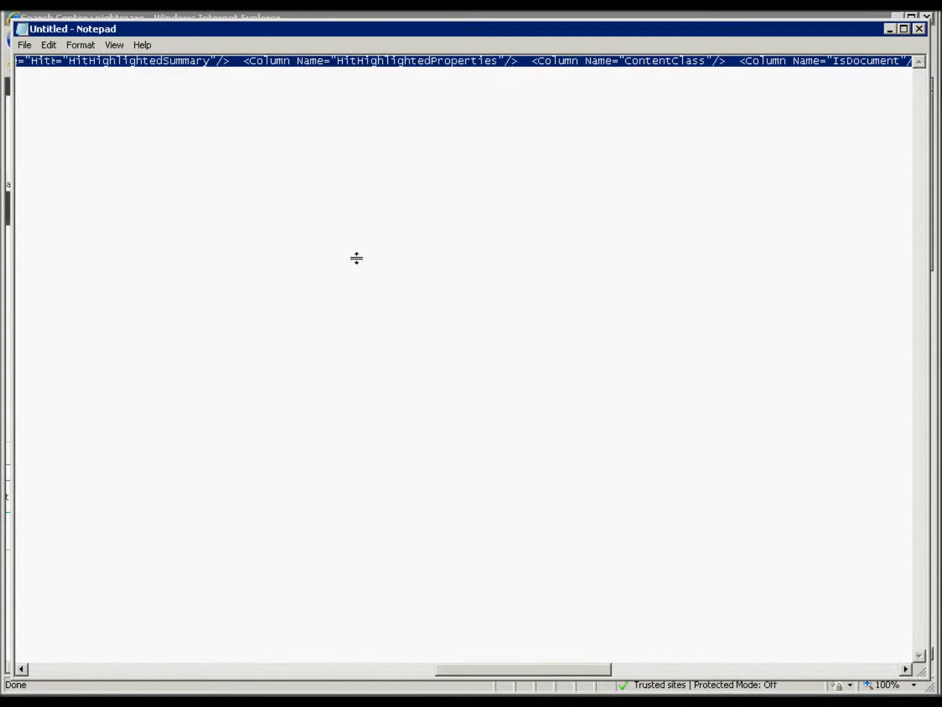
{"action": "double_click", "coordinate": [357, 60]}
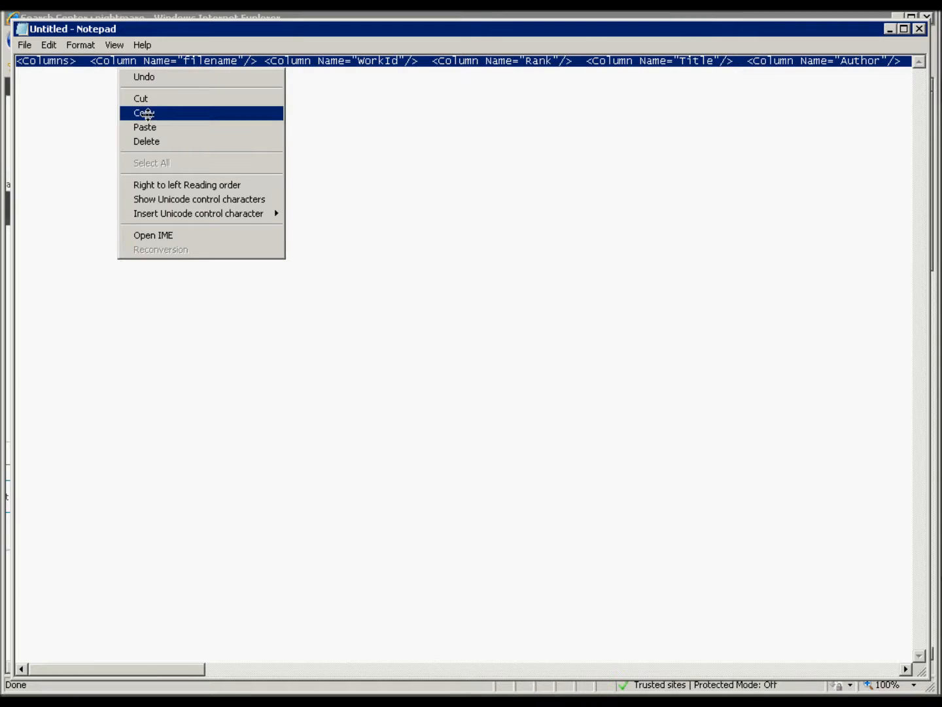
{"action": "left_click", "coordinate": [144, 112]}
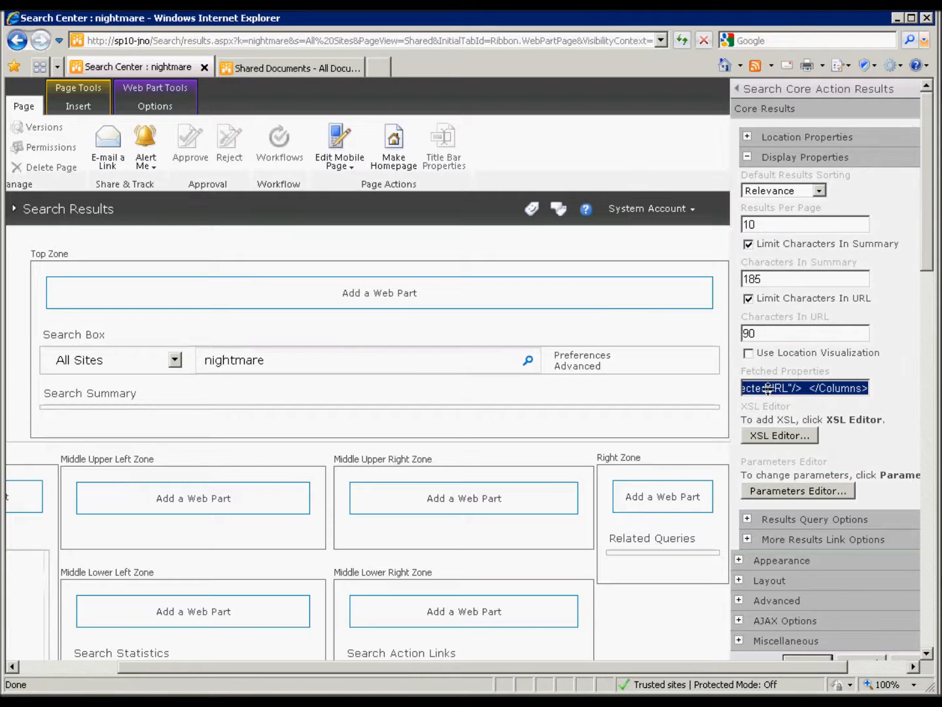
Paste the column list back, then open the XSL Editor and select all stylesheet text
{"action": "right_click", "coordinate": [804, 387]}
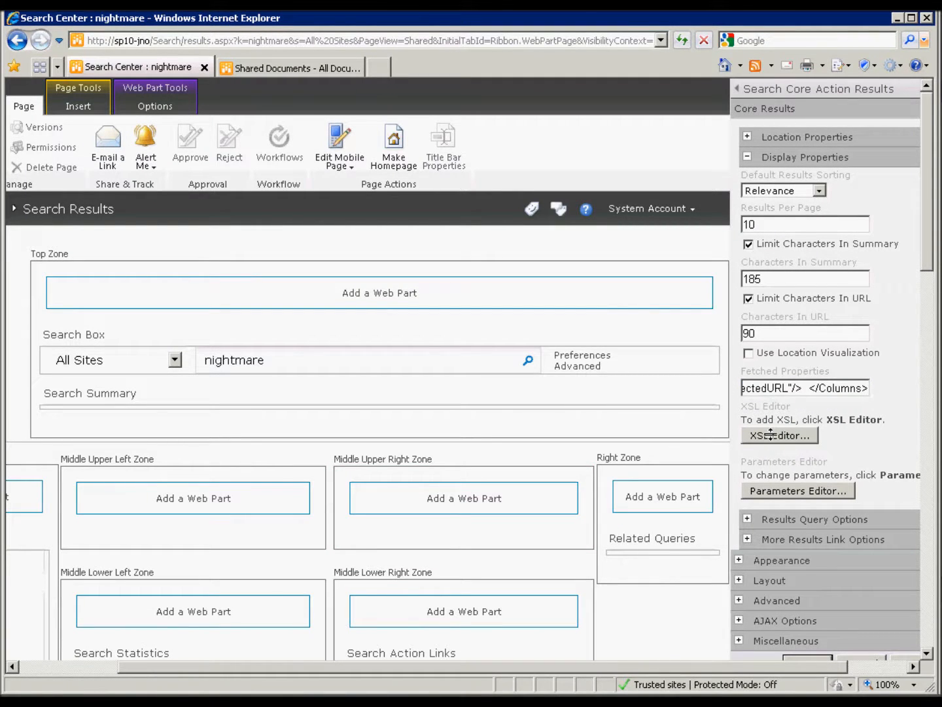
{"action": "left_click", "coordinate": [780, 435]}
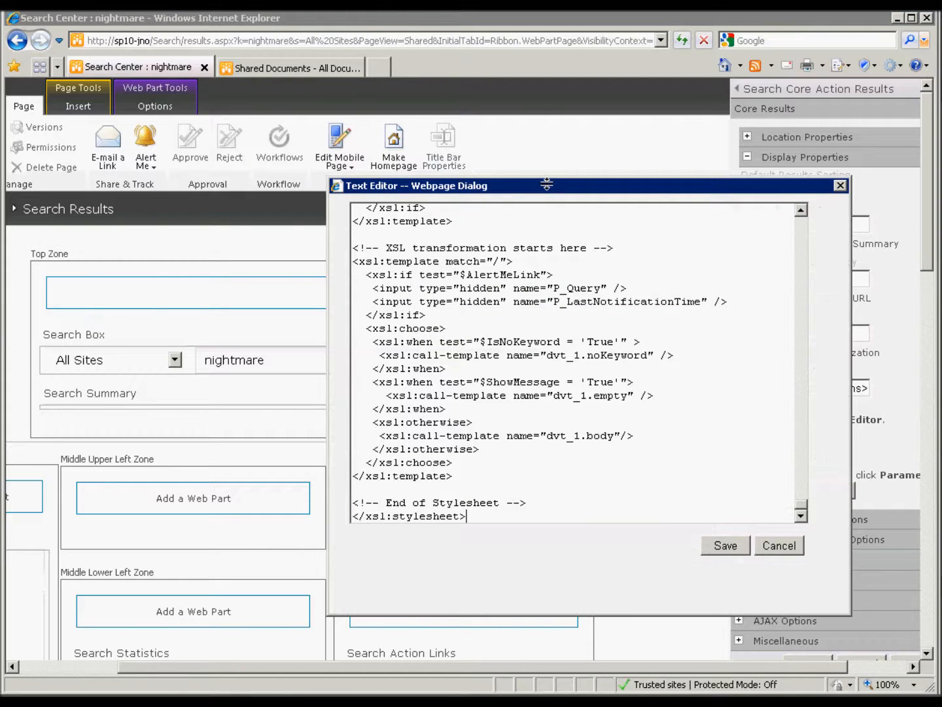
{"action": "right_click", "coordinate": [321, 205]}
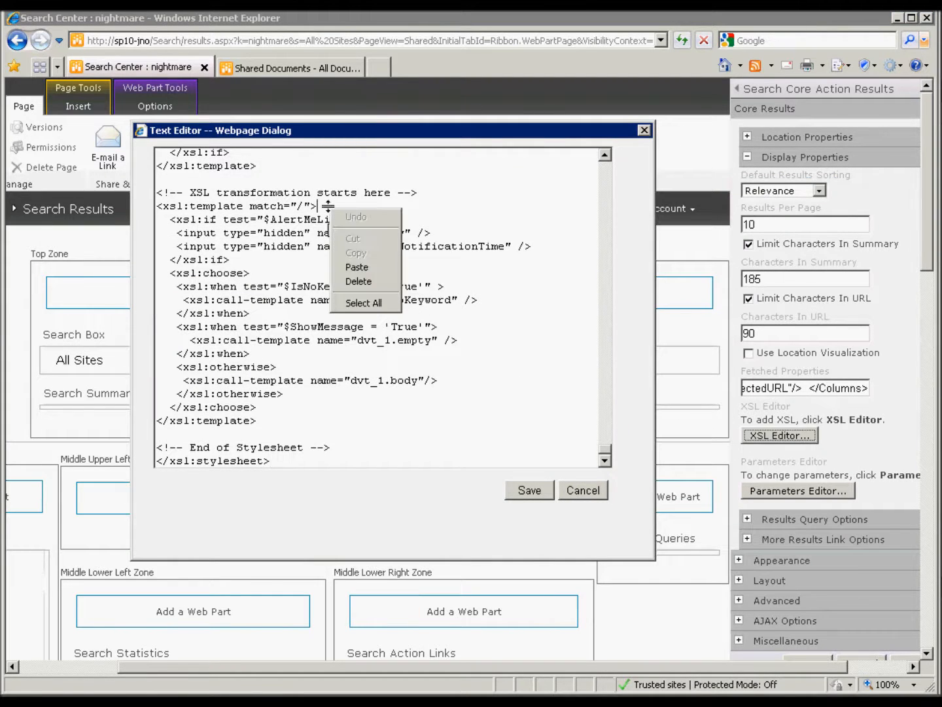
{"action": "left_click", "coordinate": [363, 303]}
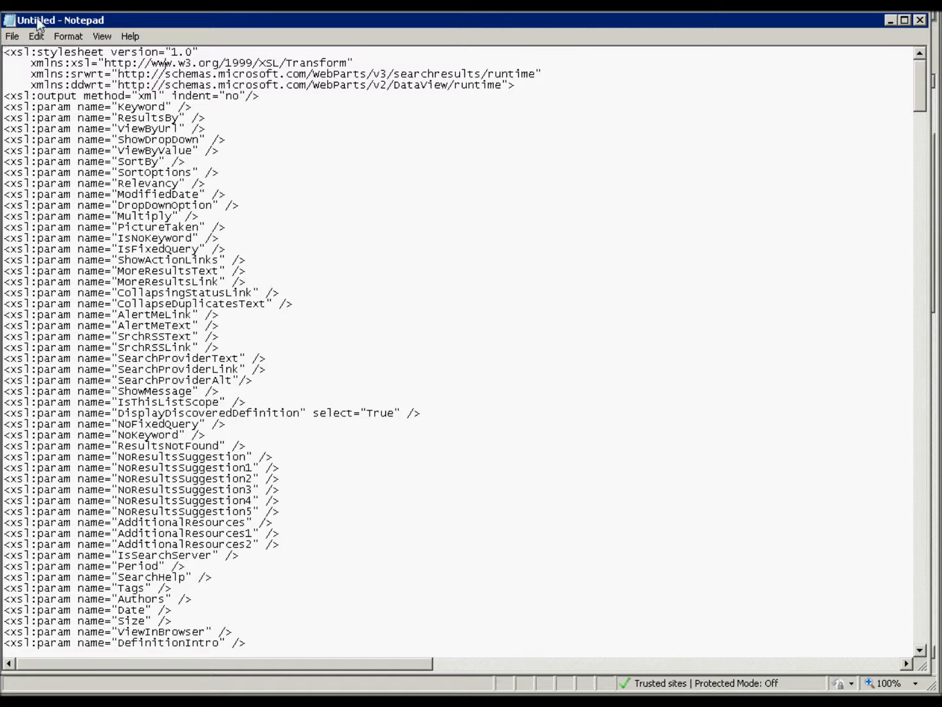
{"action": "mouse_move", "coordinate": [671, 198]}
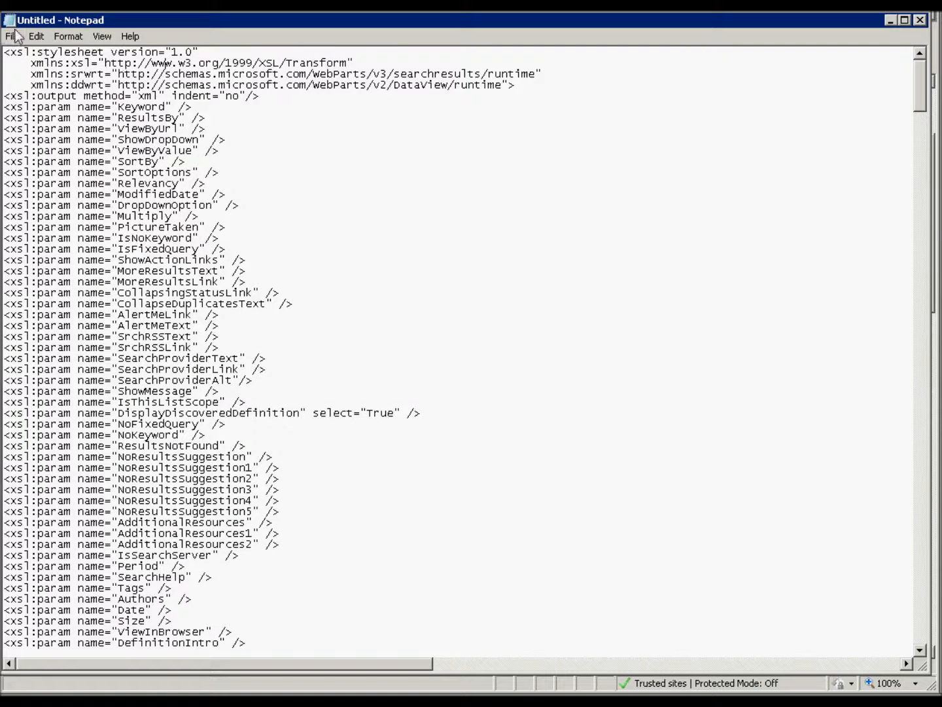
{"action": "mouse_move", "coordinate": [36, 36]}
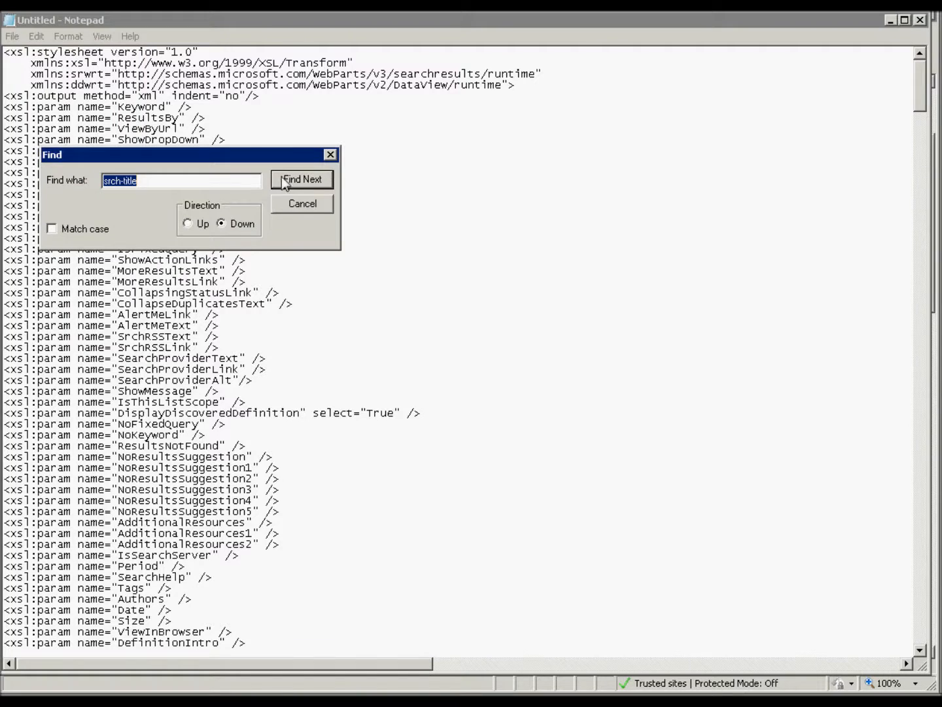
Step through 'srch-title' matches in Notepad to the srch-Title3 block and close Find
{"action": "left_click", "coordinate": [302, 179]}
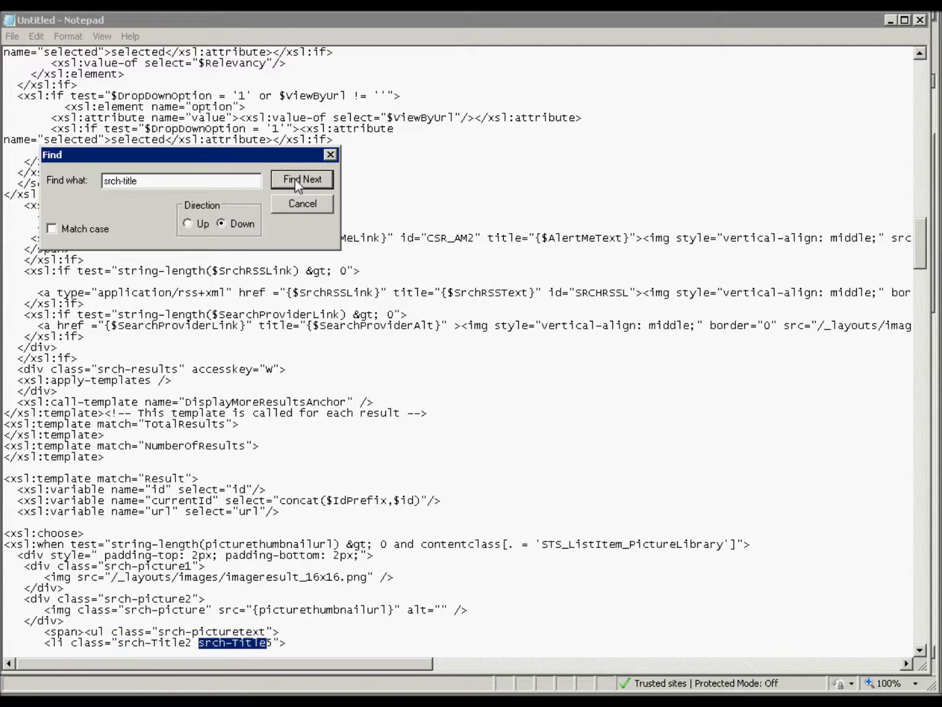
{"action": "left_click", "coordinate": [301, 179]}
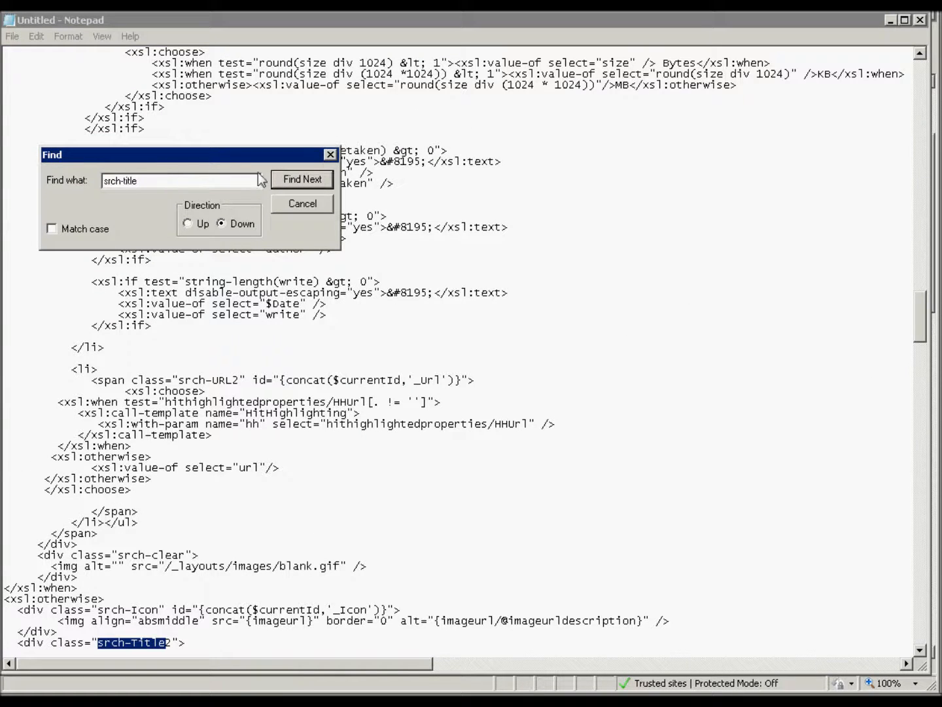
{"action": "left_click", "coordinate": [302, 180]}
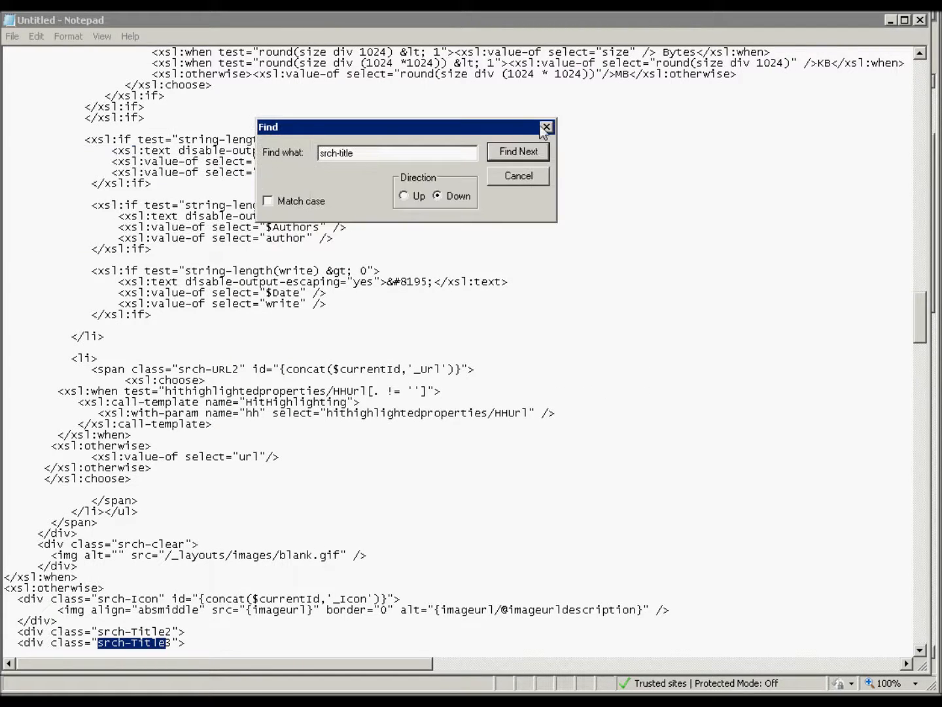
{"action": "left_click", "coordinate": [547, 126]}
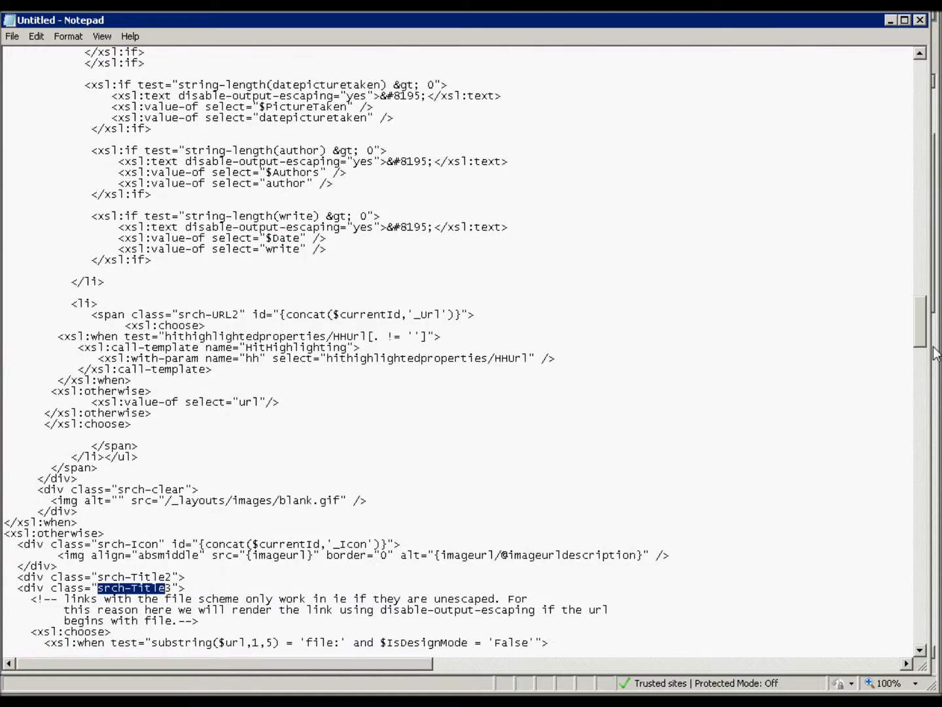
{"action": "scroll", "scroll_direction": "down", "scroll_amount": 3}
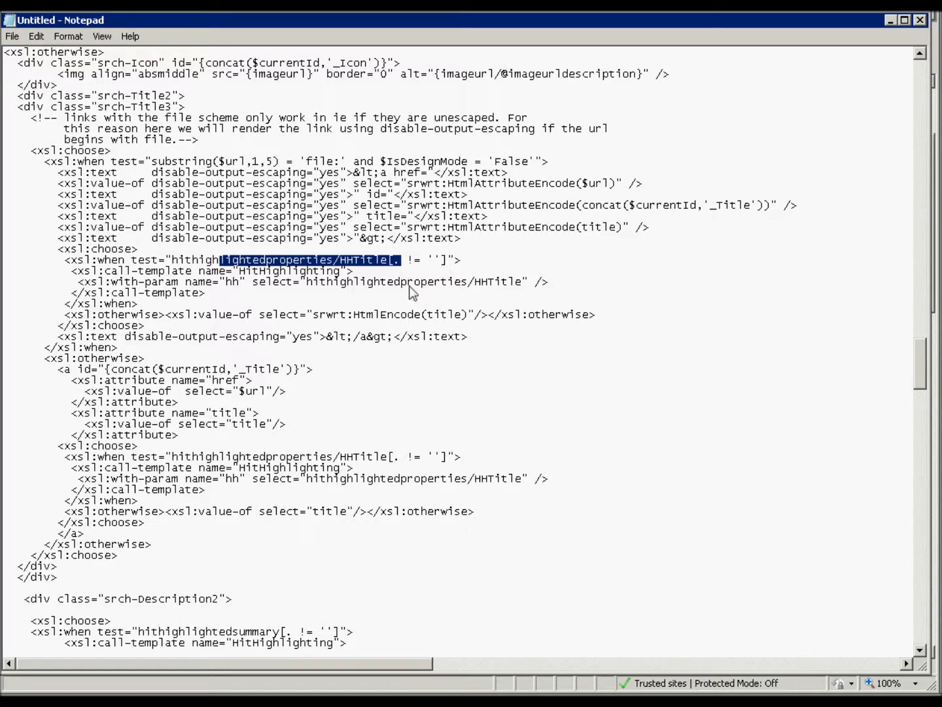
{"action": "mouse_move", "coordinate": [500, 291]}
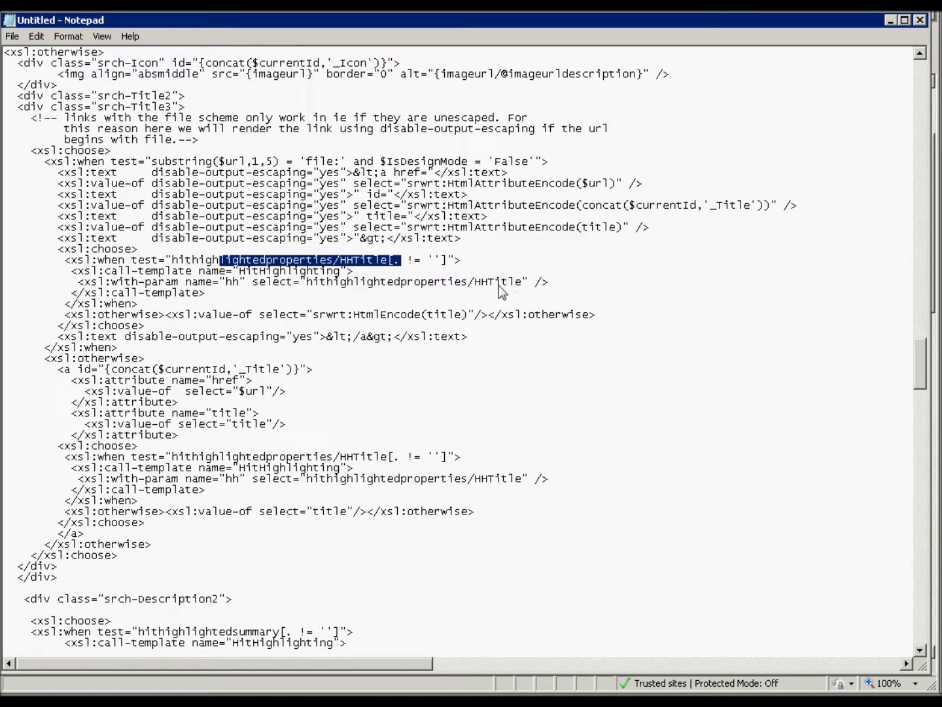
{"action": "mouse_move", "coordinate": [437, 295]}
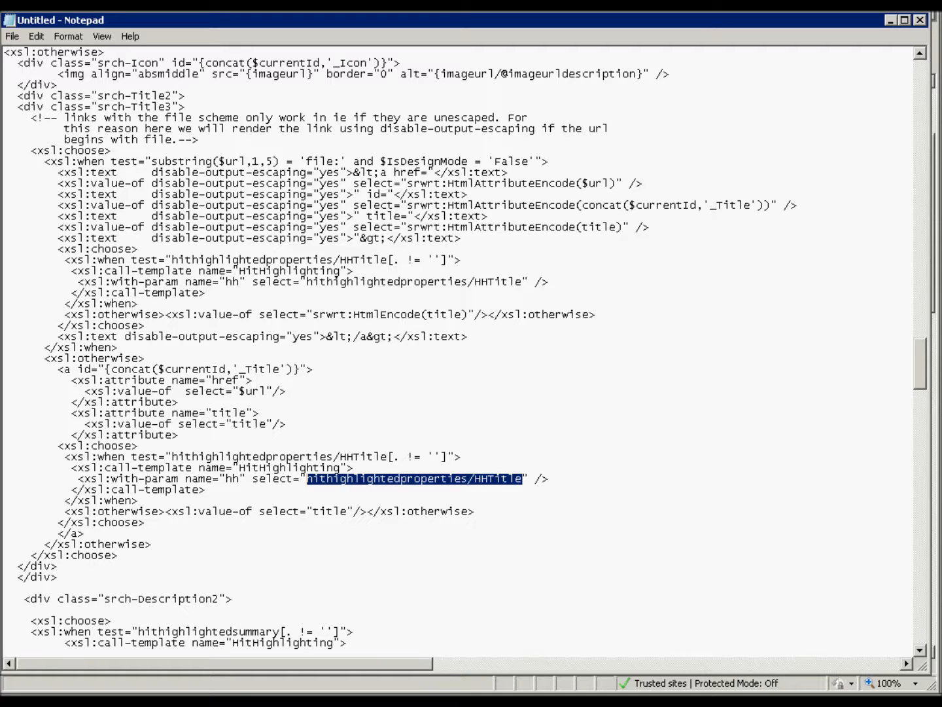
Replace HHTitle and the fallback title with filename in the srch-Title3 link branch
{"action": "type", "text": "fi"}
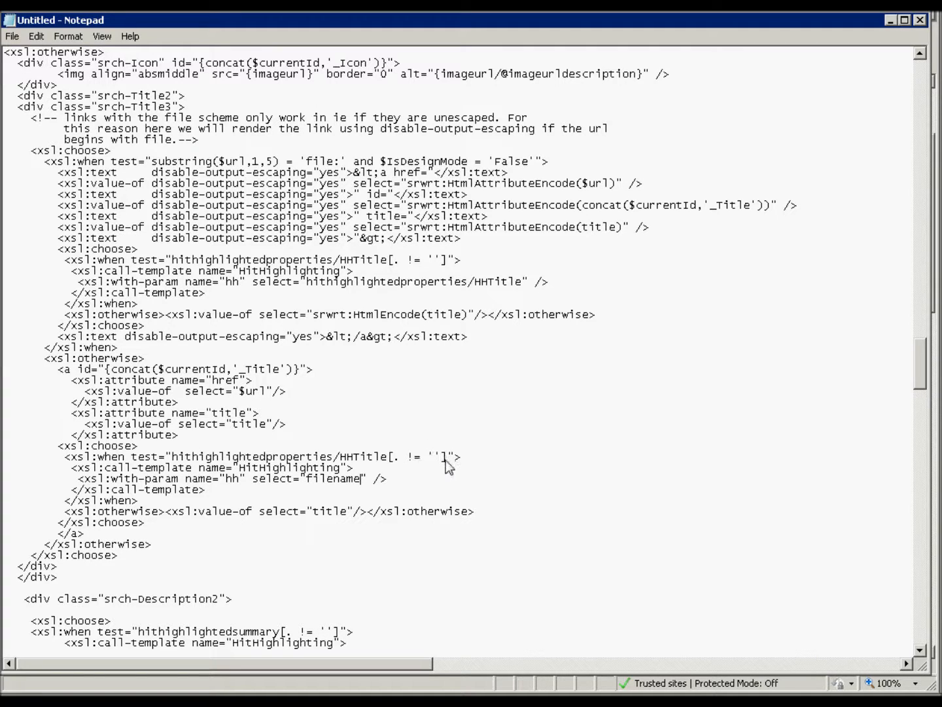
{"action": "double_click", "coordinate": [437, 457]}
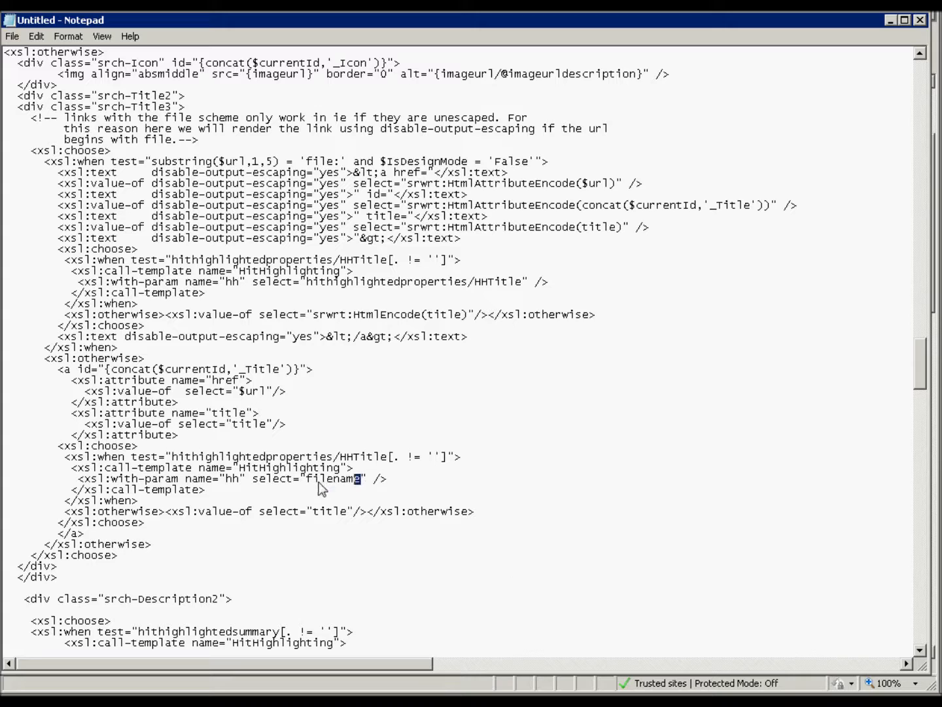
{"action": "left_click", "coordinate": [36, 36]}
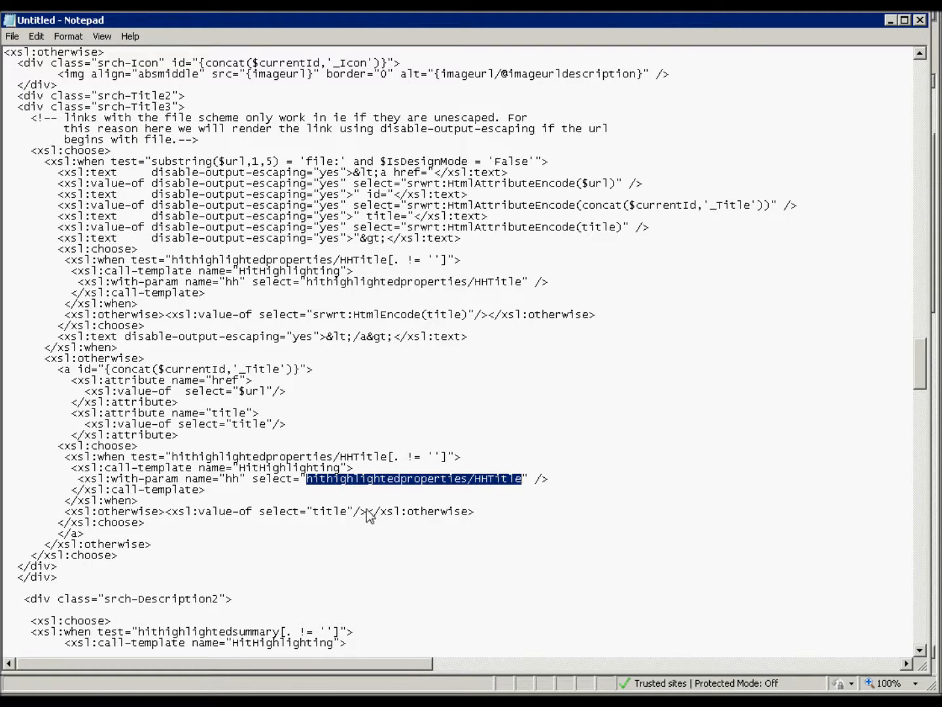
{"action": "double_click", "coordinate": [329, 511]}
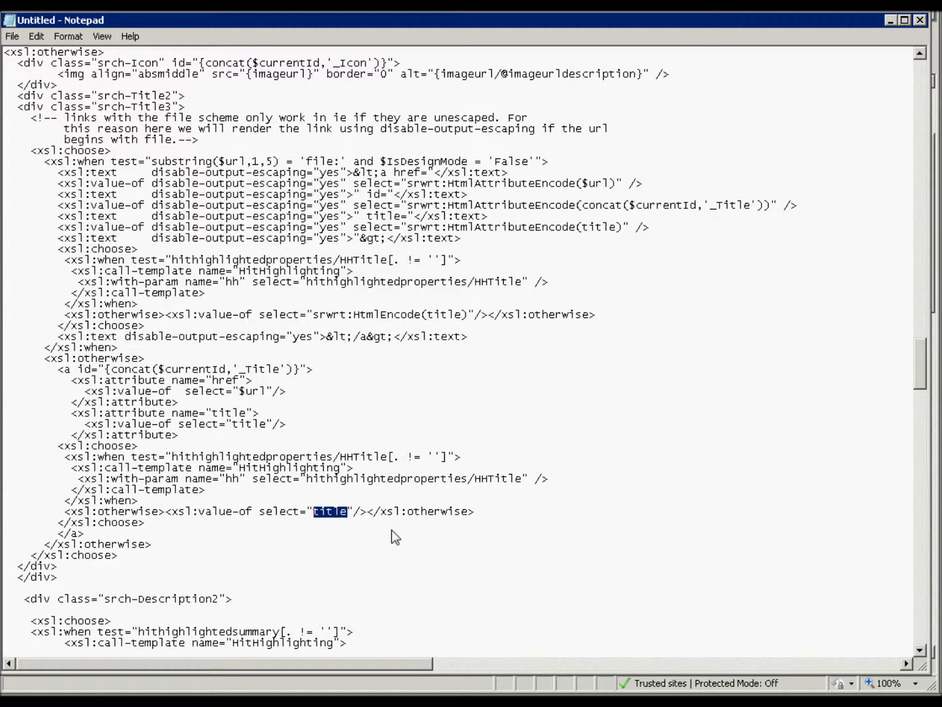
{"action": "type", "text": "filename"}
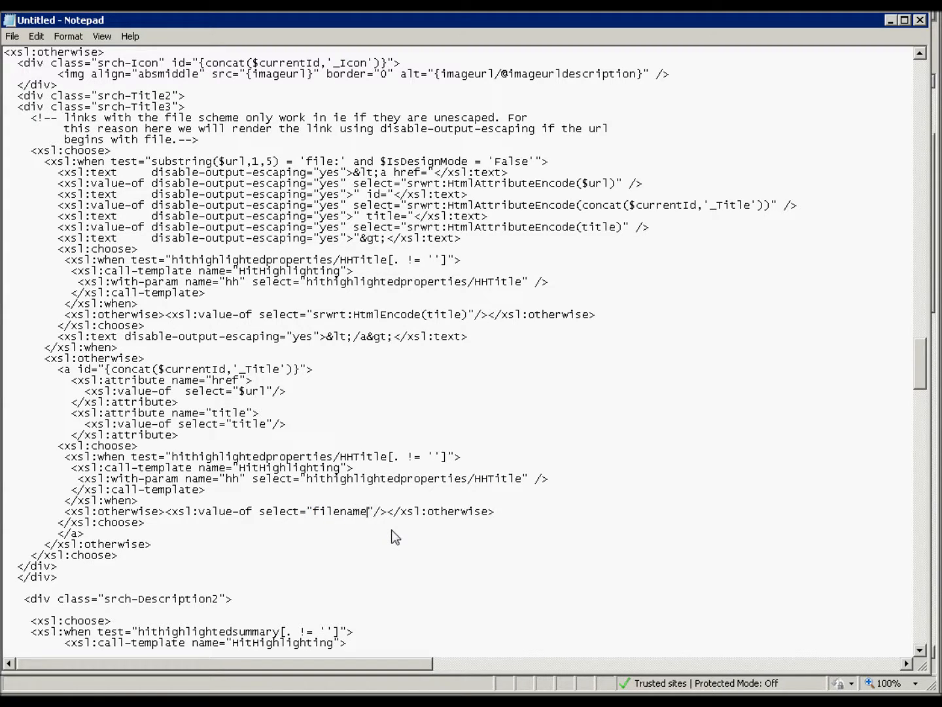
{"action": "key", "text": "BackSpace"}
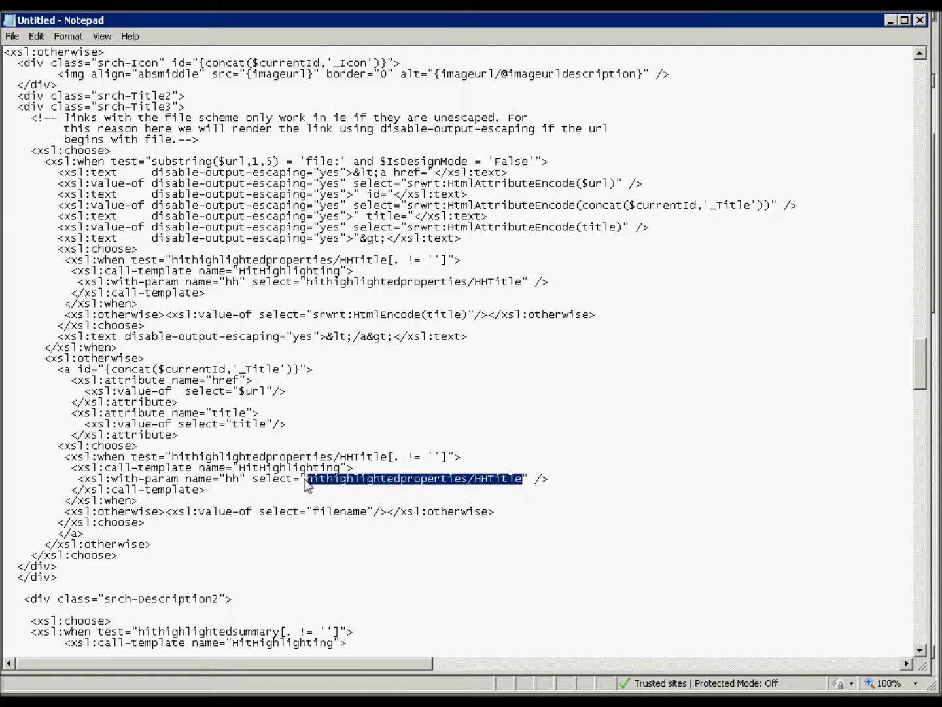
{"action": "type", "text": "fil"}
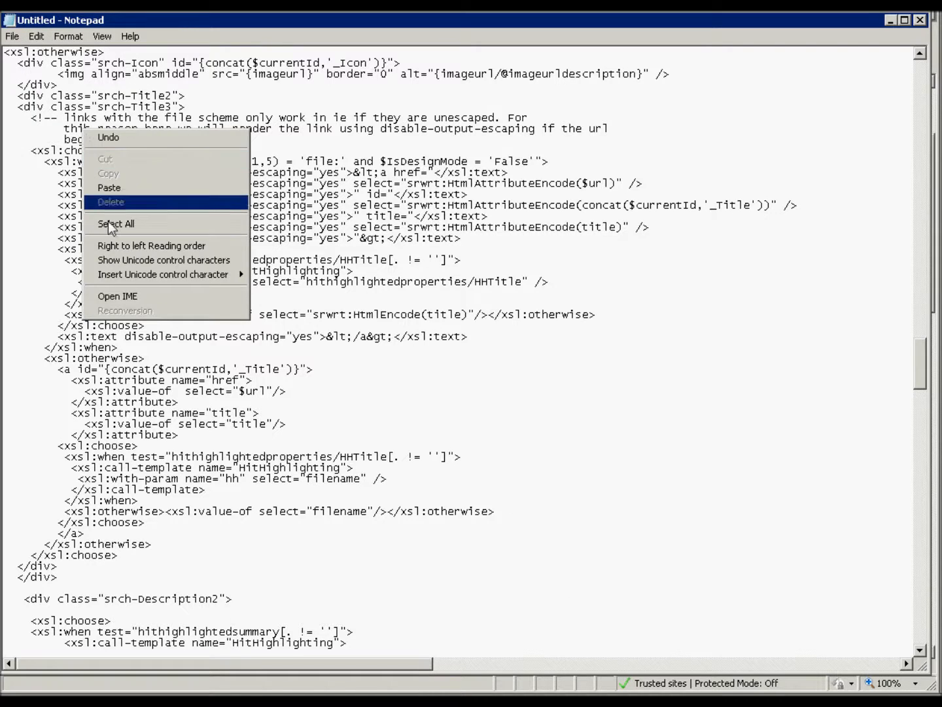
Paste the edited stylesheet into the XSL Editor, save it, and apply with OK
{"action": "left_click", "coordinate": [115, 223]}
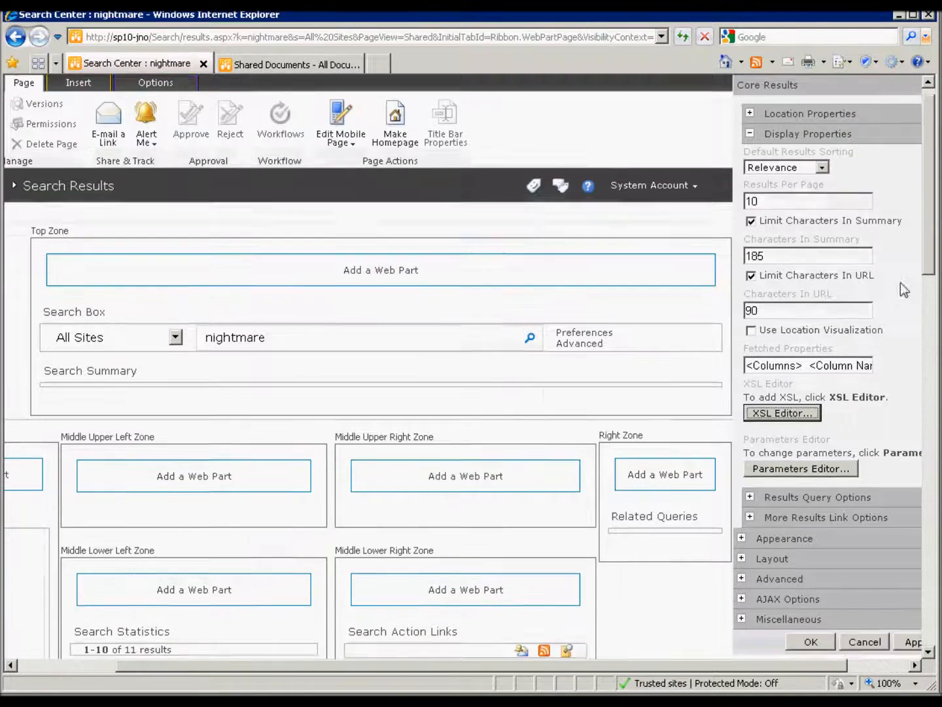
{"action": "left_click", "coordinate": [782, 413]}
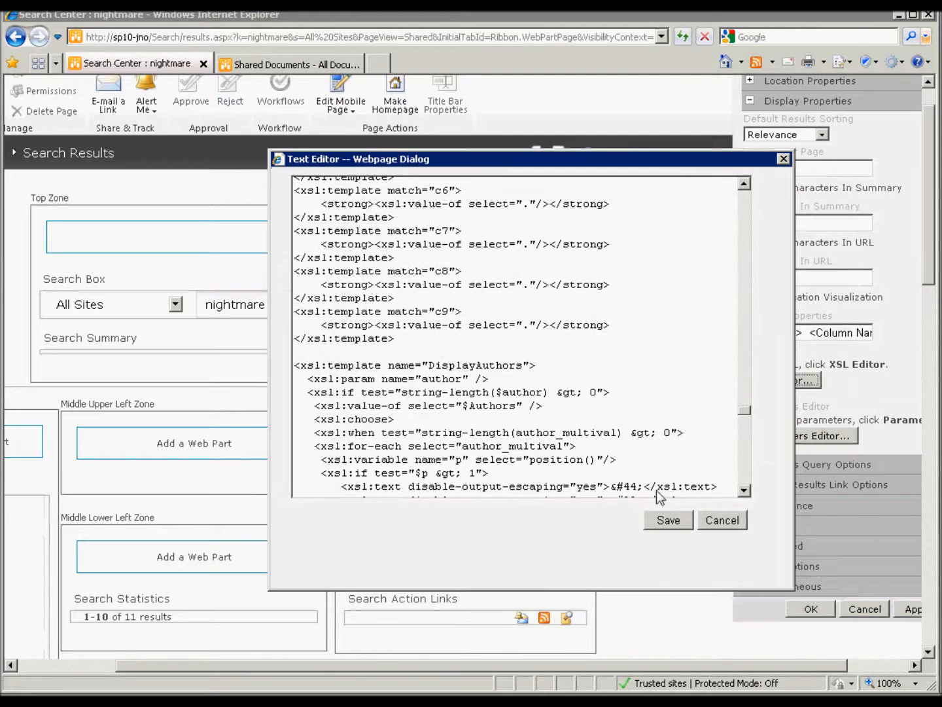
{"action": "left_click", "coordinate": [722, 520]}
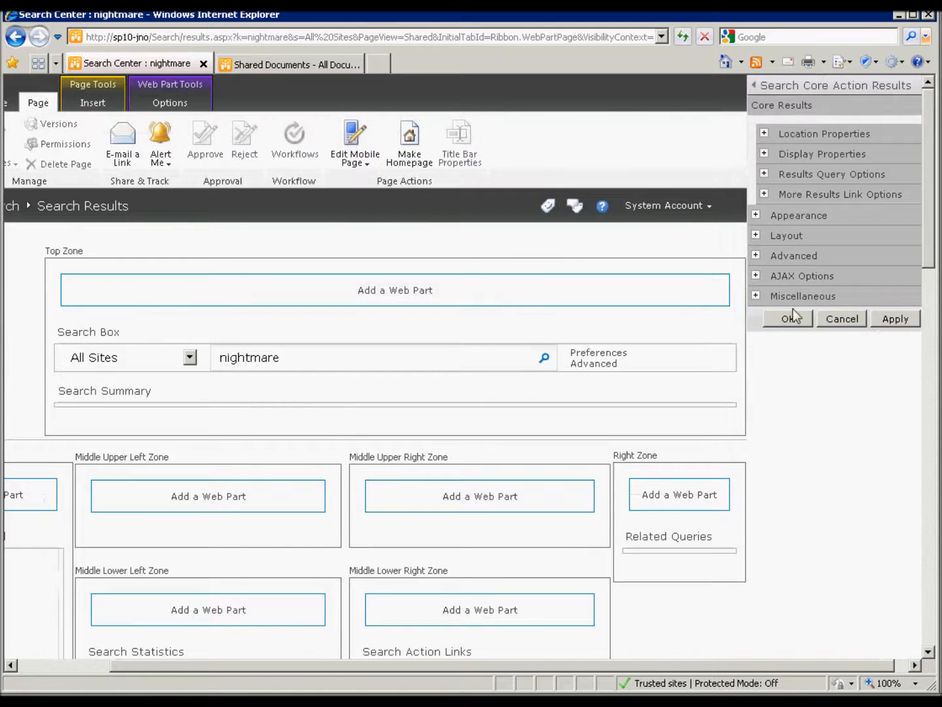
{"action": "left_click", "coordinate": [787, 318]}
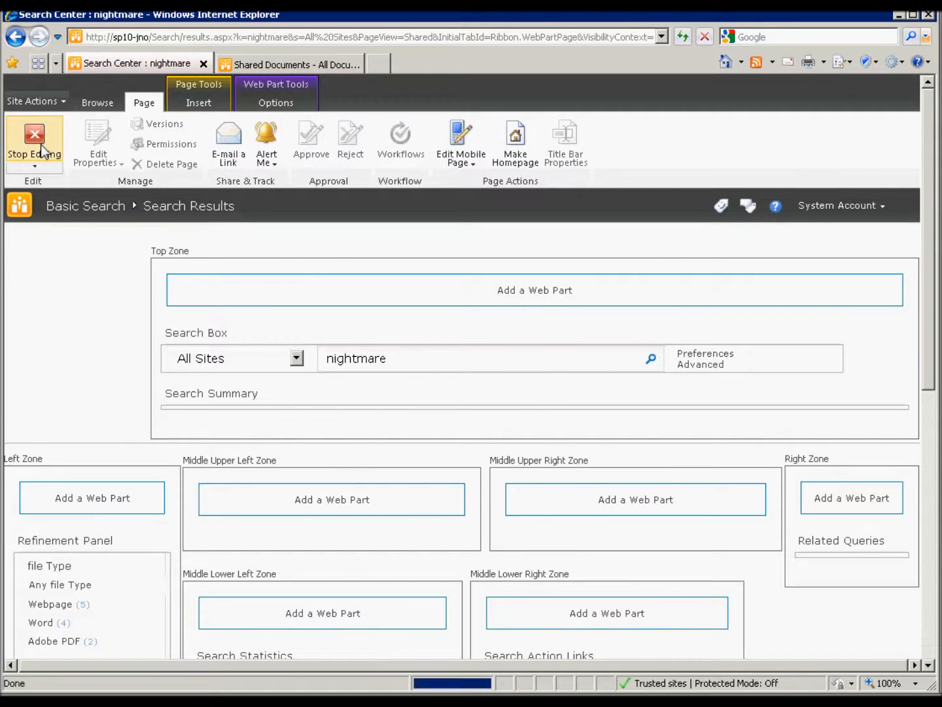
Stop editing to show filename result titles, then go to Shared Documents
{"action": "left_click", "coordinate": [33, 143]}
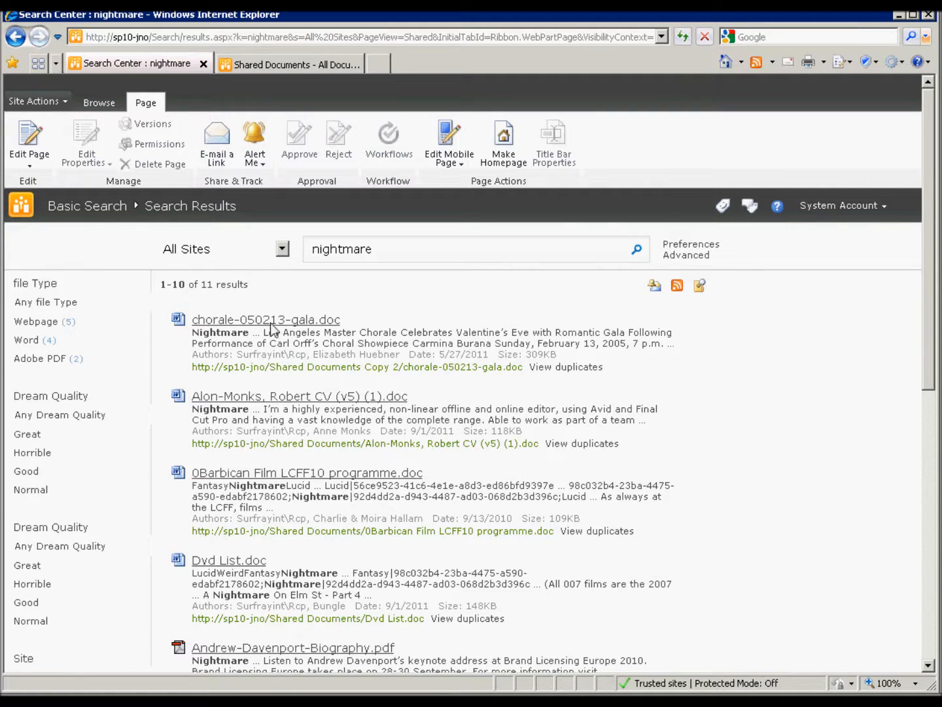
{"action": "left_click", "coordinate": [288, 64]}
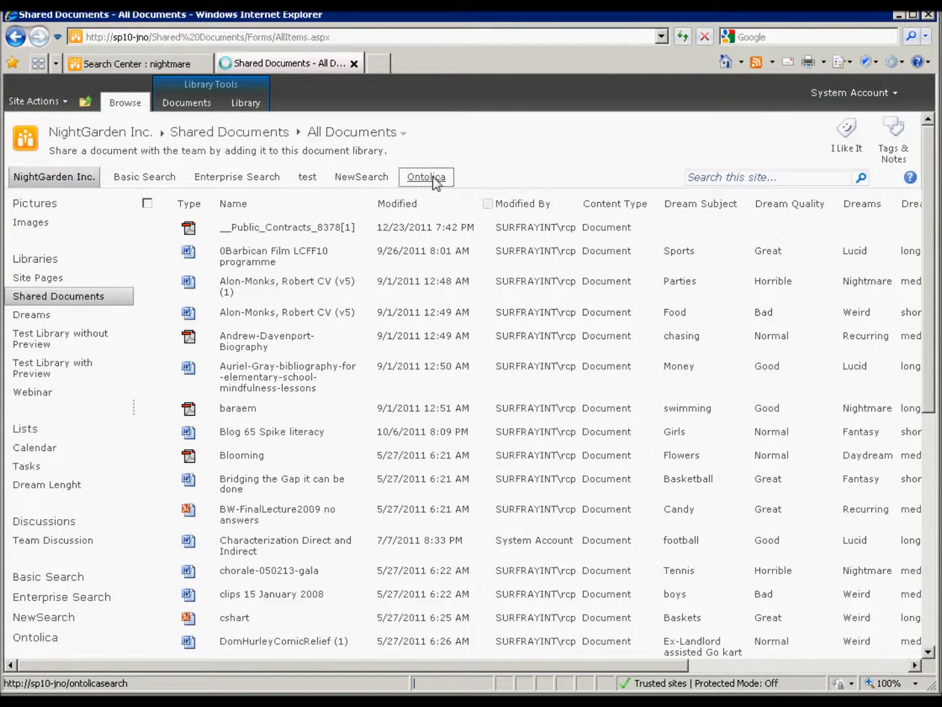
Open the Ontolica site and search for 'iggle' via the suggestion
{"action": "left_click", "coordinate": [425, 176]}
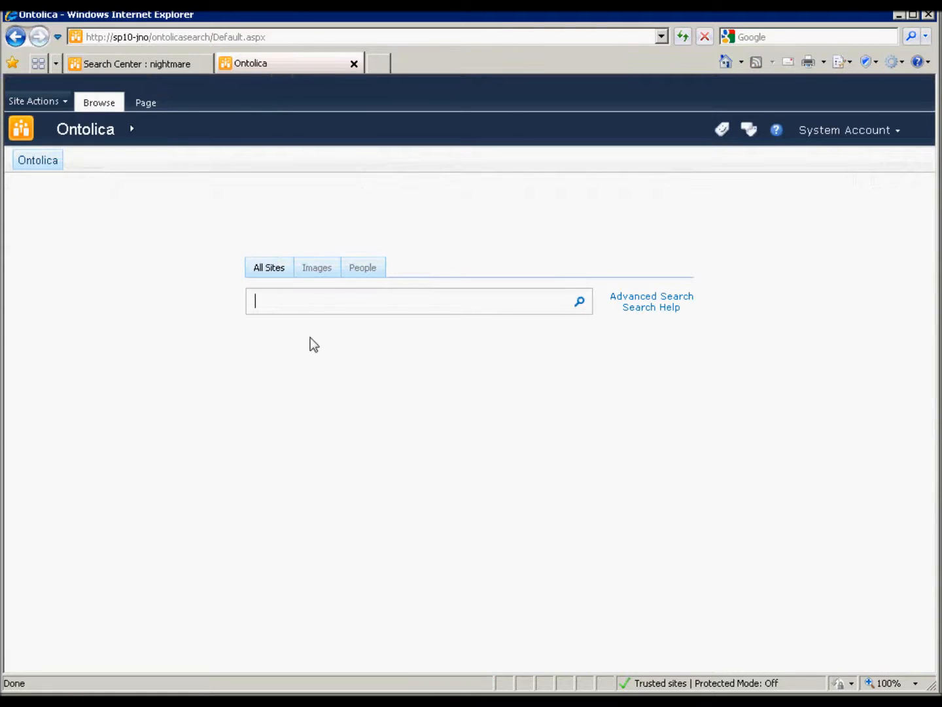
{"action": "type", "text": "iggle"}
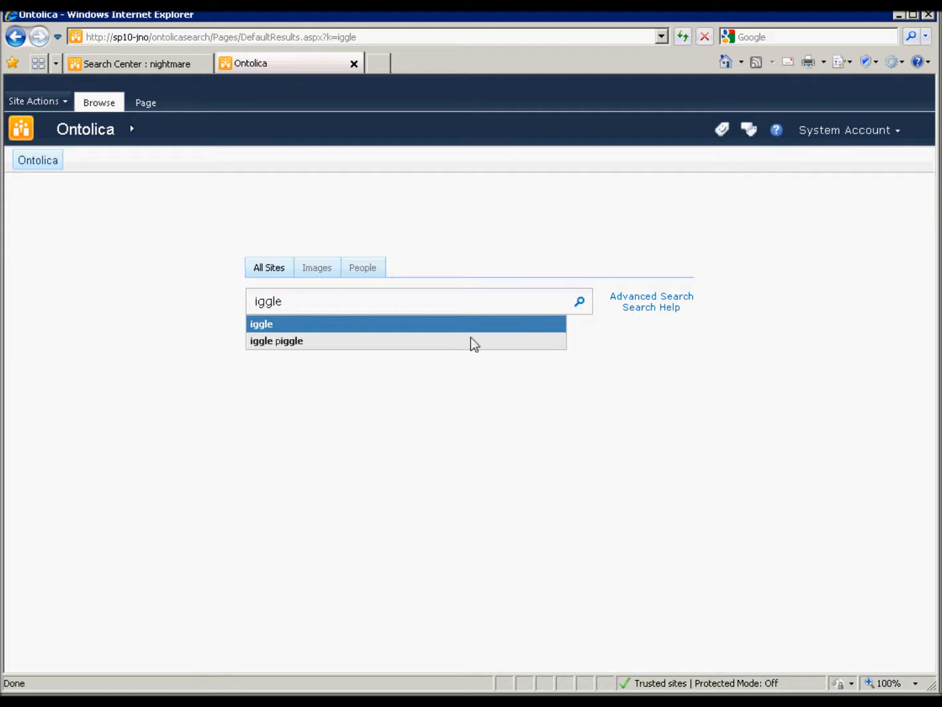
{"action": "left_click", "coordinate": [261, 323]}
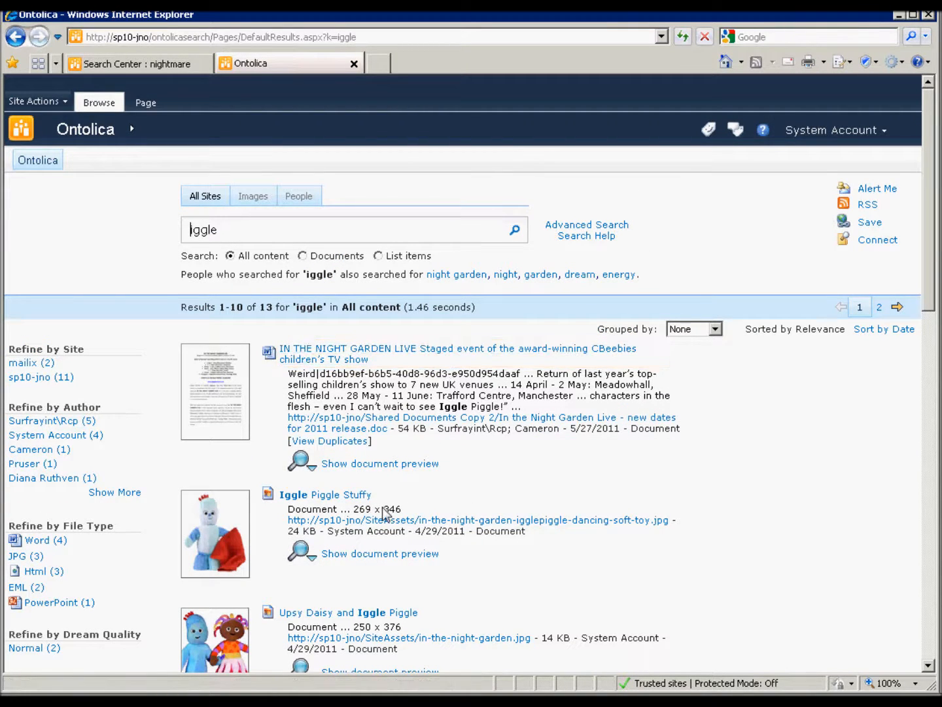
{"action": "mouse_move", "coordinate": [325, 494]}
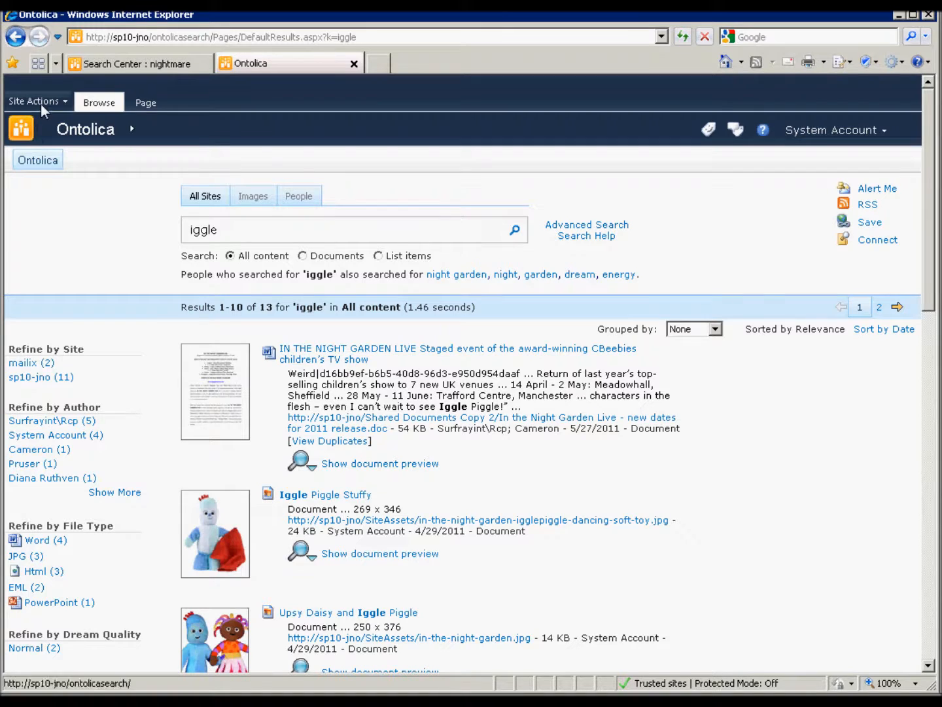
Open Site Settings from the Site Actions menu to reach the Ontolica Styles library
{"action": "left_click", "coordinate": [34, 101]}
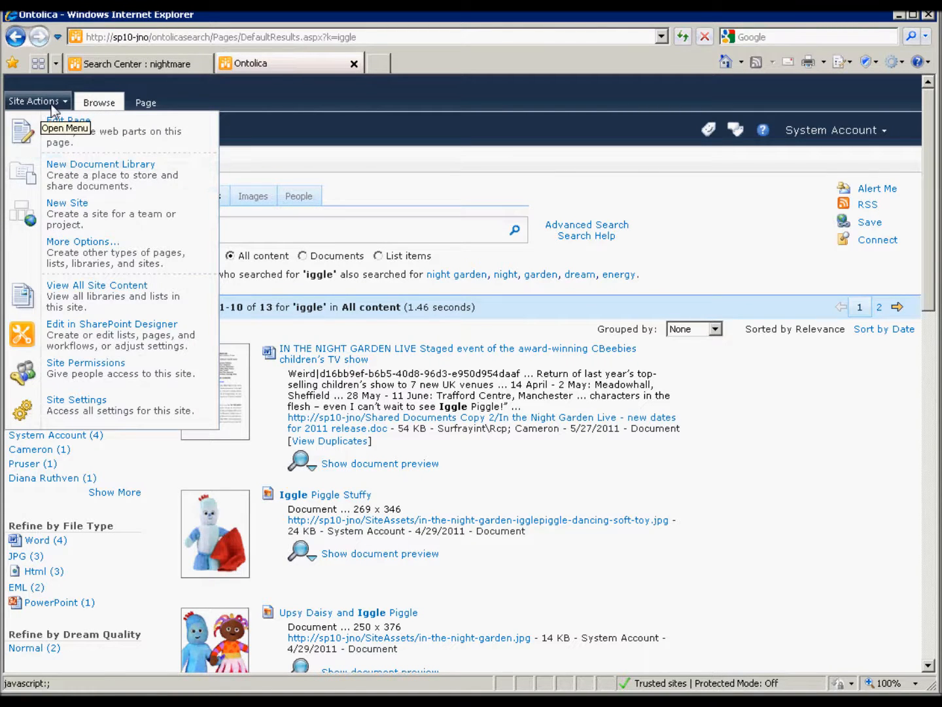
{"action": "left_click", "coordinate": [38, 102]}
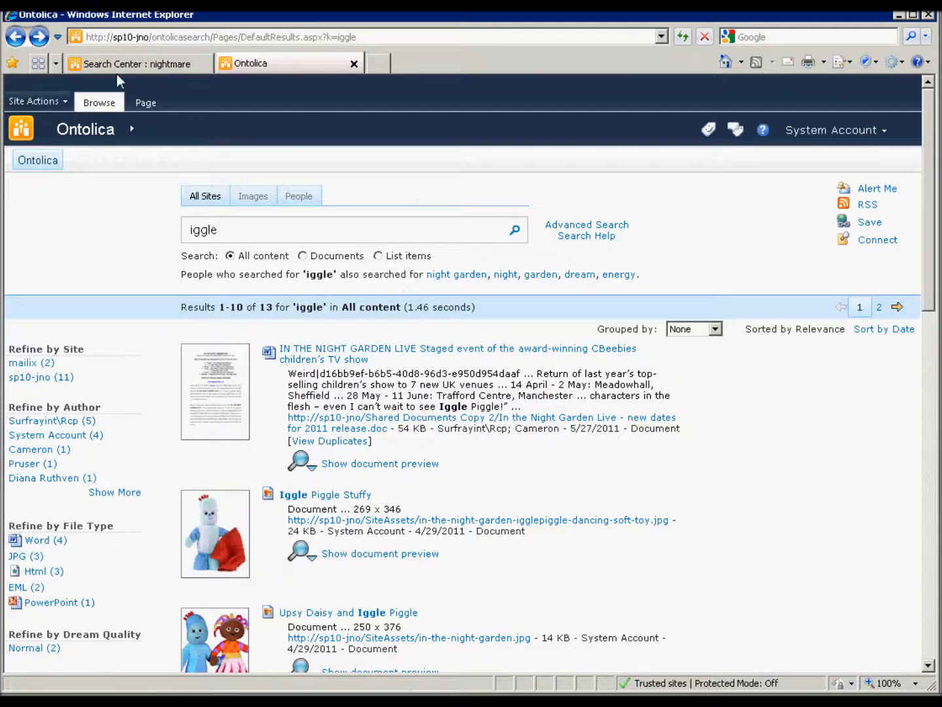
{"action": "left_click", "coordinate": [33, 101]}
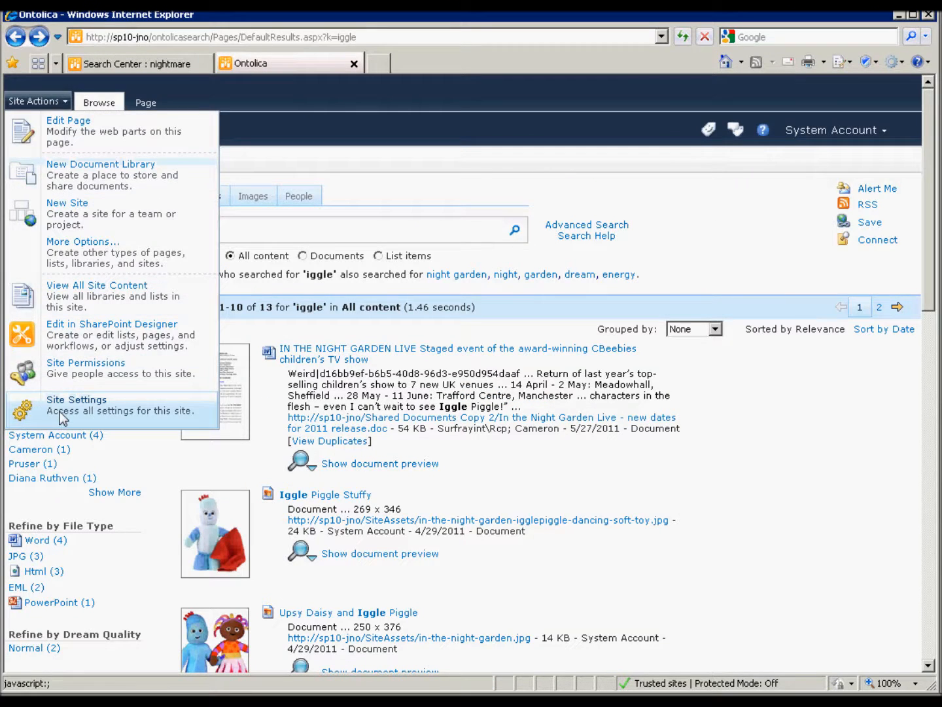
{"action": "left_click", "coordinate": [76, 399]}
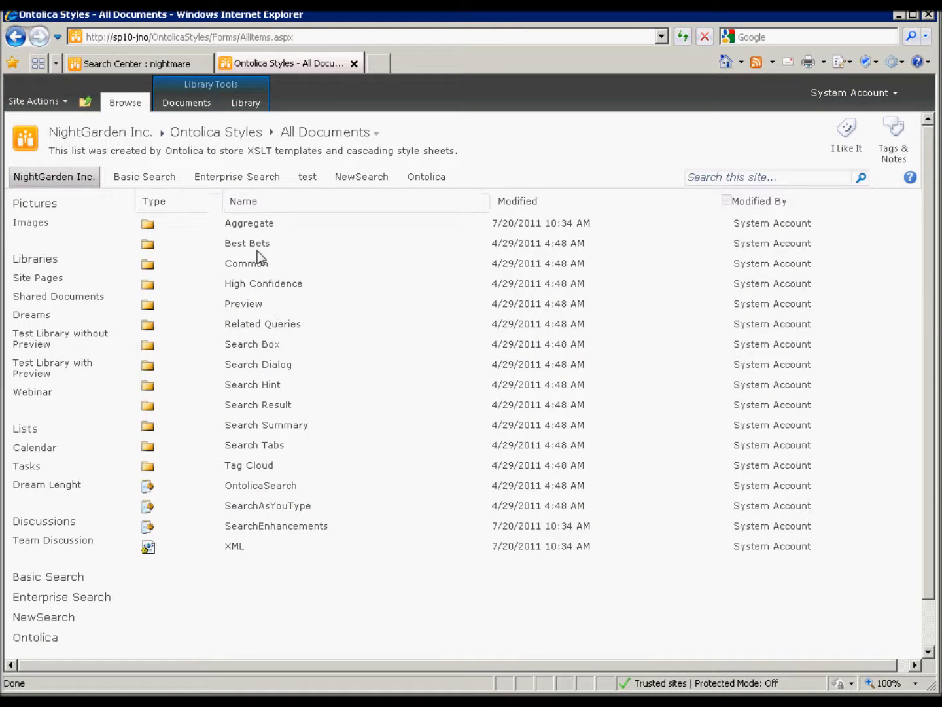
{"action": "mouse_move", "coordinate": [246, 263]}
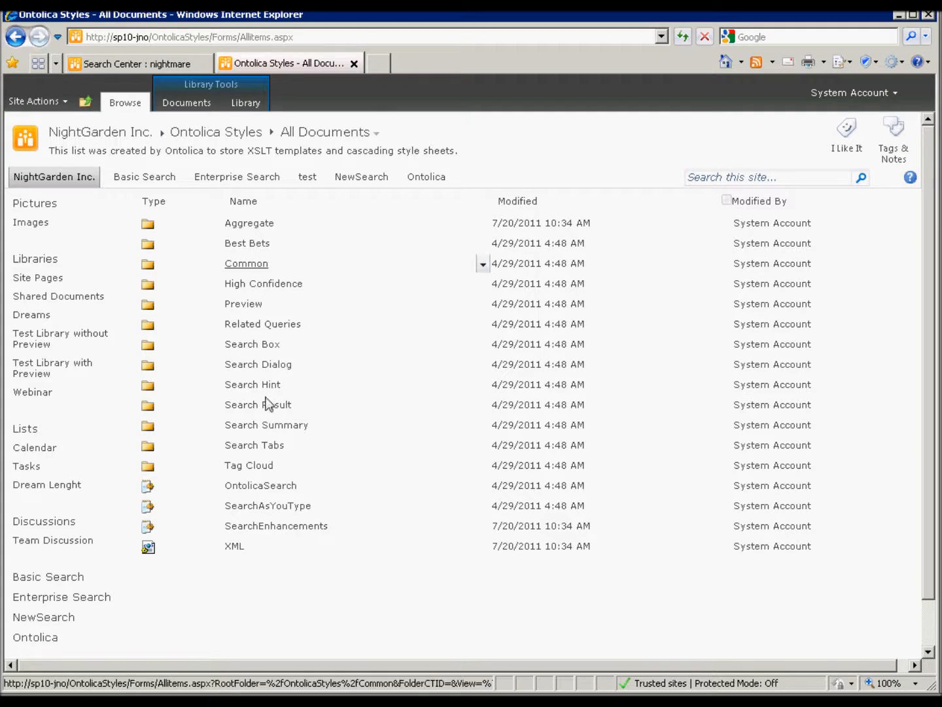
{"action": "mouse_move", "coordinate": [282, 425]}
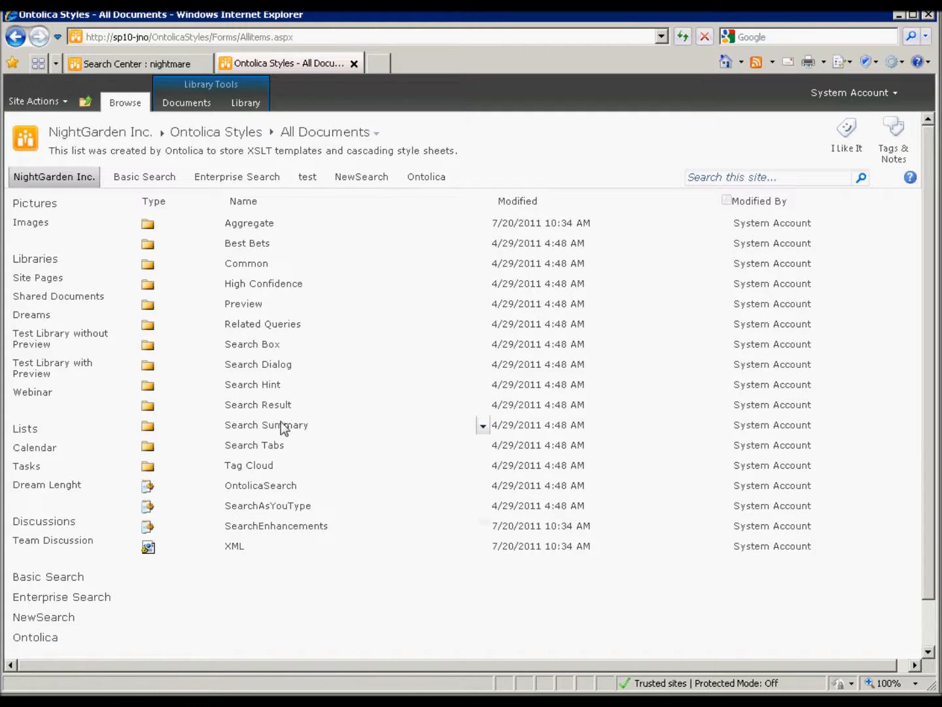
{"action": "mouse_move", "coordinate": [257, 404]}
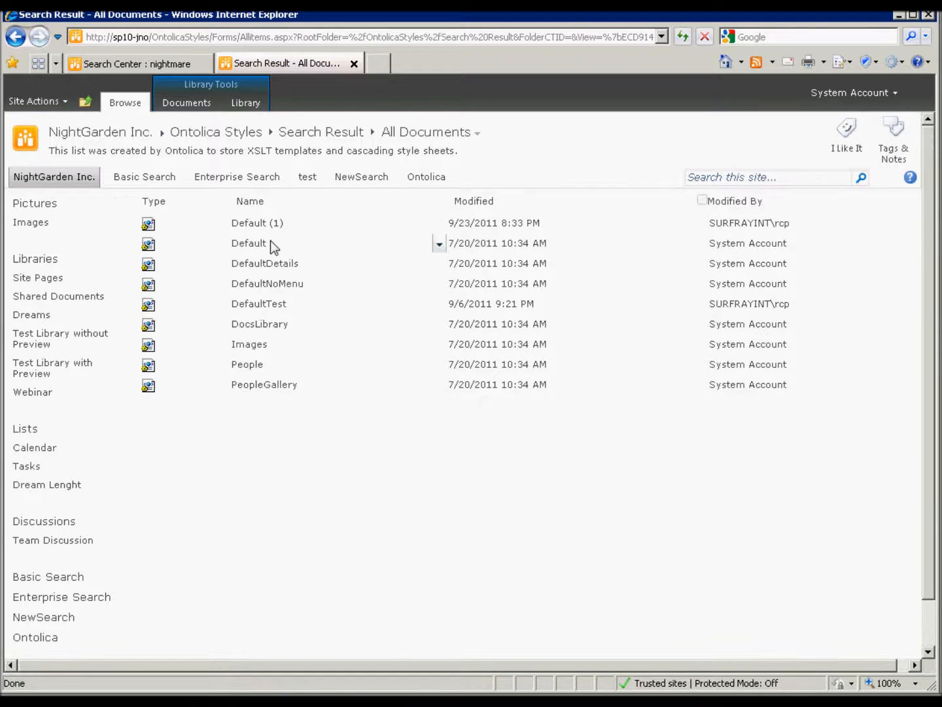
{"action": "mouse_move", "coordinate": [249, 243]}
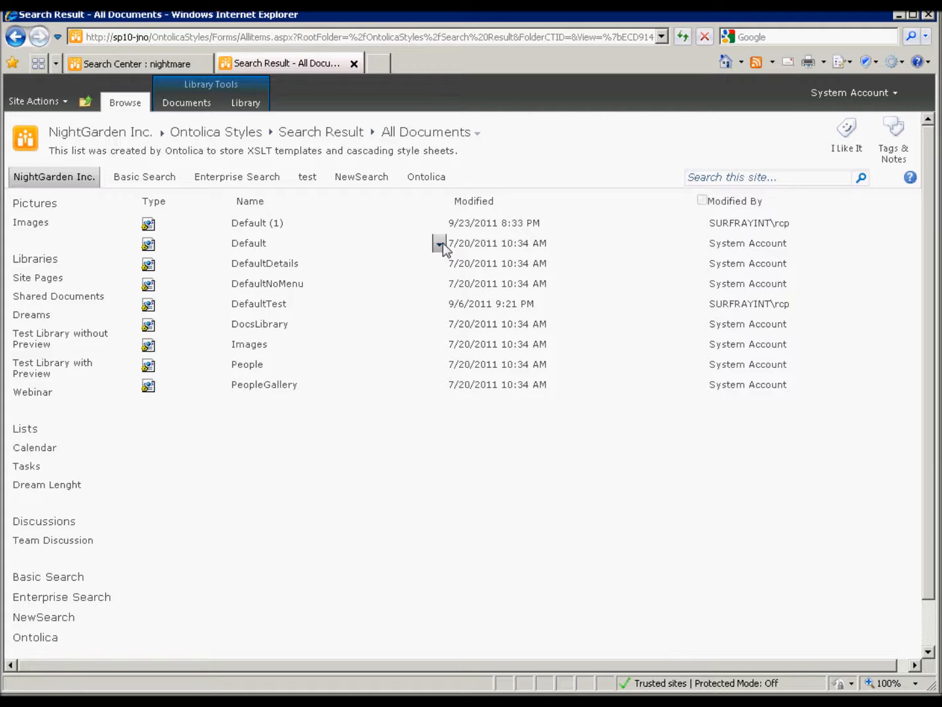
{"action": "mouse_move", "coordinate": [436, 282]}
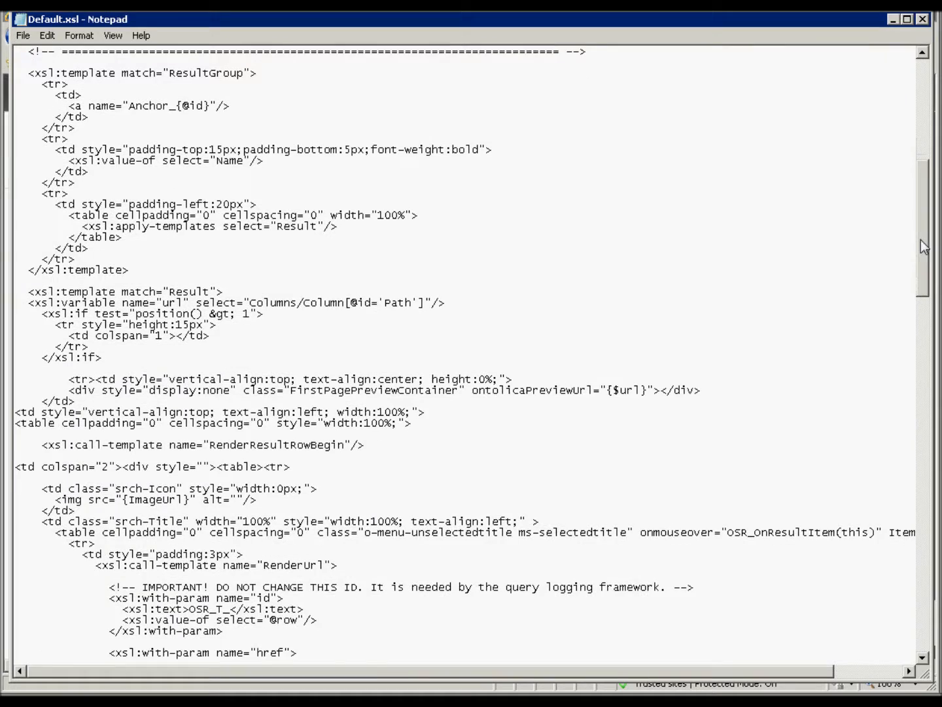
Scroll to the title 'text' parameter and select its HHTitle column id
{"action": "scroll", "scroll_direction": "down", "scroll_amount": 3}
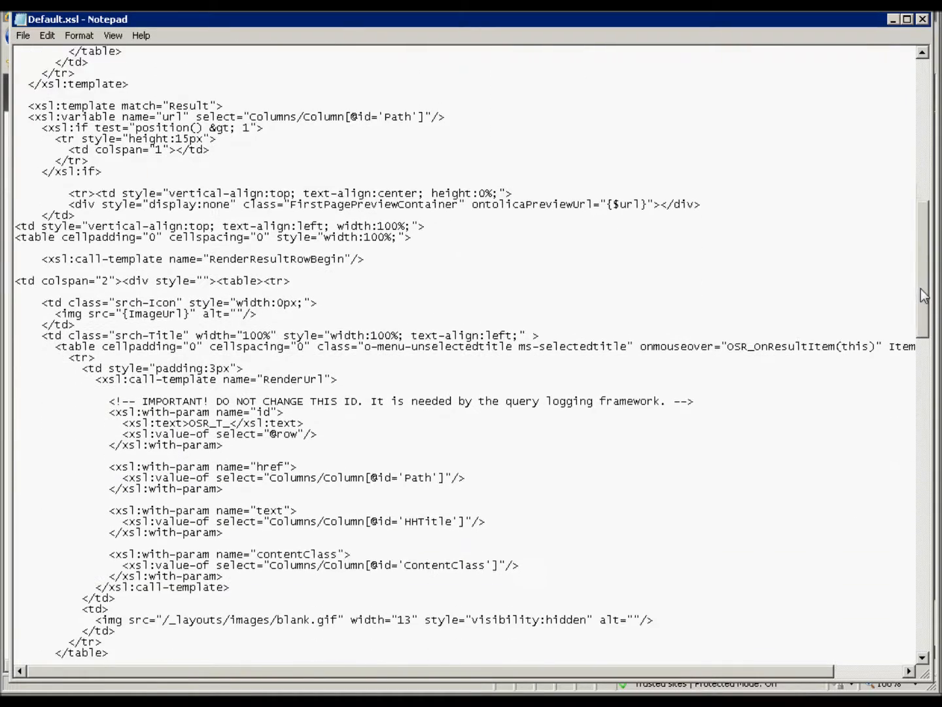
{"action": "scroll", "scroll_direction": "down", "scroll_amount": 3}
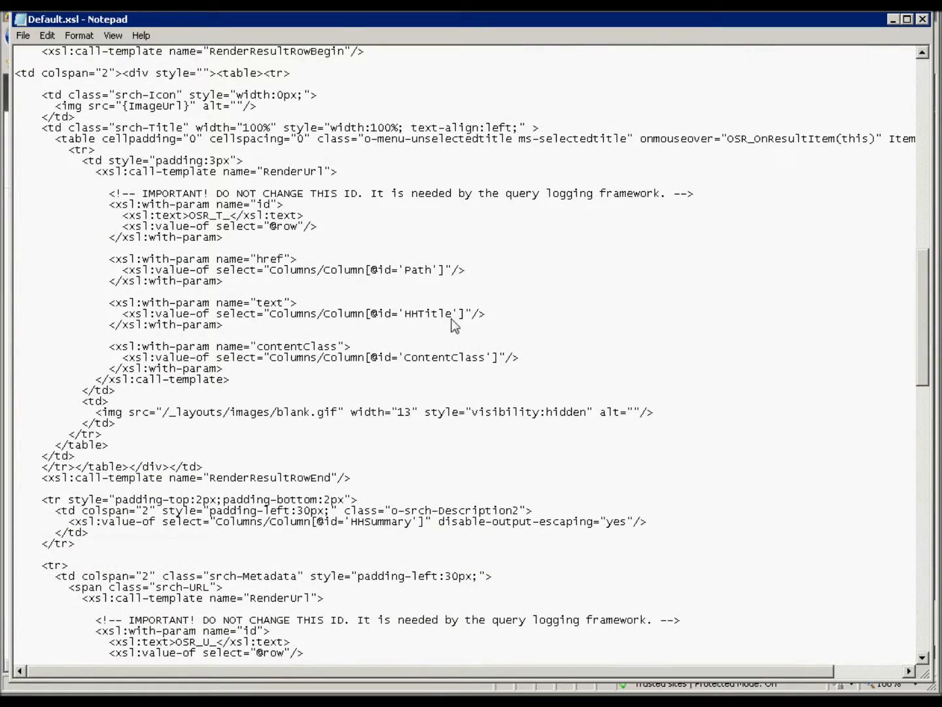
{"action": "double_click", "coordinate": [429, 314]}
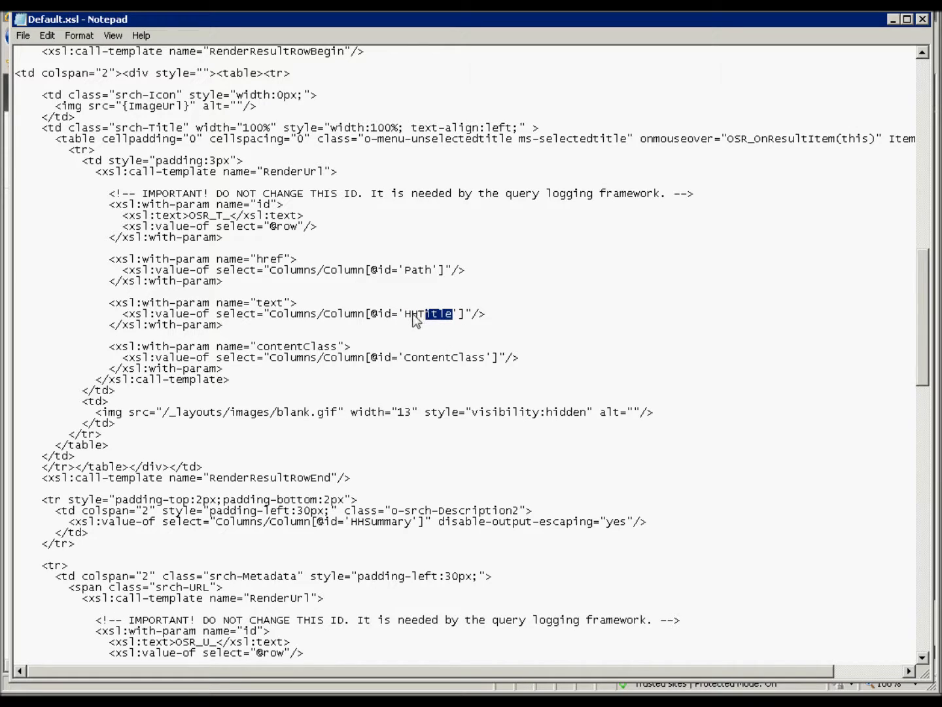
{"action": "double_click", "coordinate": [429, 313]}
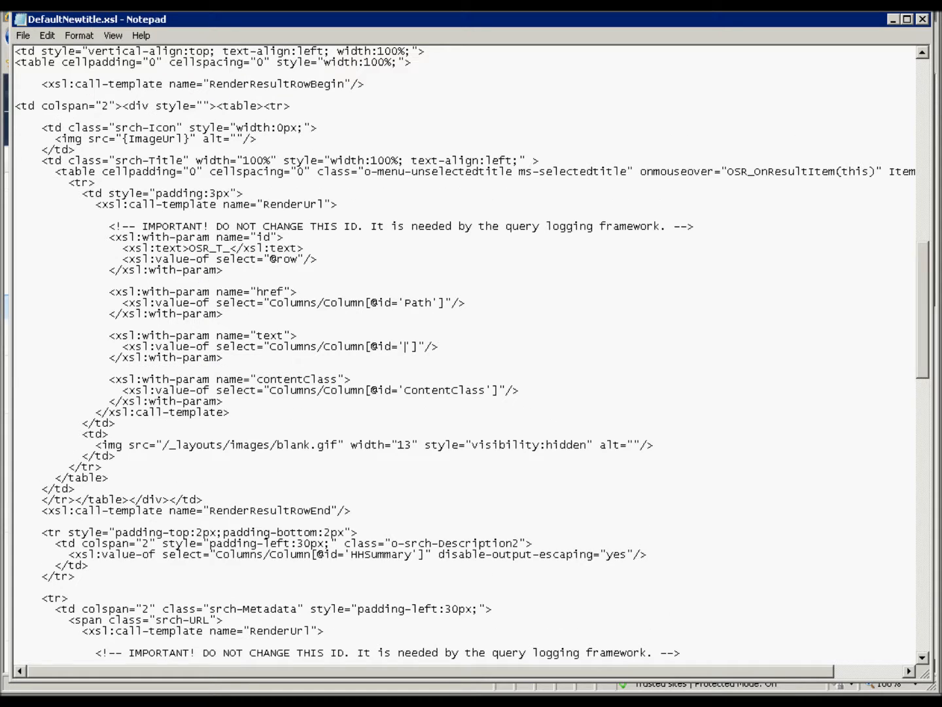
{"action": "mouse_move", "coordinate": [476, 394]}
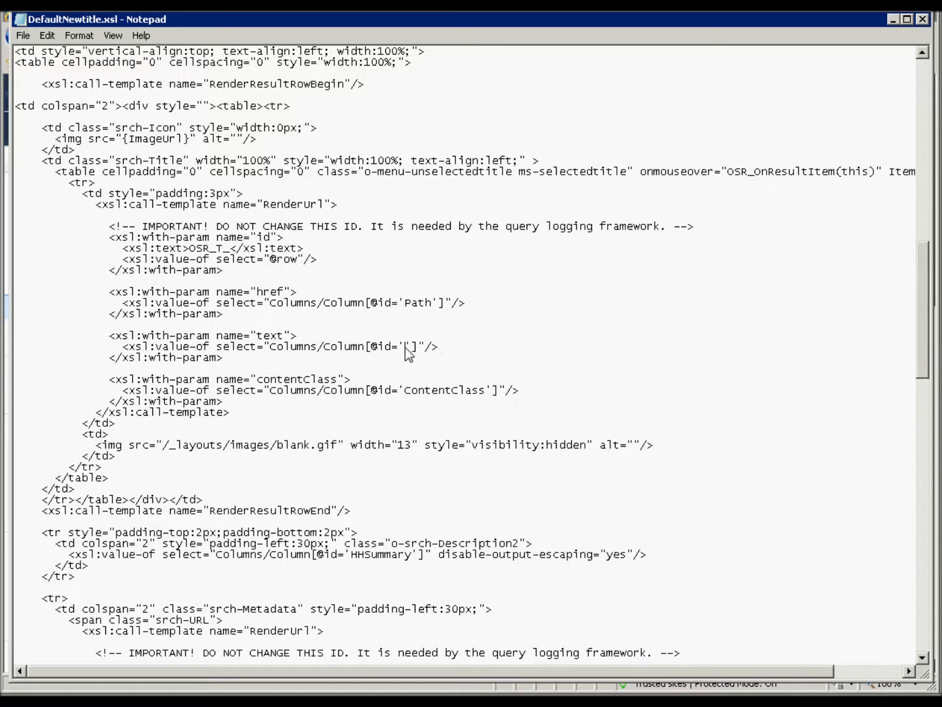
{"action": "mouse_move", "coordinate": [512, 384]}
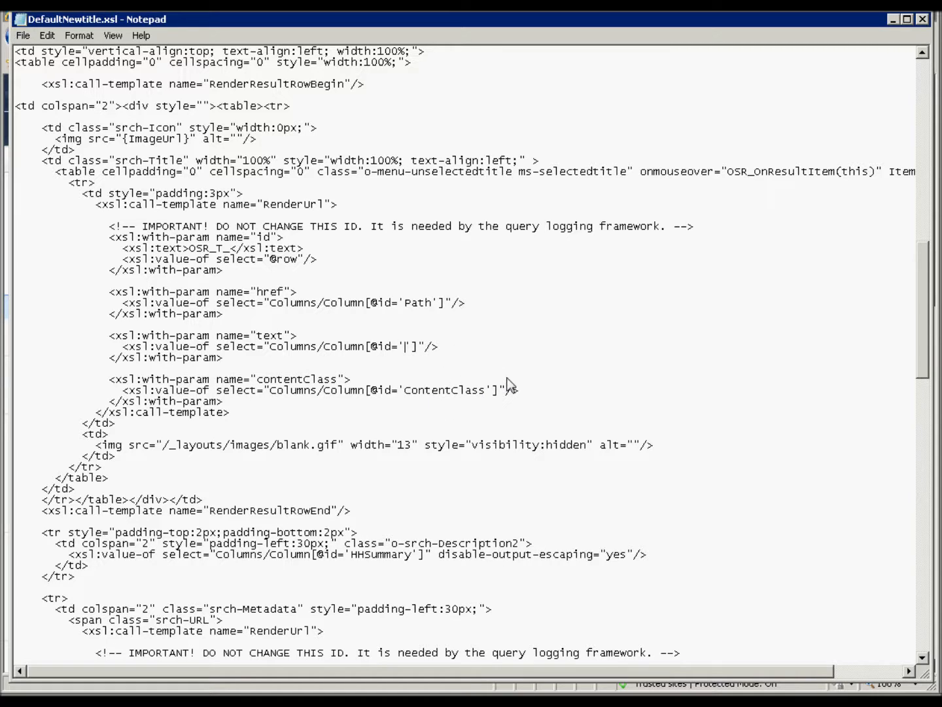
Enter 'Filename' as the column id in the title text parameter
{"action": "type", "text": "Filenam"}
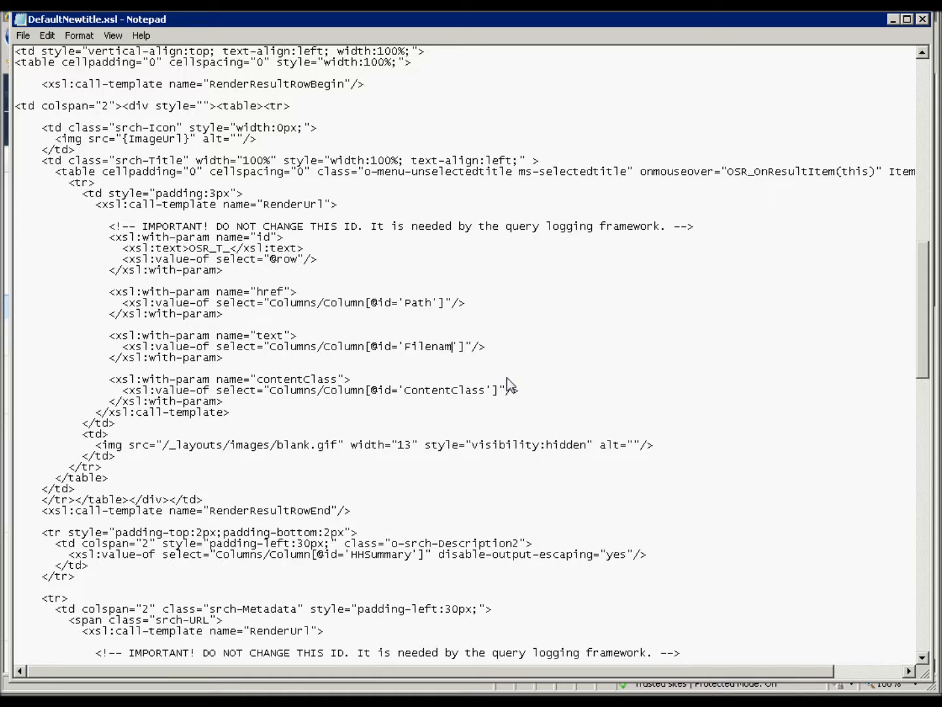
{"action": "type", "text": "e"}
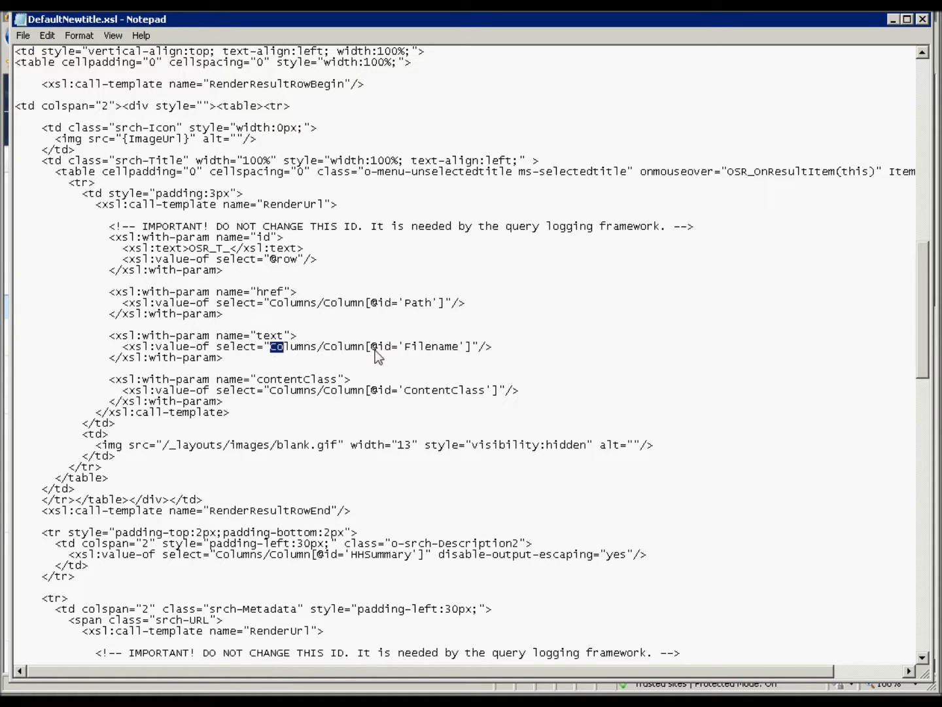
{"action": "left_click_drag", "start_coordinate": [275, 346], "coordinate": [467, 346]}
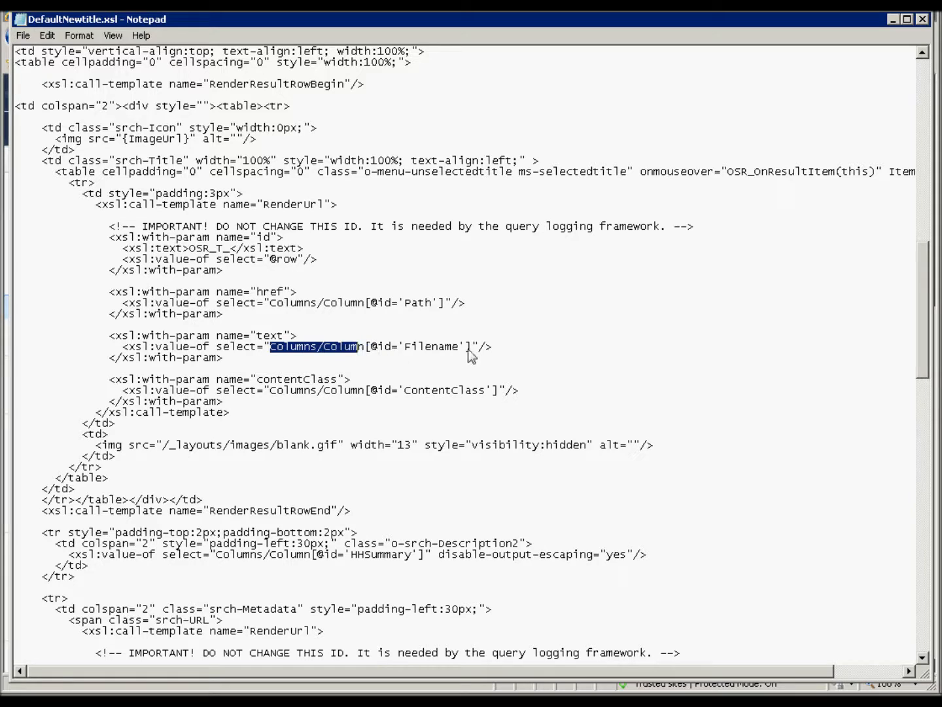
{"action": "left_click_drag", "start_coordinate": [356, 346], "coordinate": [471, 346]}
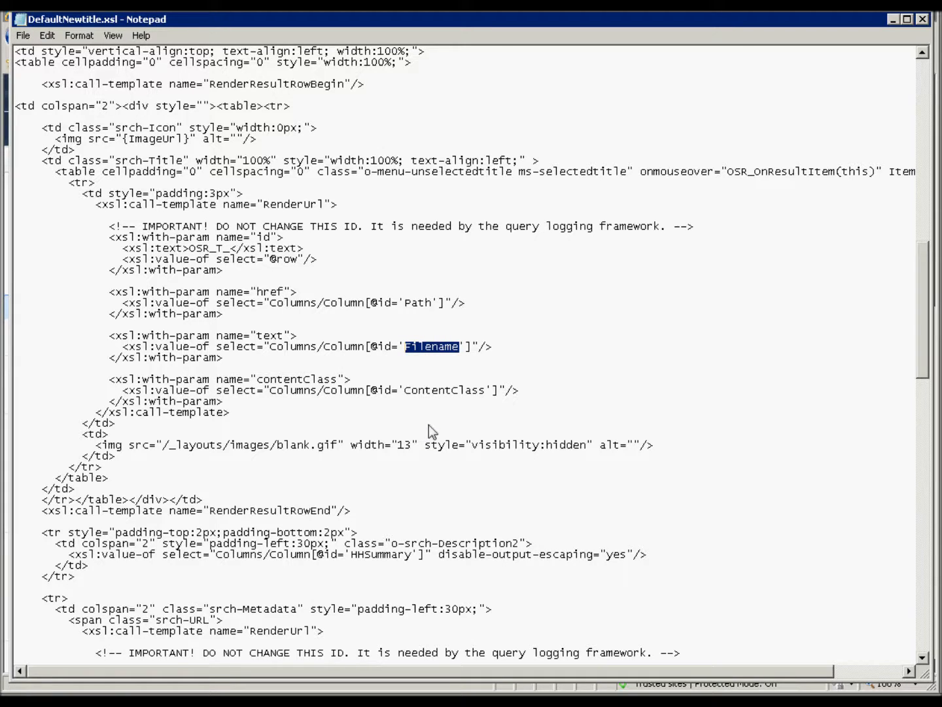
{"action": "mouse_move", "coordinate": [298, 295]}
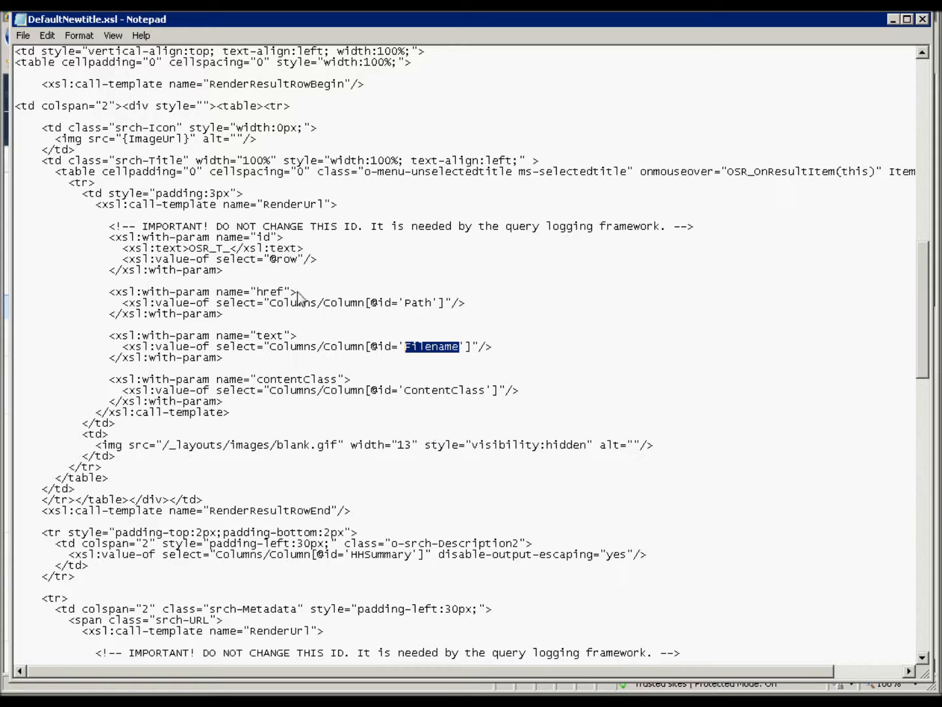
Save the edited template as DefaultNewtitle.xsl with Save As
{"action": "left_click", "coordinate": [22, 35]}
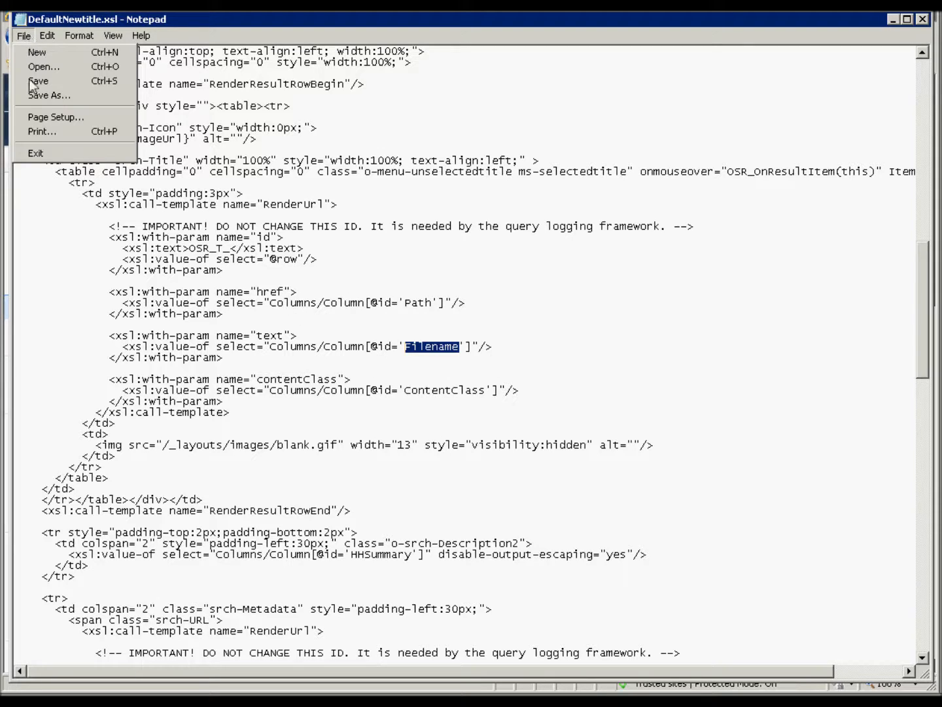
{"action": "mouse_move", "coordinate": [49, 95]}
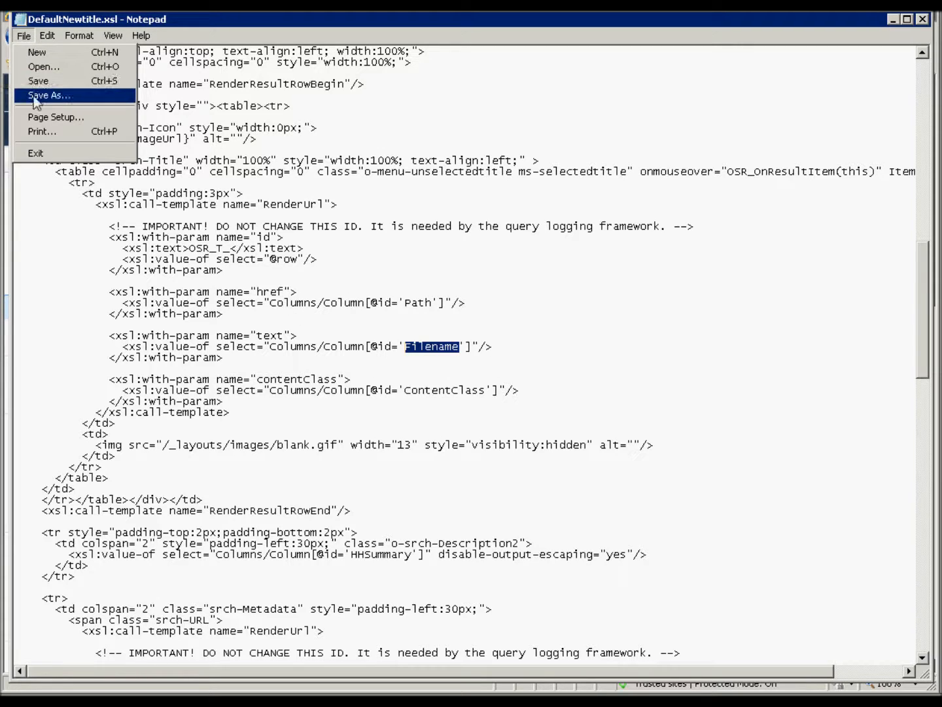
{"action": "left_click", "coordinate": [48, 95]}
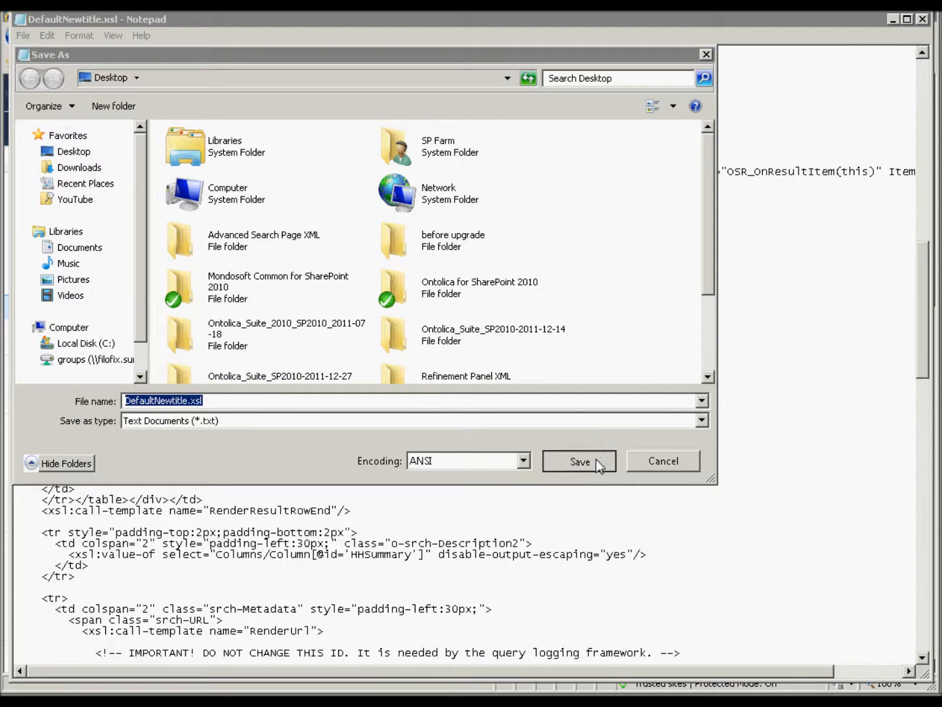
{"action": "left_click", "coordinate": [579, 460]}
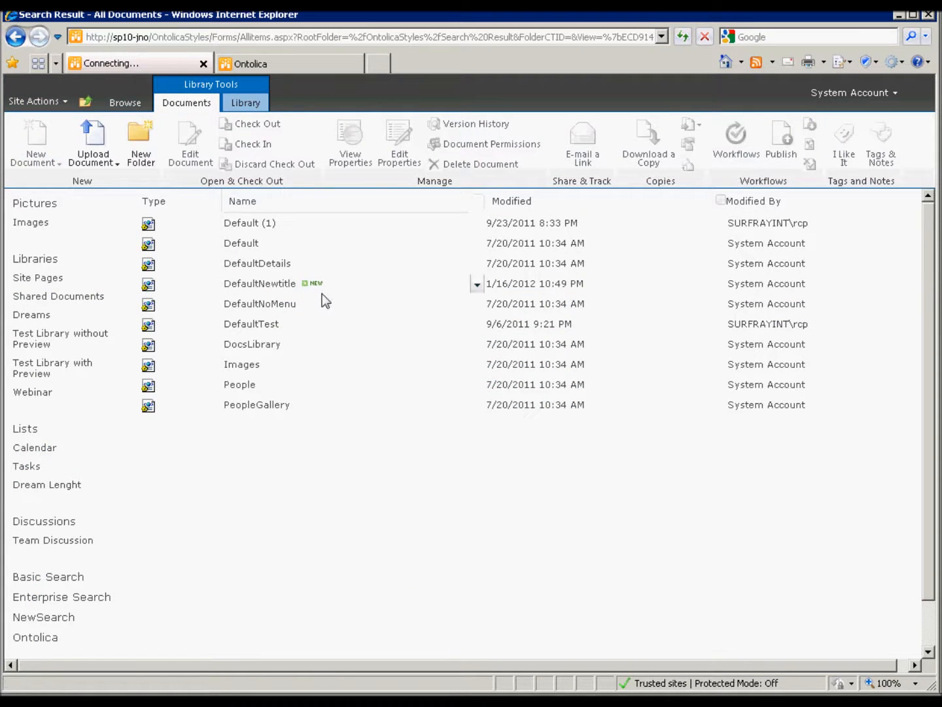
{"action": "mouse_move", "coordinate": [260, 284]}
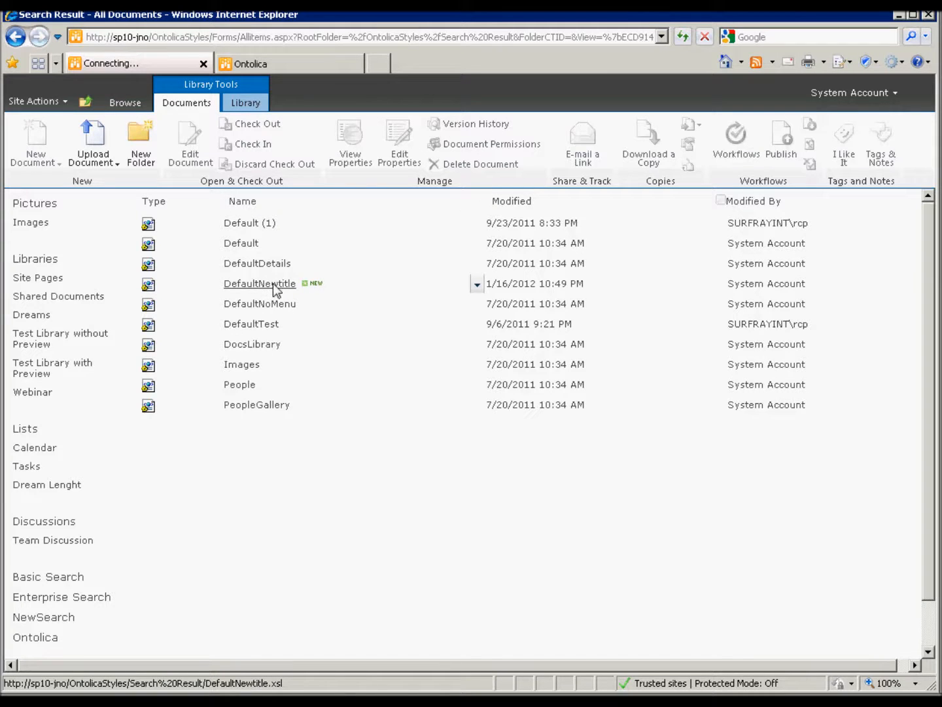
{"action": "mouse_move", "coordinate": [321, 287]}
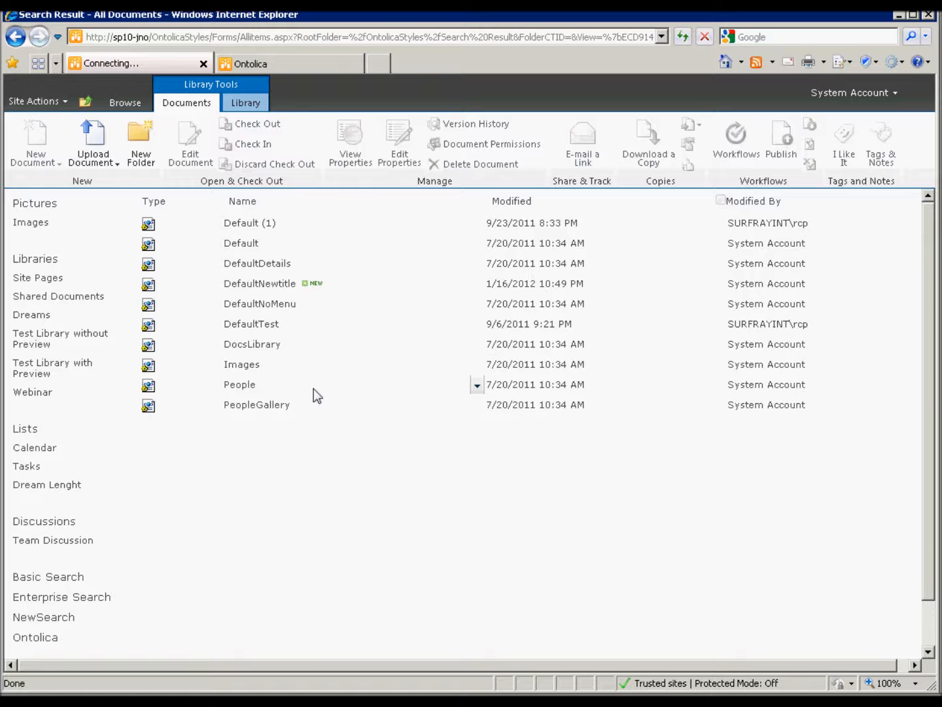
Switch to the Ontolica iggle results page, enter edit mode, and scroll to the Search Results web part
{"action": "left_click", "coordinate": [250, 64]}
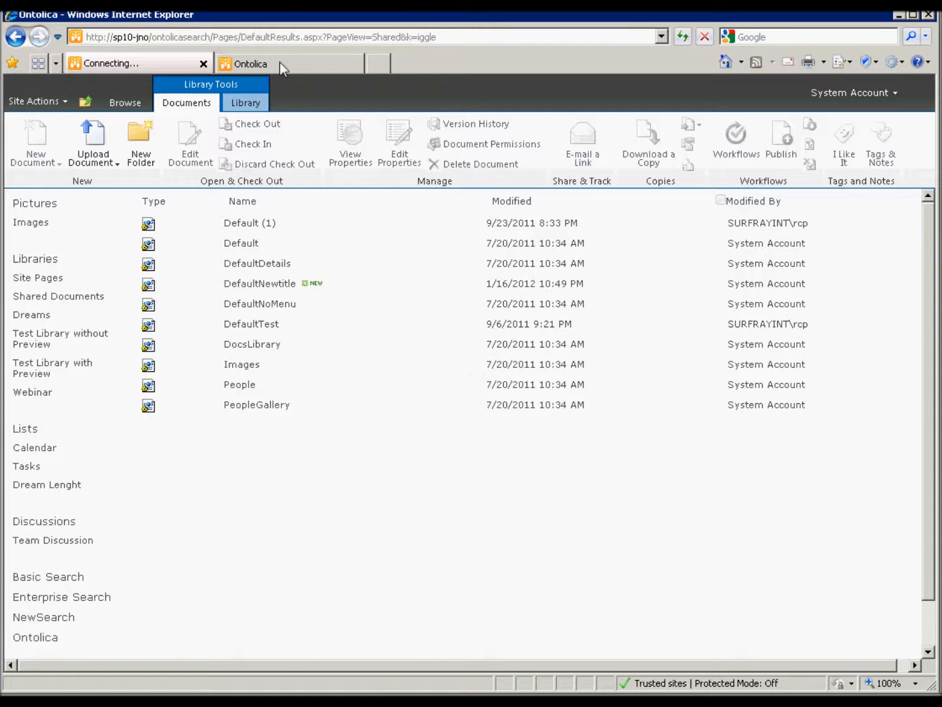
{"action": "left_click", "coordinate": [250, 63]}
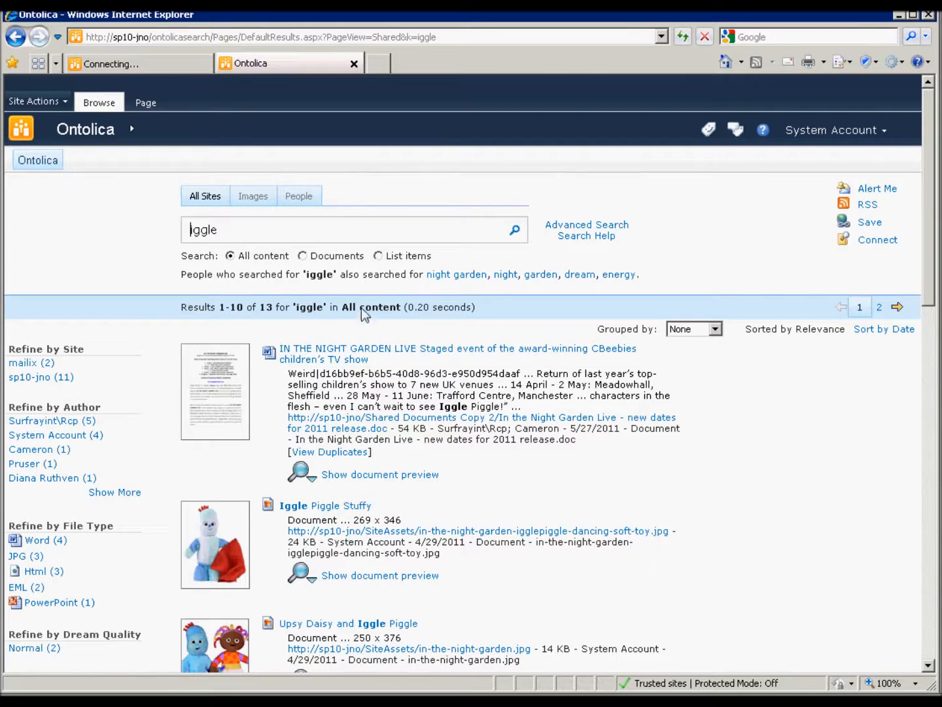
{"action": "left_click", "coordinate": [33, 101]}
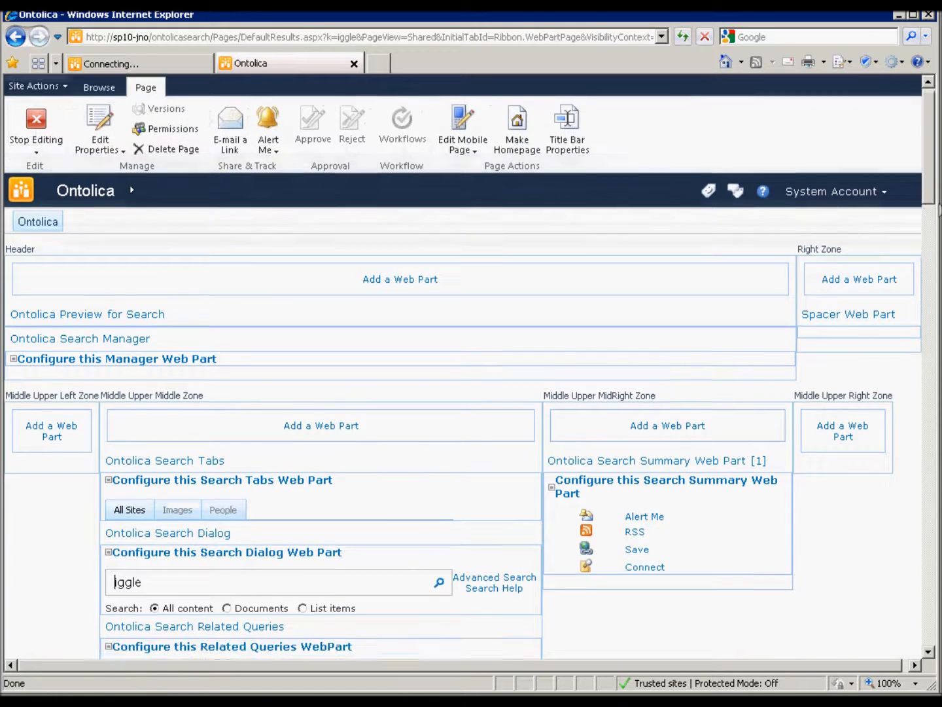
{"action": "scroll", "scroll_direction": "down", "scroll_amount": 3}
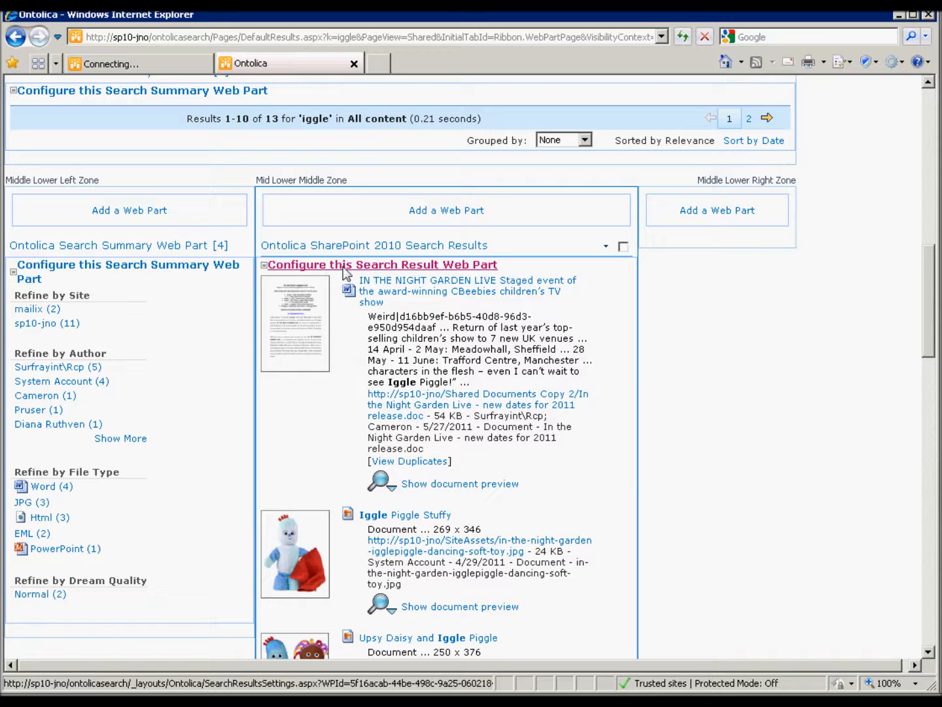
Set the web part's XSLT template to 'XML.xsl - XML Output Template' and confirm with OK
{"action": "left_click", "coordinate": [382, 265]}
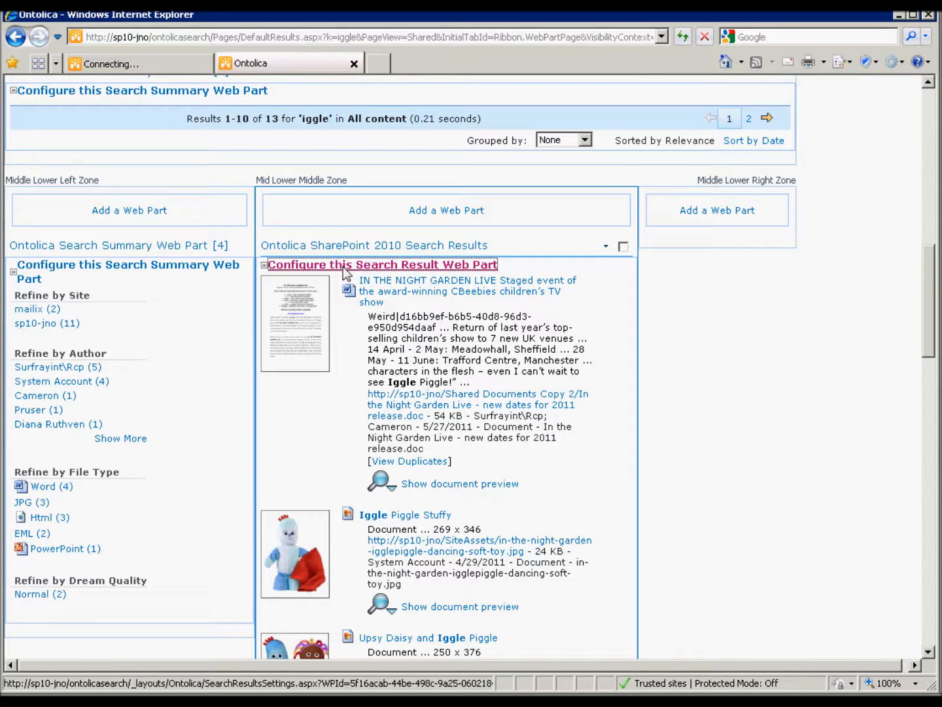
{"action": "left_click", "coordinate": [382, 265]}
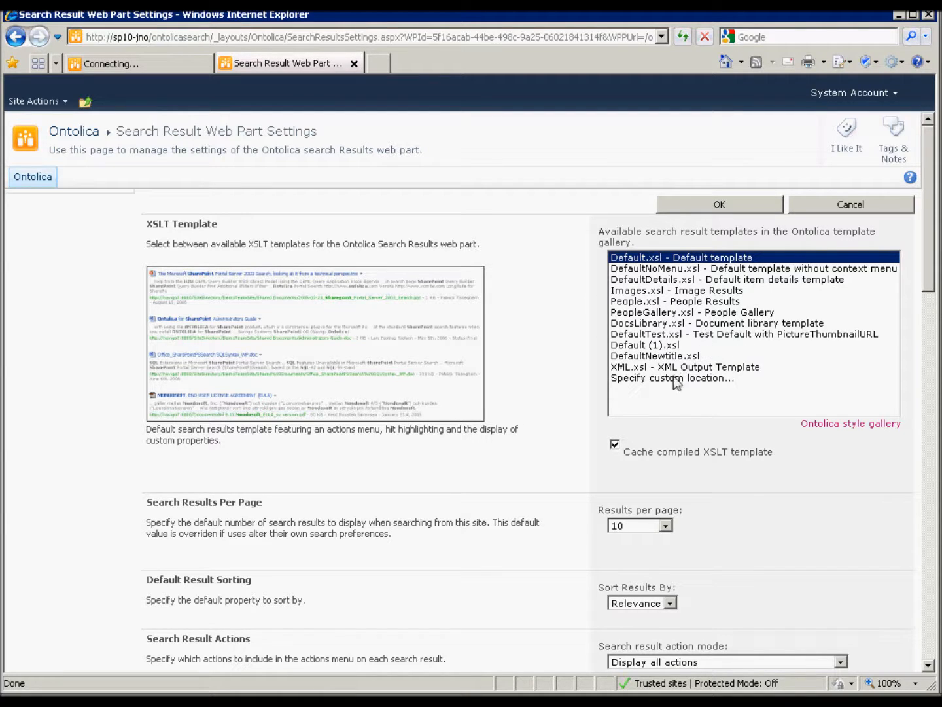
{"action": "left_click", "coordinate": [655, 355]}
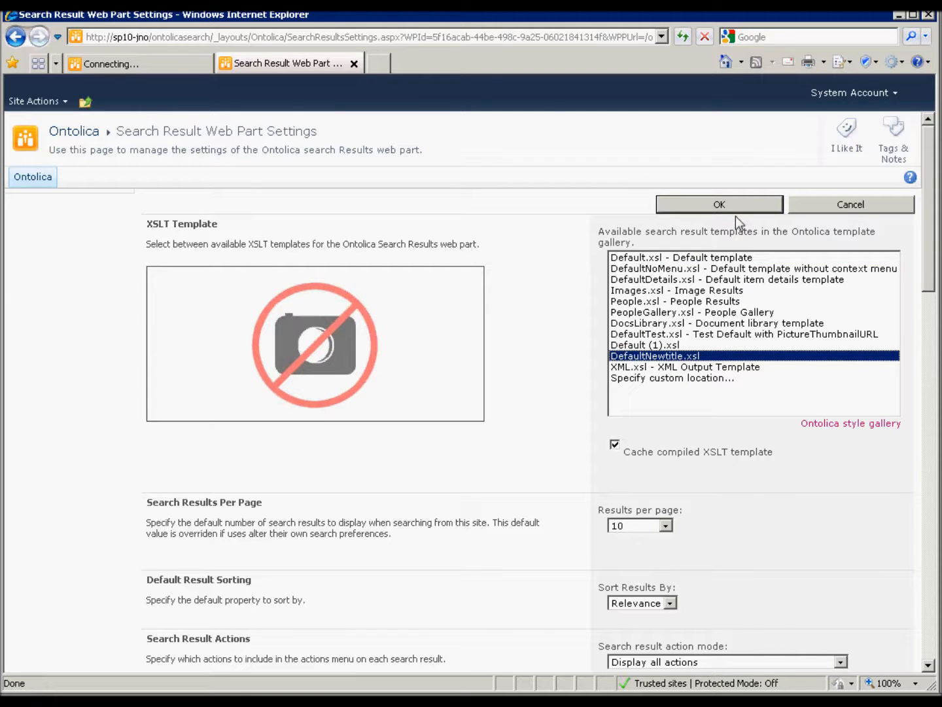
{"action": "left_click", "coordinate": [685, 367]}
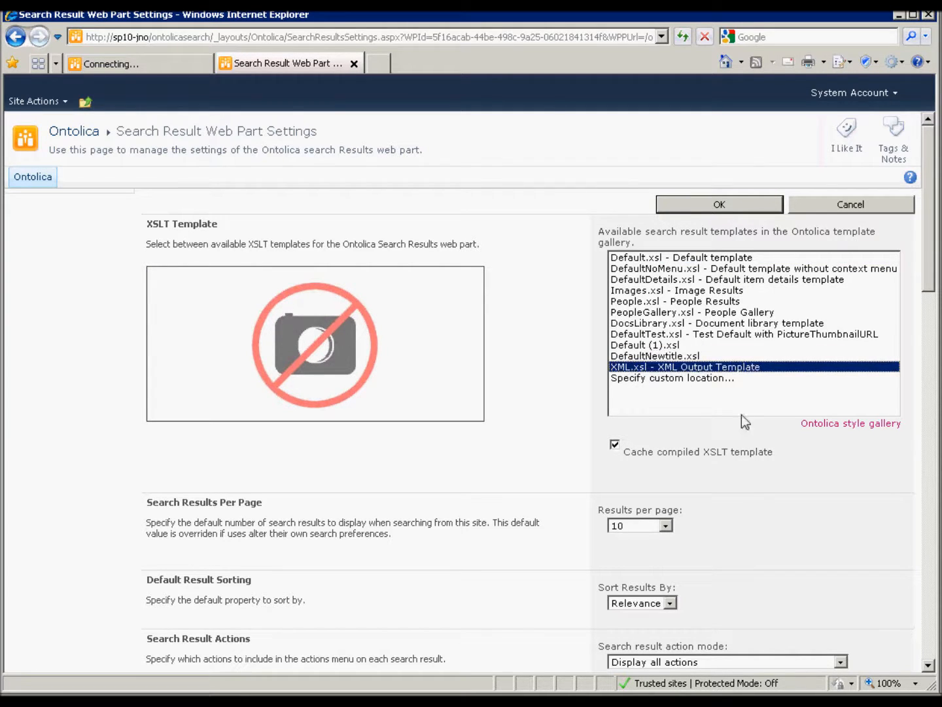
{"action": "left_click", "coordinate": [718, 204]}
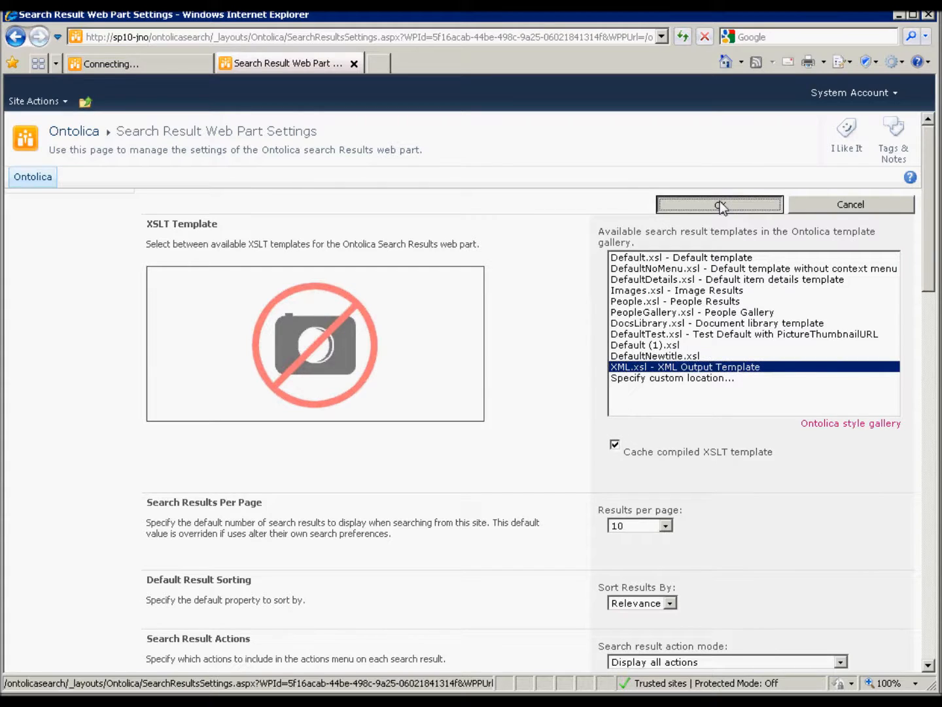
{"action": "left_click", "coordinate": [719, 204]}
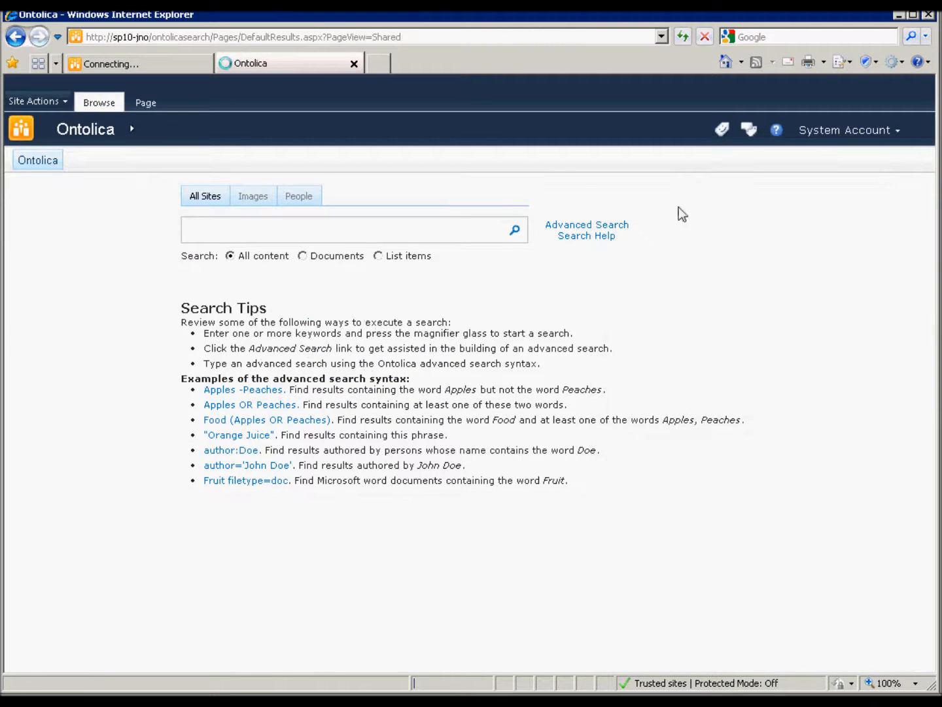
Stop editing the page and search for 'iggle'
{"action": "left_click", "coordinate": [145, 103]}
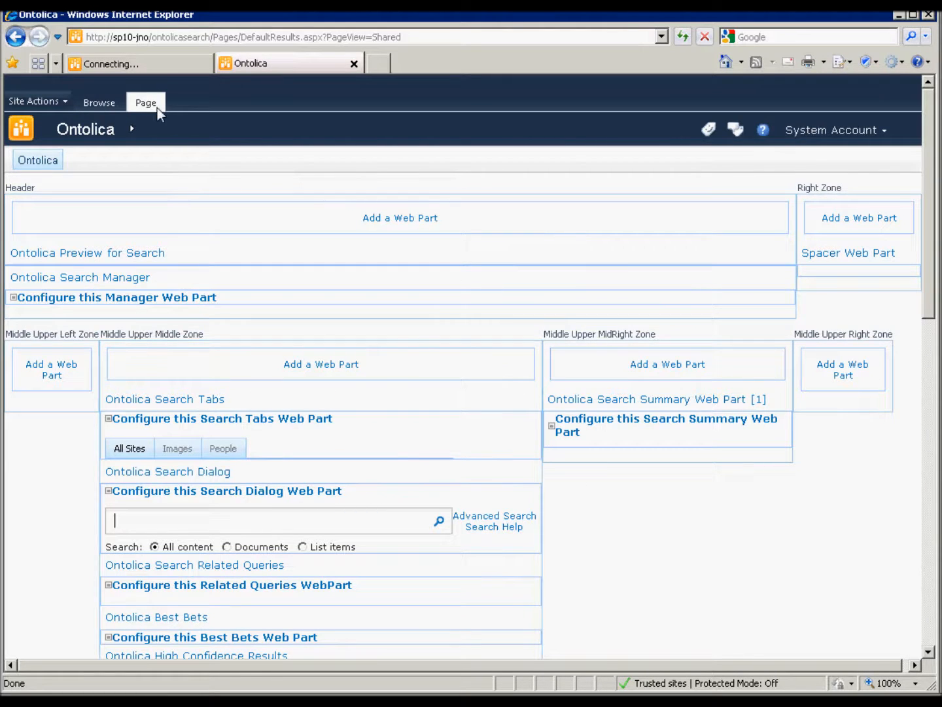
{"action": "left_click", "coordinate": [145, 102]}
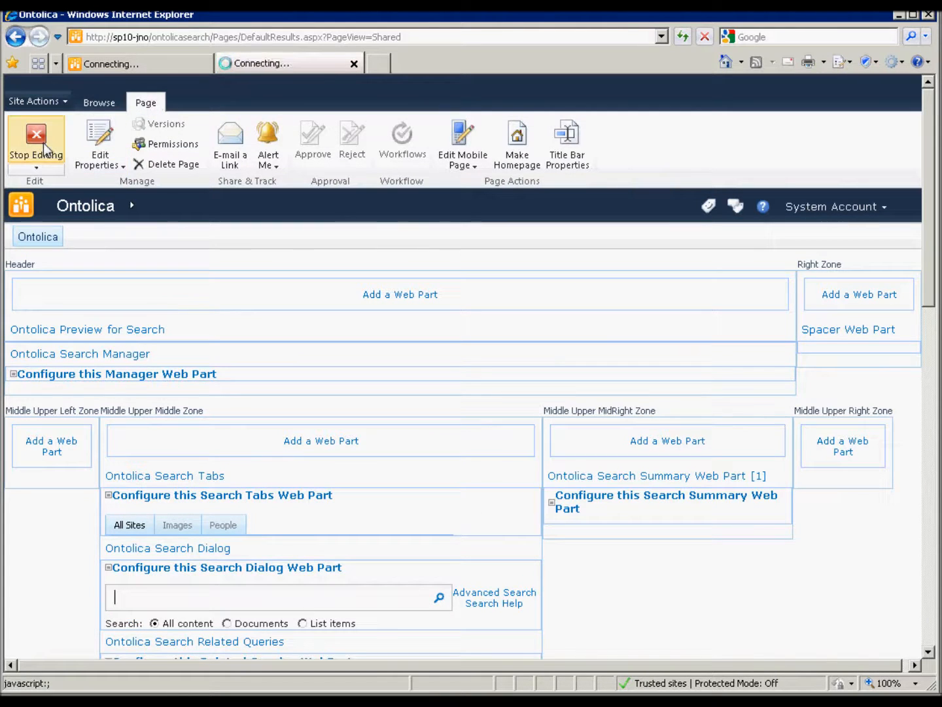
{"action": "left_click", "coordinate": [36, 142]}
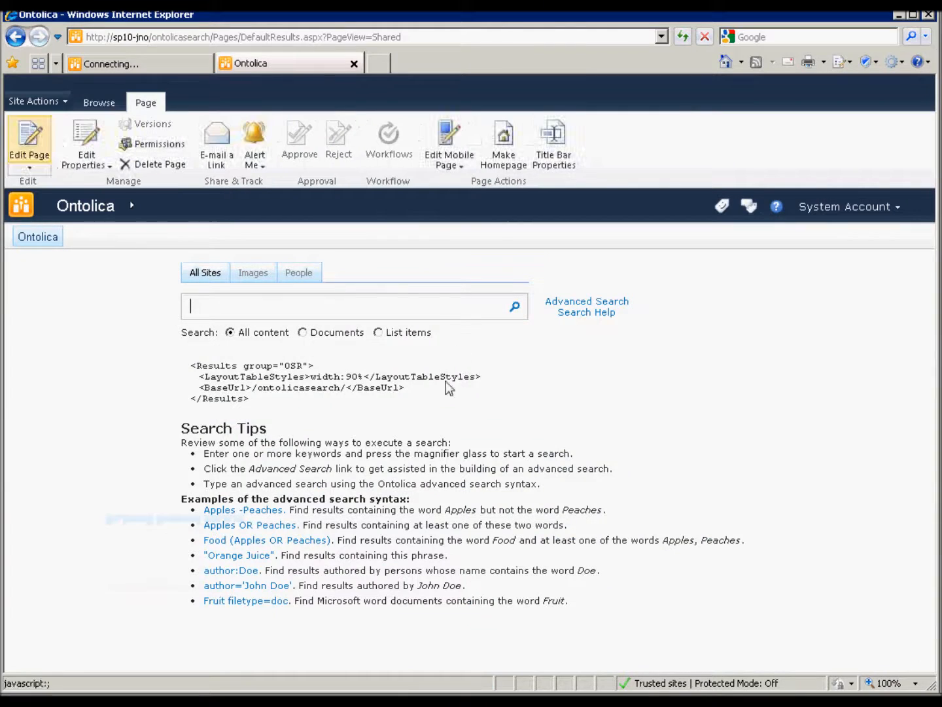
{"action": "type", "text": "iggle"}
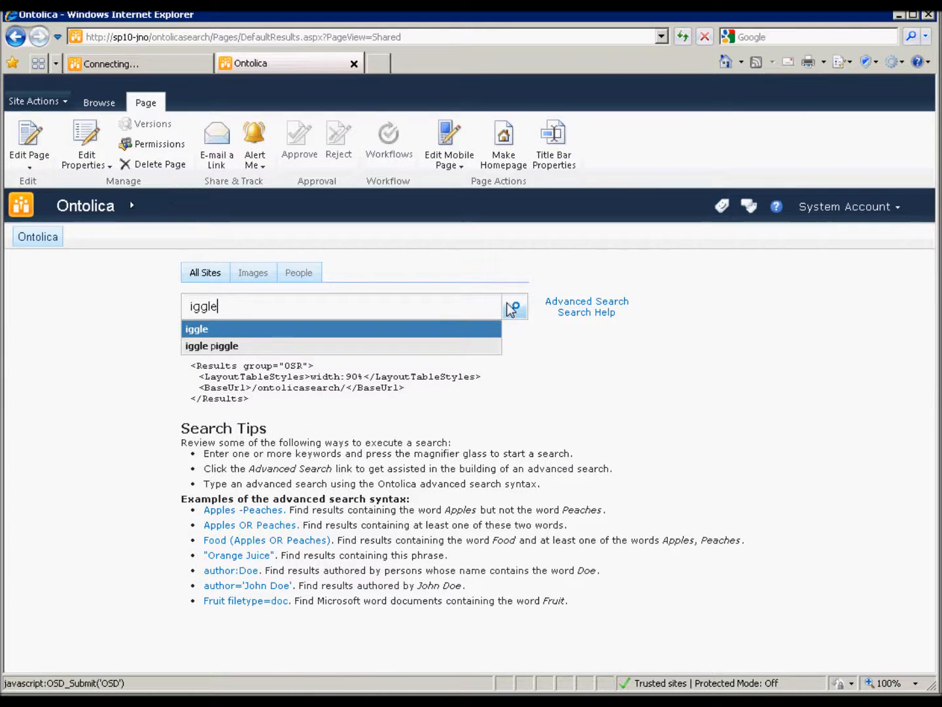
{"action": "left_click", "coordinate": [515, 306]}
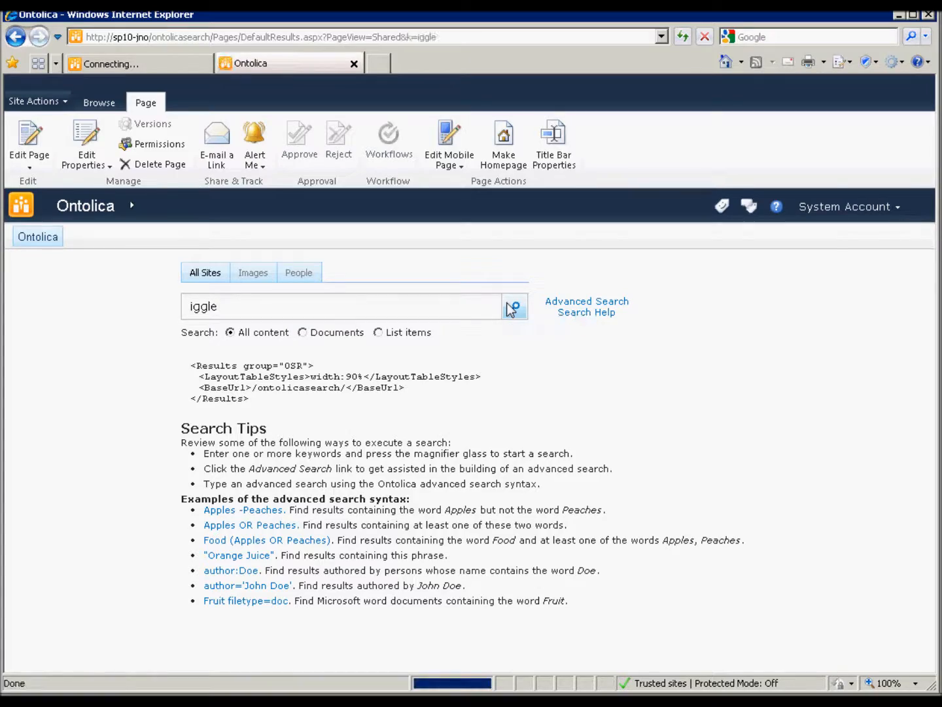
{"action": "left_click", "coordinate": [515, 305]}
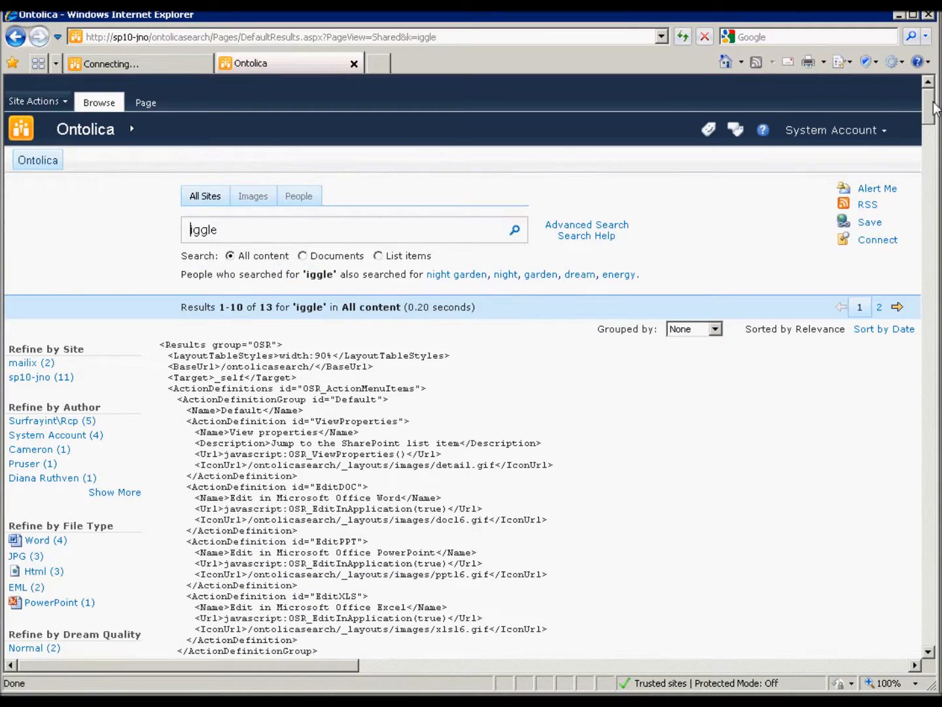
Inspect the first result's raw XML, highlighting its Columns, Filename and title entries
{"action": "scroll", "scroll_direction": "down", "scroll_amount": 3}
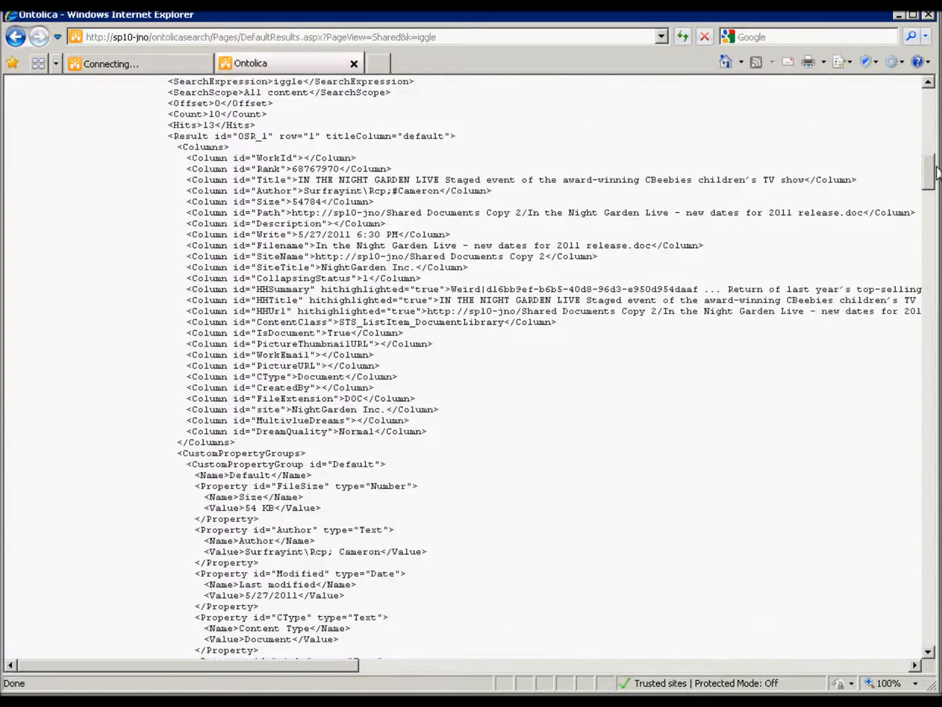
{"action": "scroll", "scroll_direction": "up", "scroll_amount": 3}
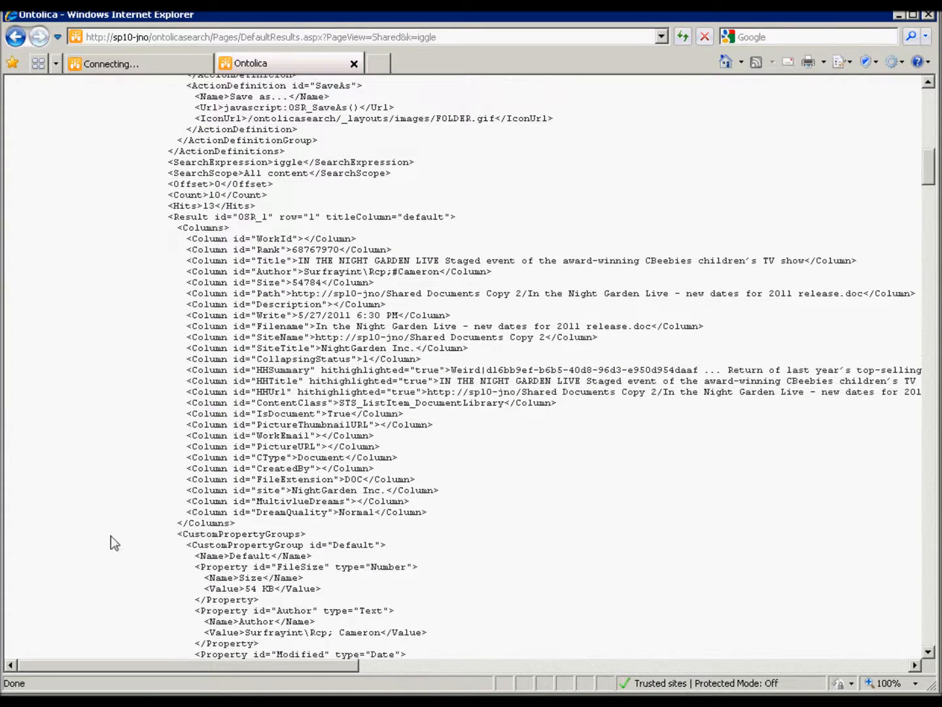
{"action": "double_click", "coordinate": [200, 228]}
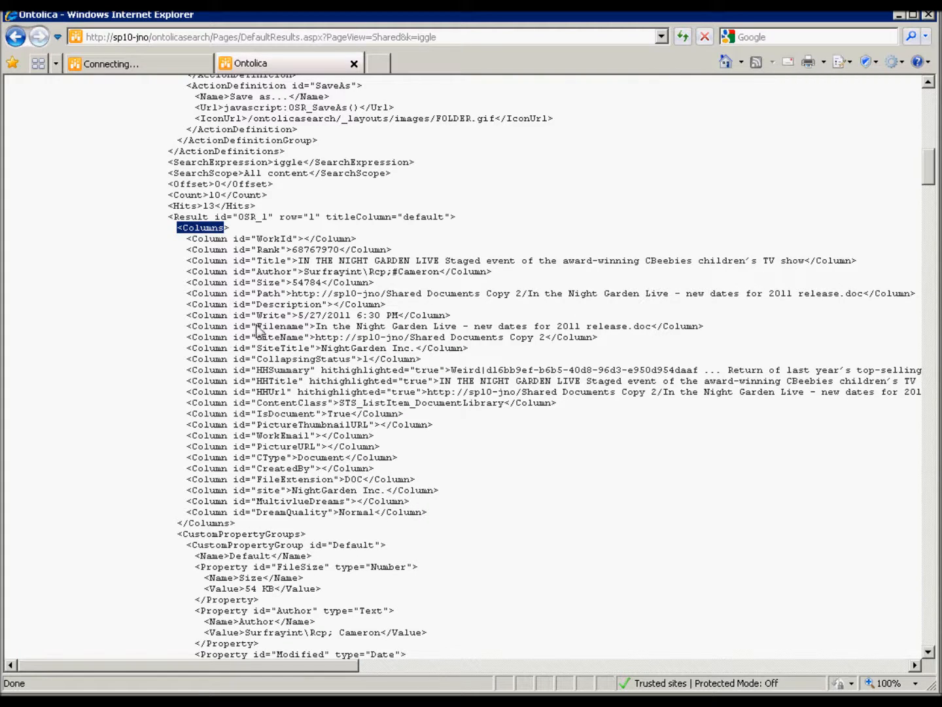
{"action": "double_click", "coordinate": [281, 326]}
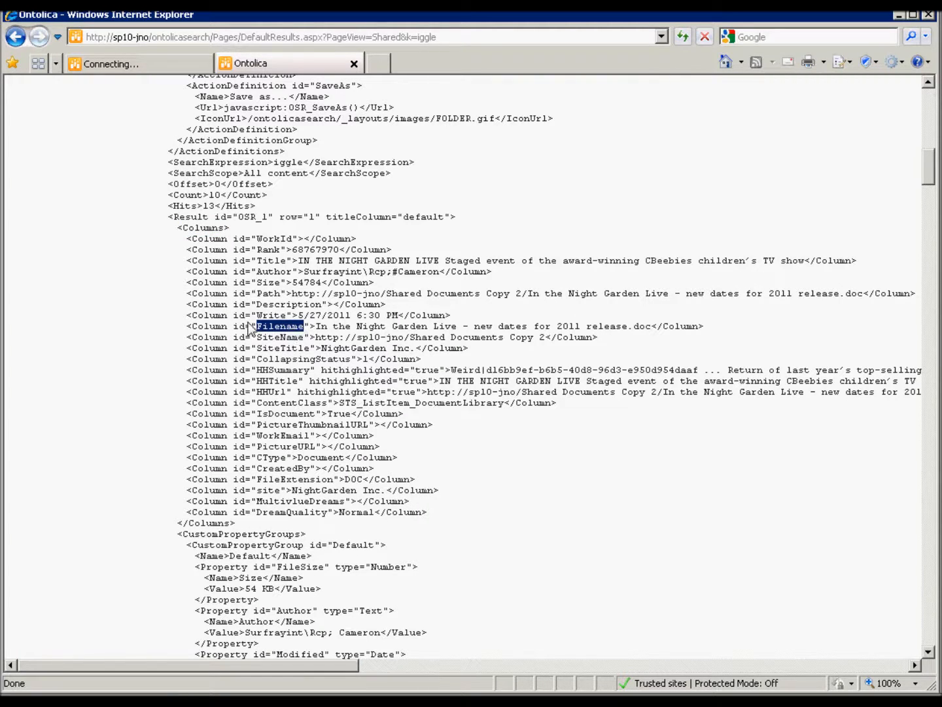
{"action": "mouse_move", "coordinate": [279, 498]}
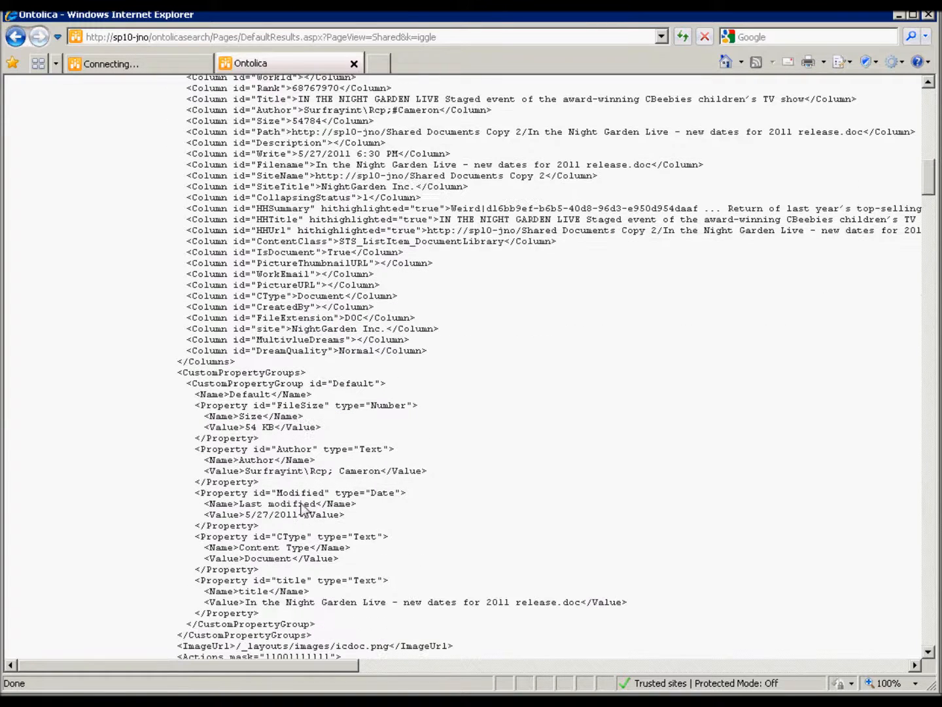
{"action": "mouse_move", "coordinate": [271, 600]}
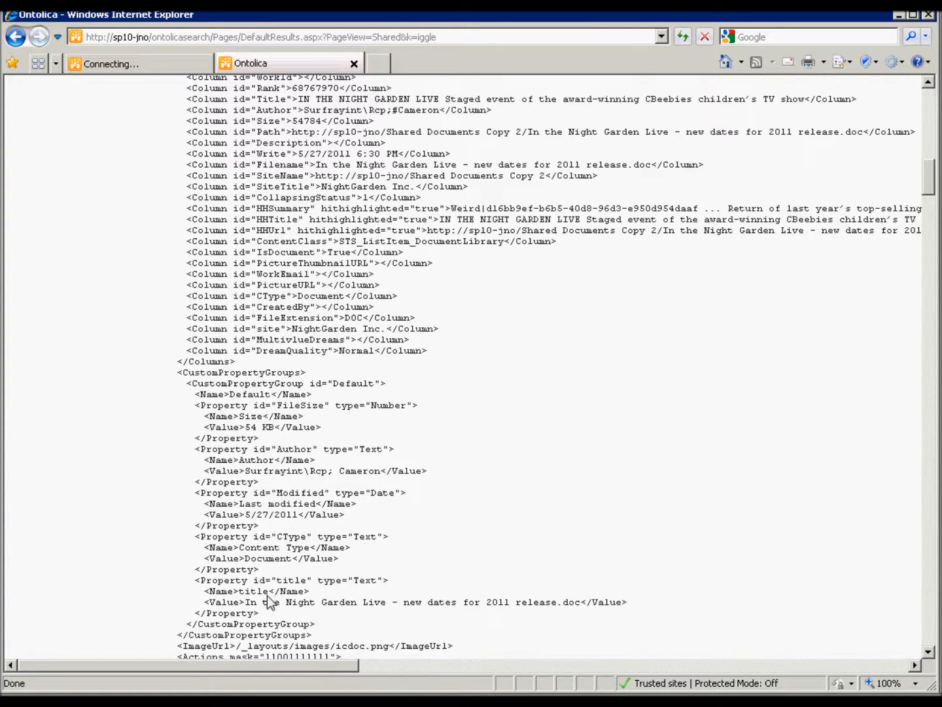
{"action": "double_click", "coordinate": [254, 591]}
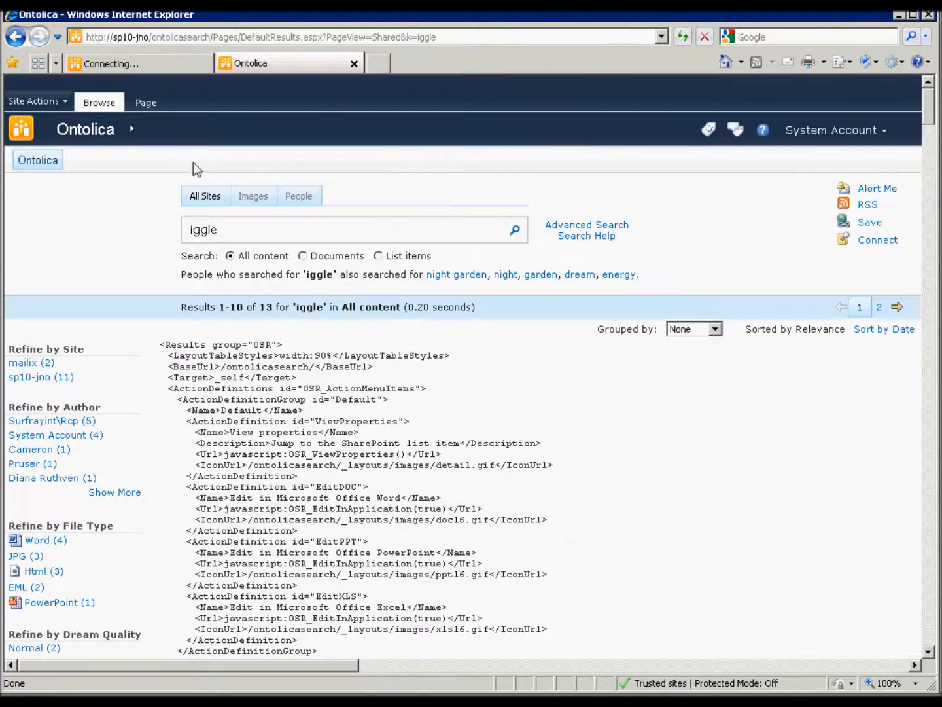
Return to edit mode and set the results web part template to DefaultNewtitle.xsl
{"action": "left_click", "coordinate": [145, 102]}
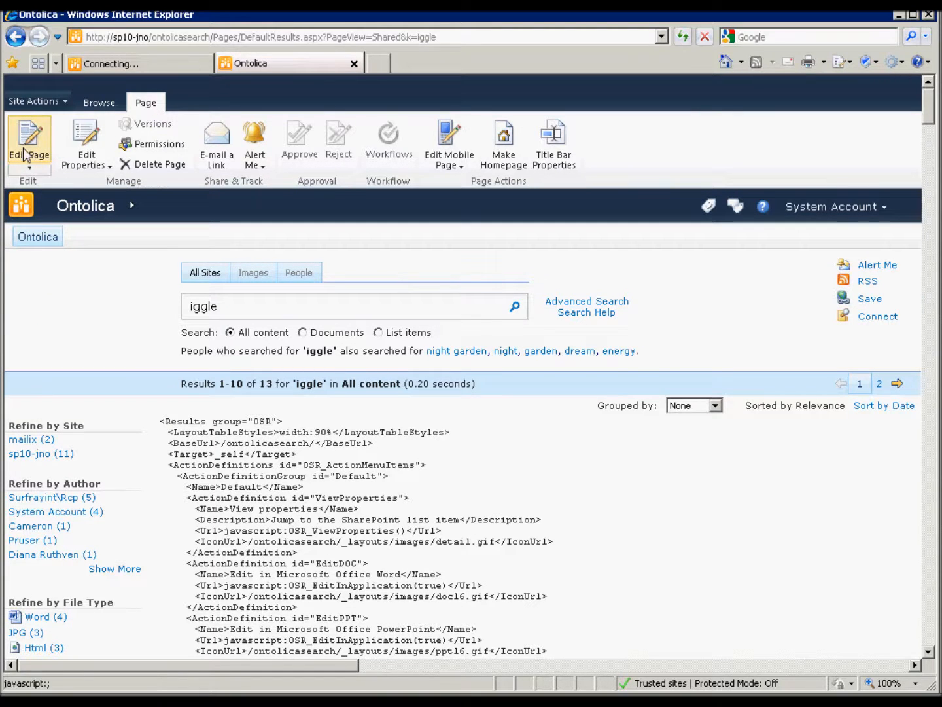
{"action": "left_click", "coordinate": [29, 143]}
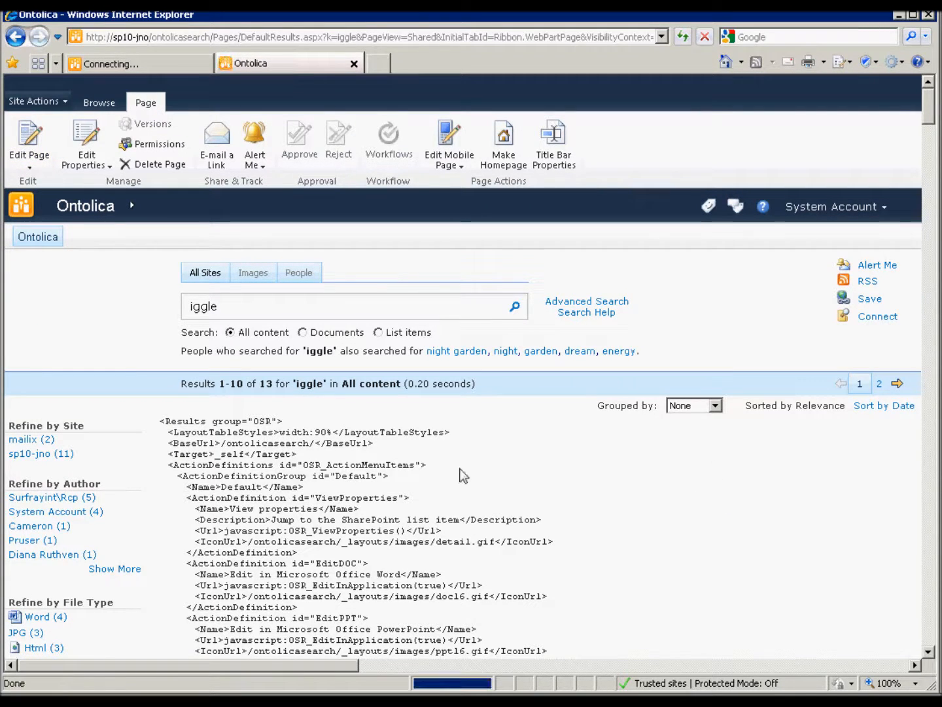
{"action": "mouse_move", "coordinate": [488, 519]}
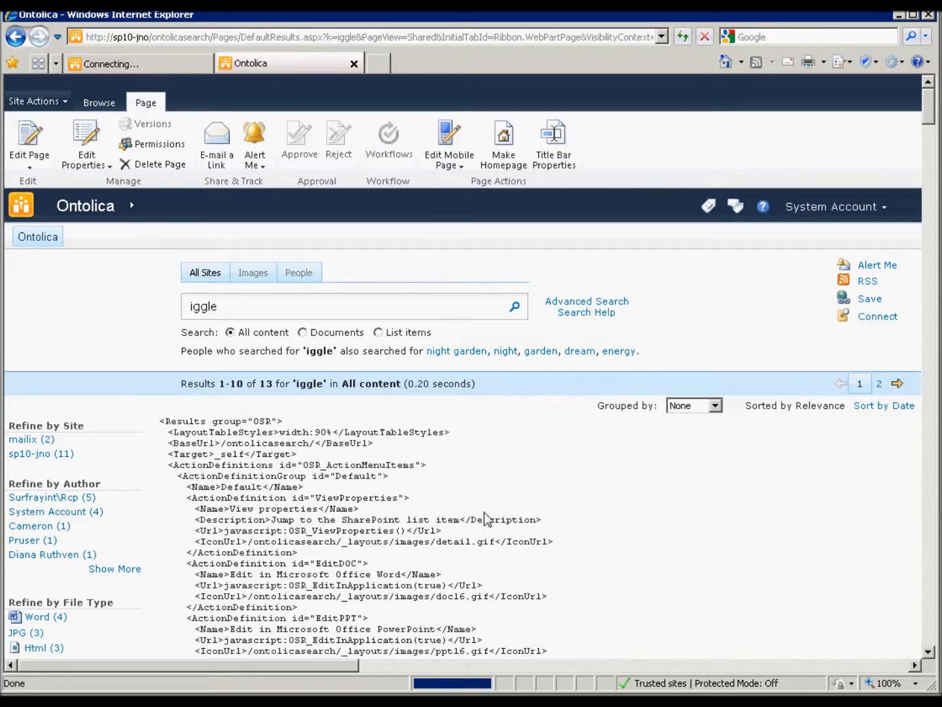
{"action": "left_click", "coordinate": [29, 138]}
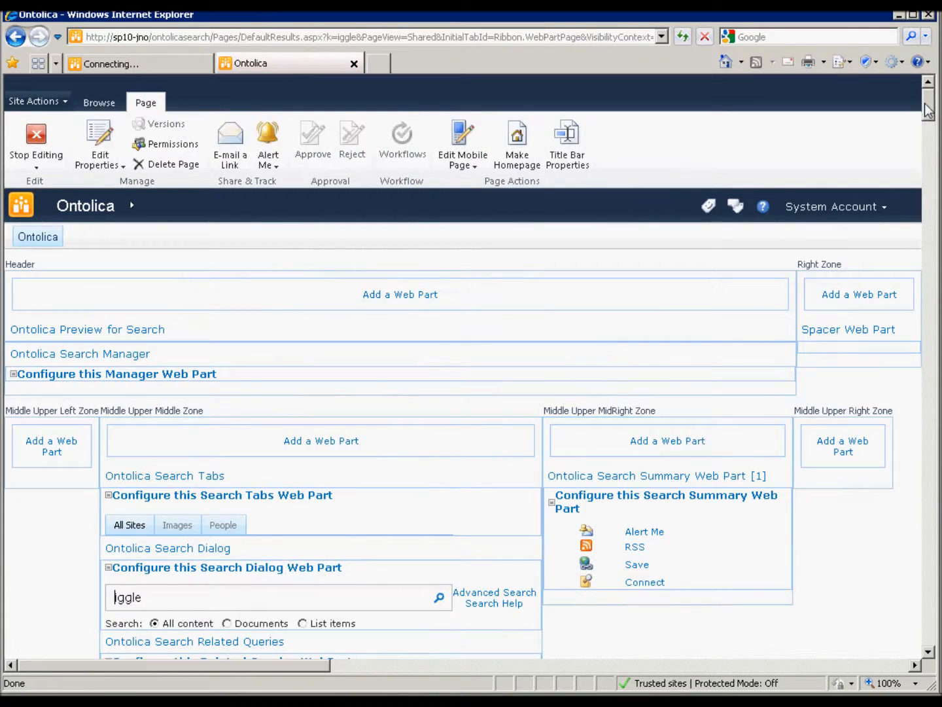
{"action": "scroll", "scroll_direction": "down", "scroll_amount": 3}
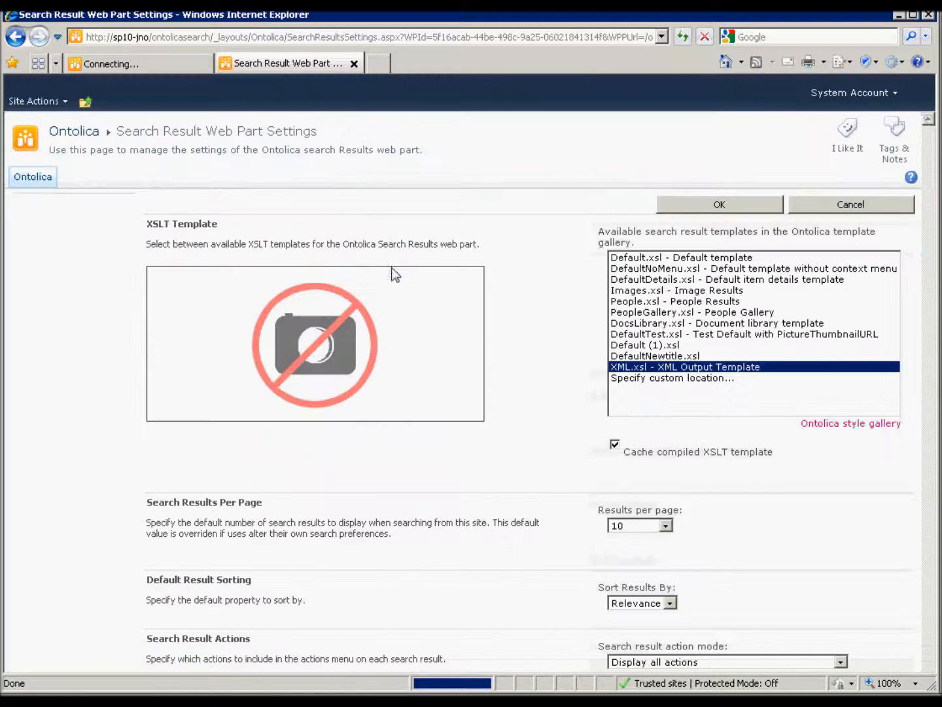
{"action": "left_click", "coordinate": [655, 355]}
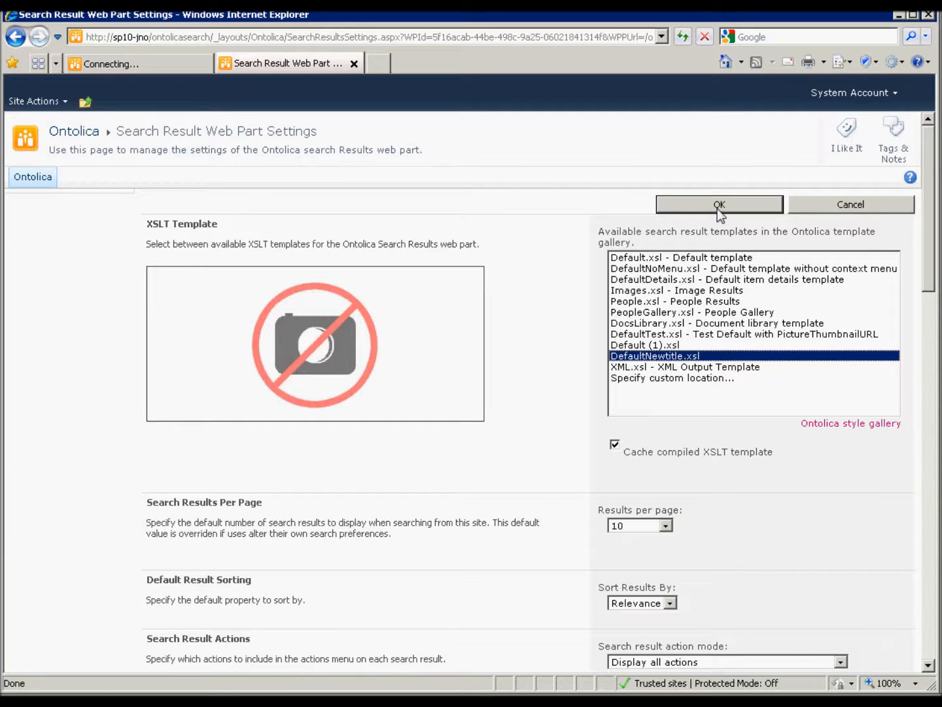
{"action": "left_click", "coordinate": [720, 204]}
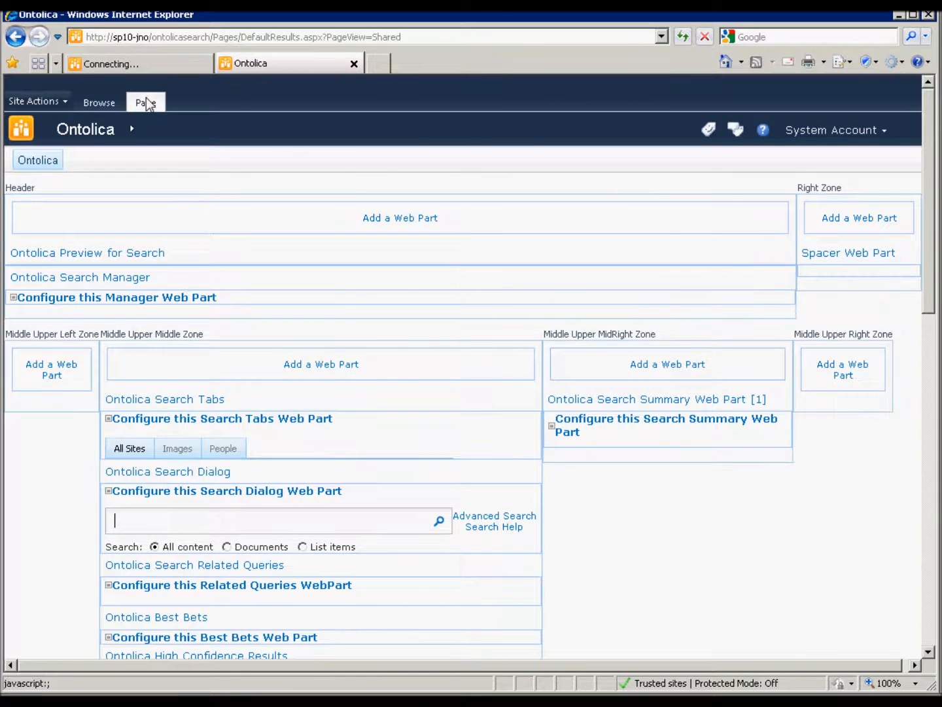
Stop editing, search 'iggle', and scroll results titled by filenames like in-the-night-garden.jpg
{"action": "left_click", "coordinate": [146, 102]}
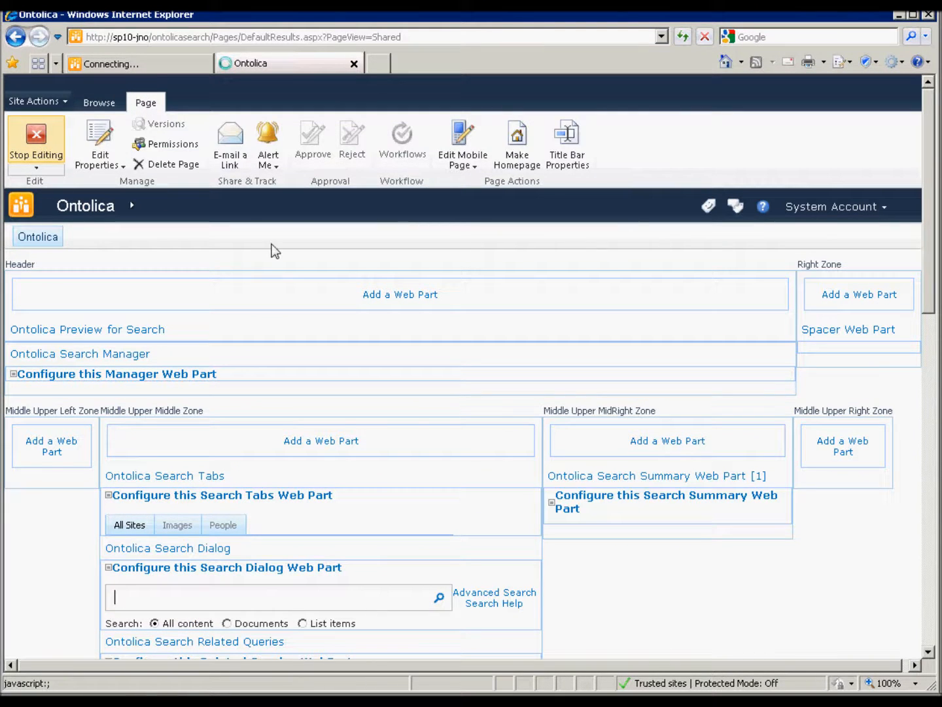
{"action": "left_click", "coordinate": [35, 145]}
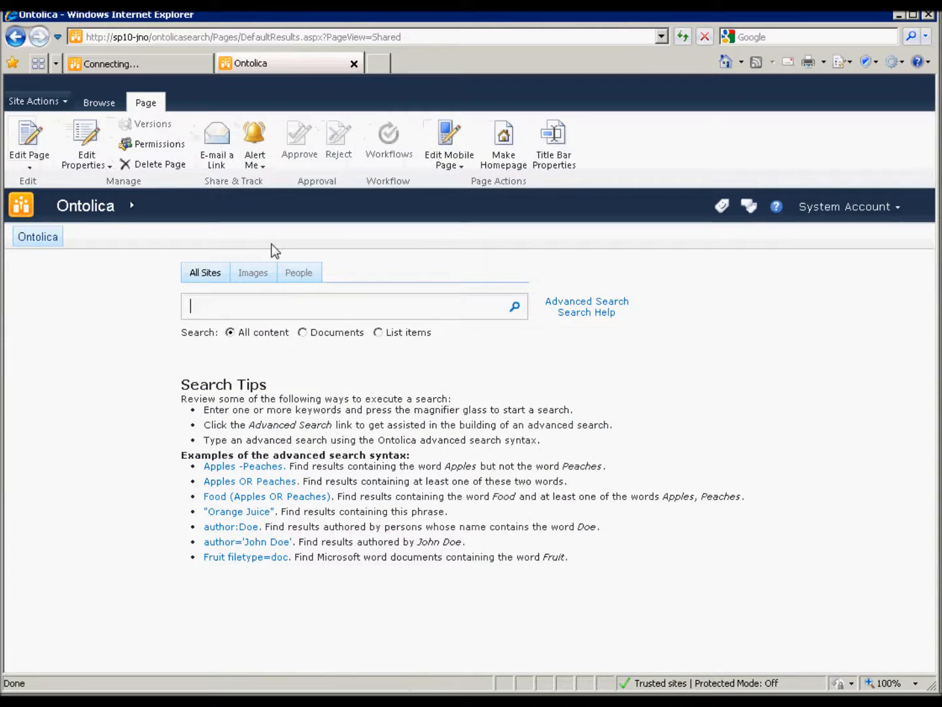
{"action": "type", "text": "iggle"}
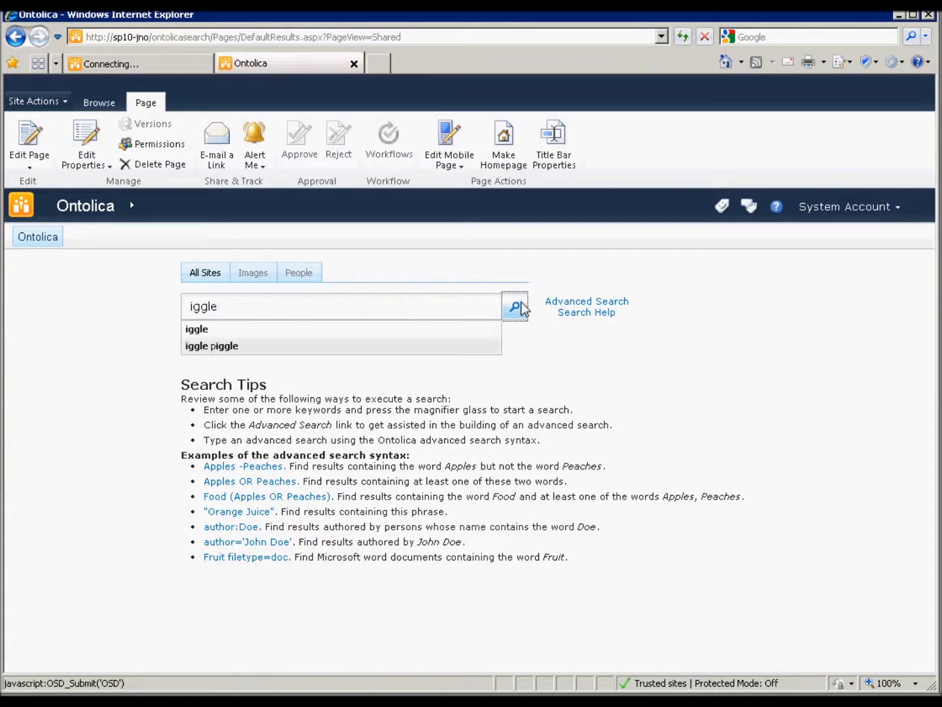
{"action": "left_click", "coordinate": [517, 305]}
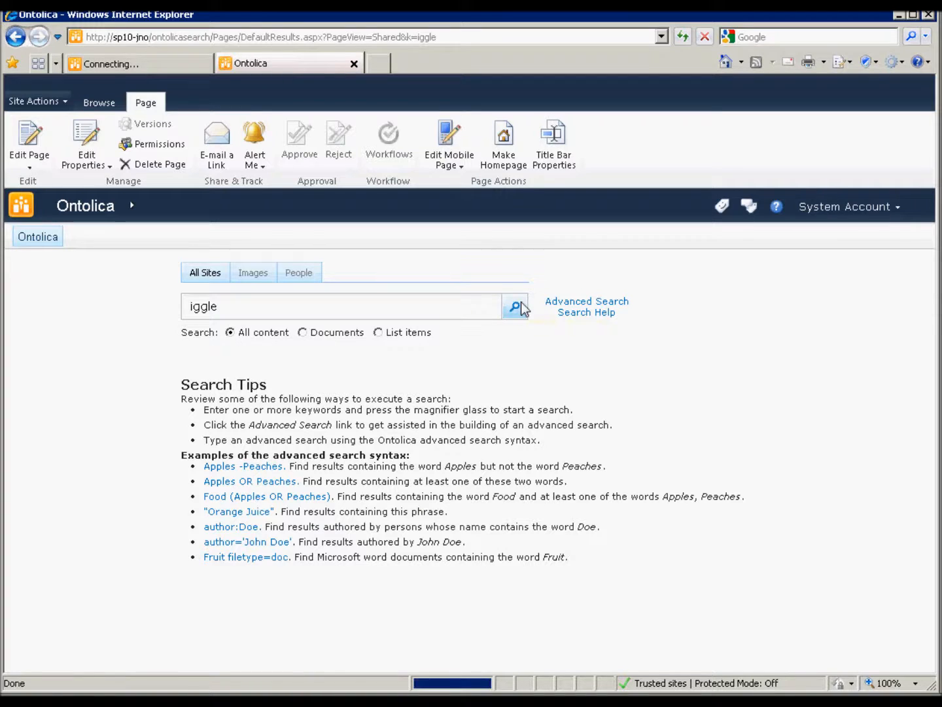
{"action": "left_click", "coordinate": [516, 305]}
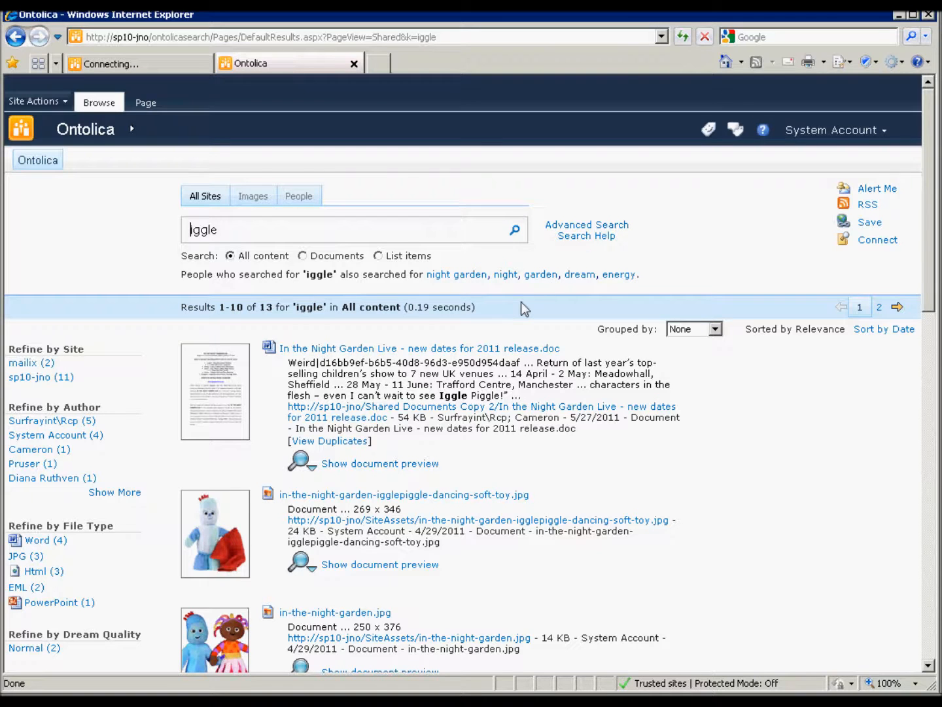
{"action": "scroll", "scroll_direction": "down", "scroll_amount": 3}
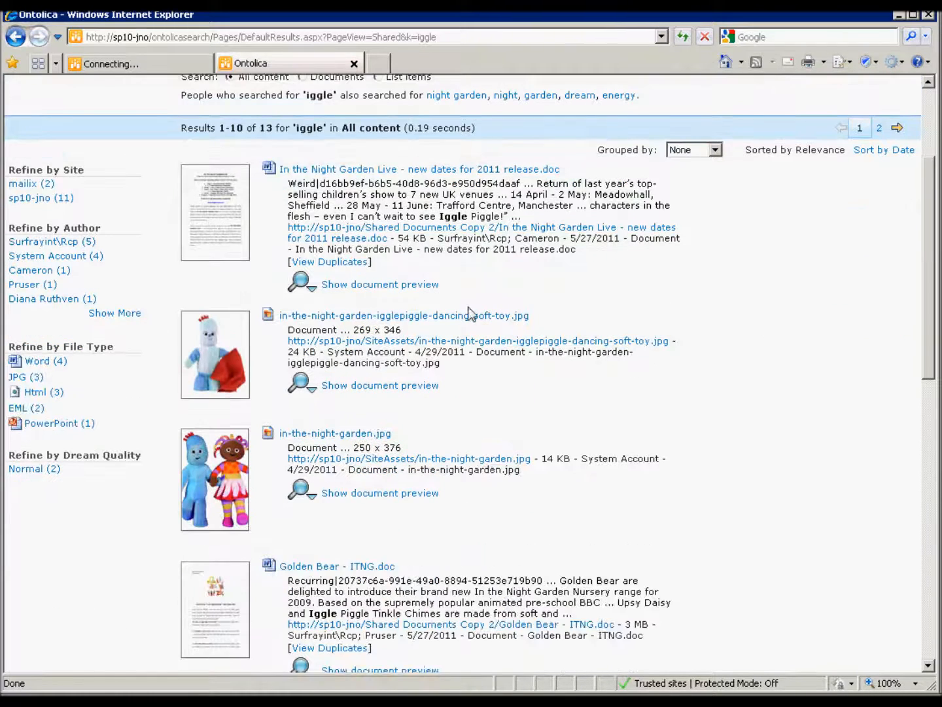